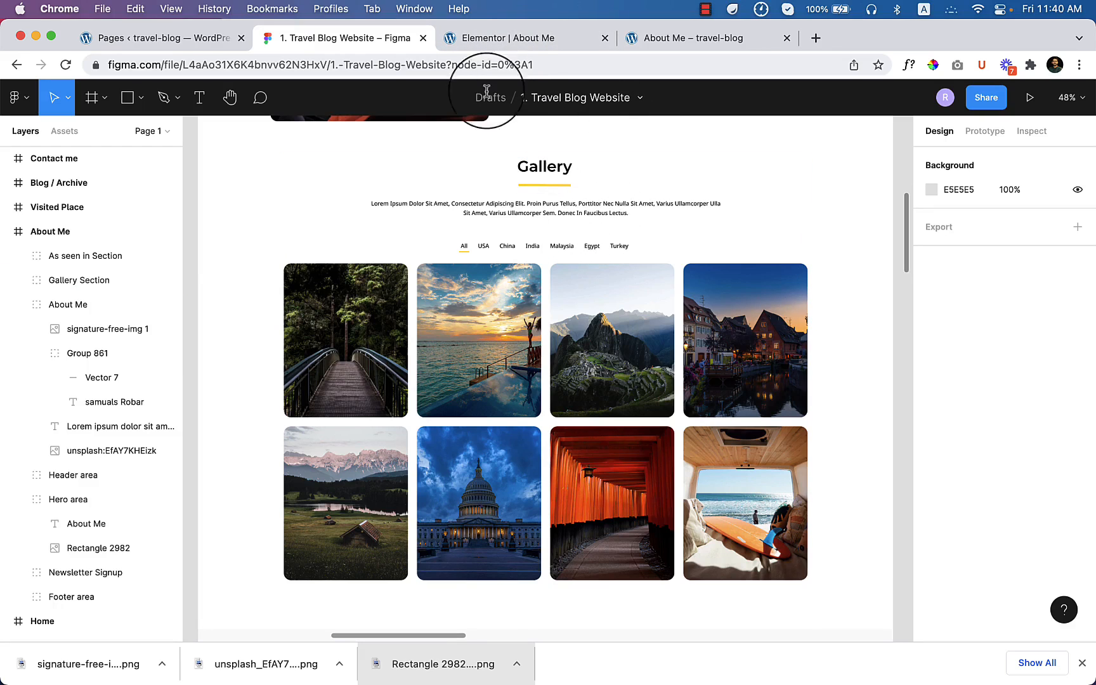
Compare the Figma gallery layout, then duplicate the Samuals Robar heading
{"action": "left_click", "coordinate": [521, 38]}
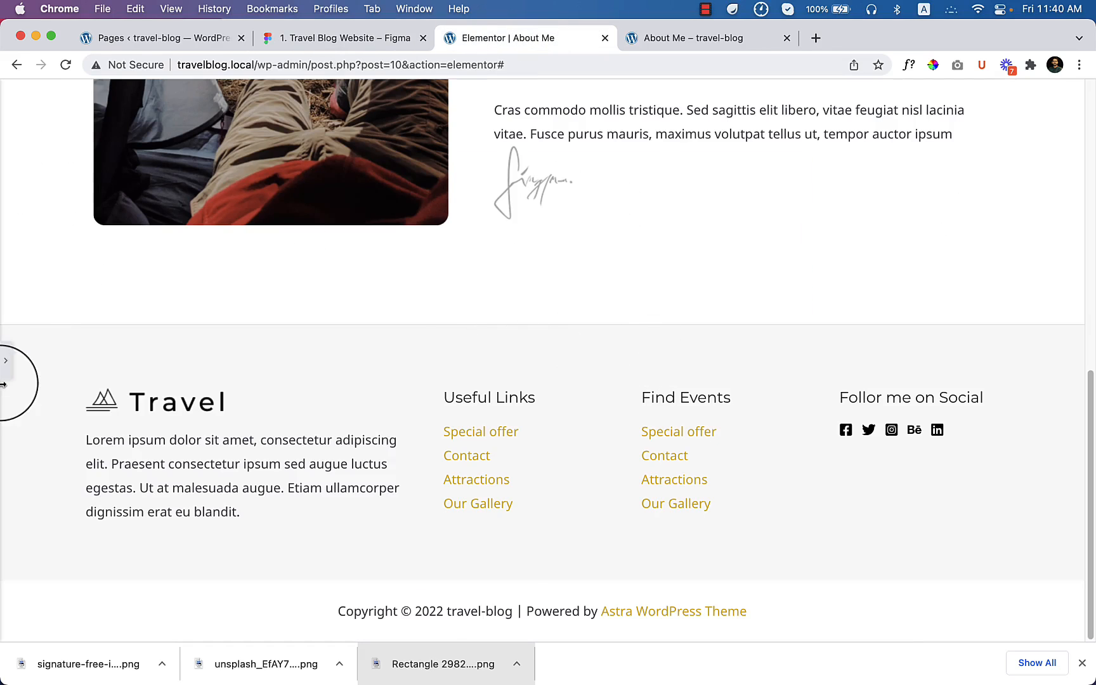
{"action": "left_click", "coordinate": [6, 360]}
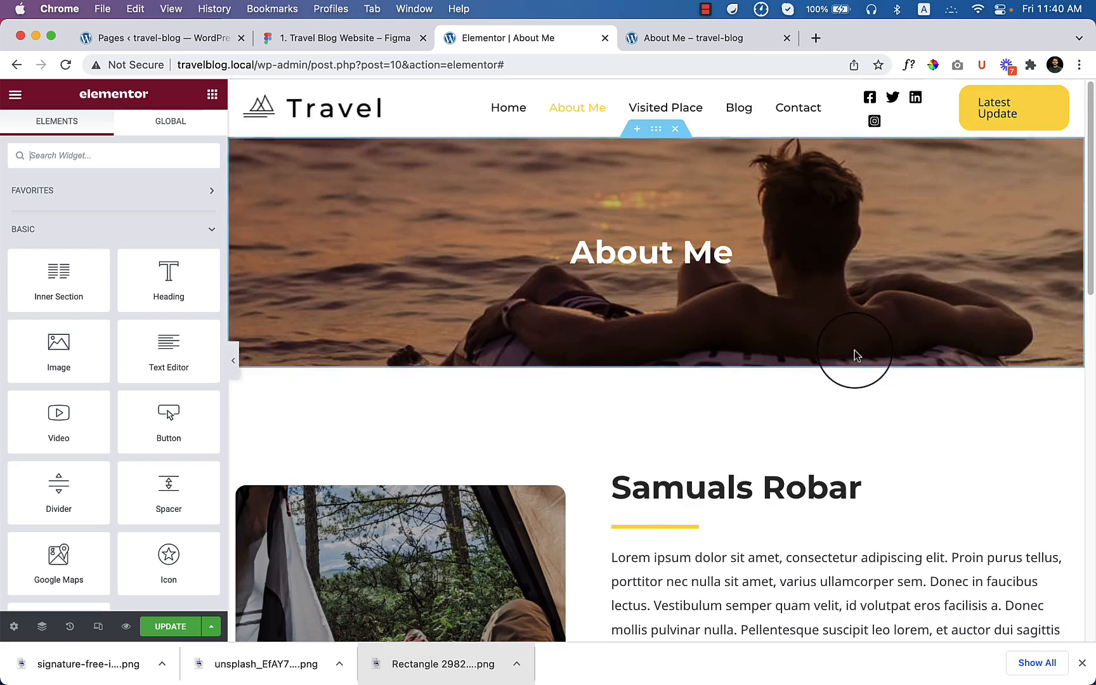
{"action": "left_click", "coordinate": [342, 38]}
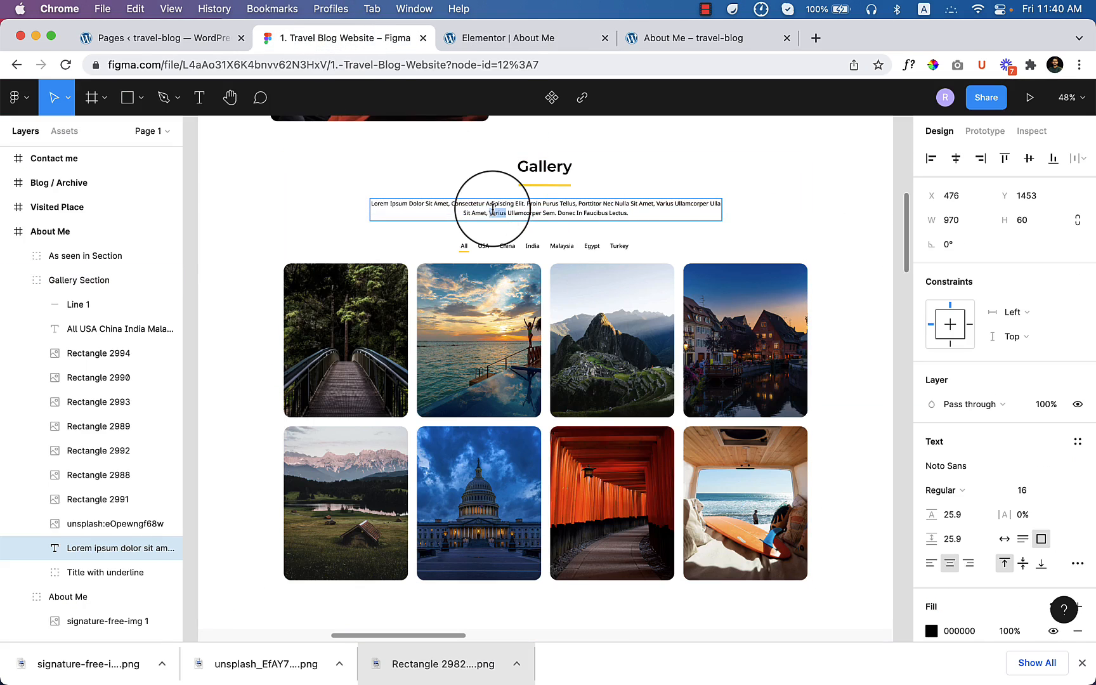
{"action": "left_click", "coordinate": [525, 38]}
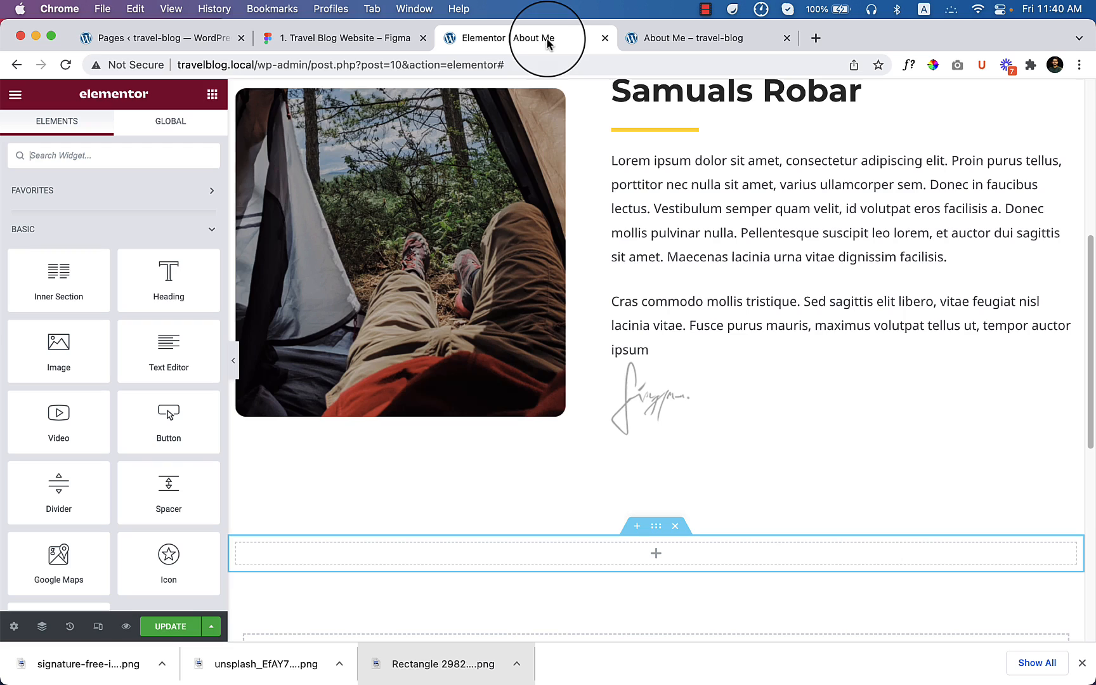
{"action": "right_click", "coordinate": [734, 91]}
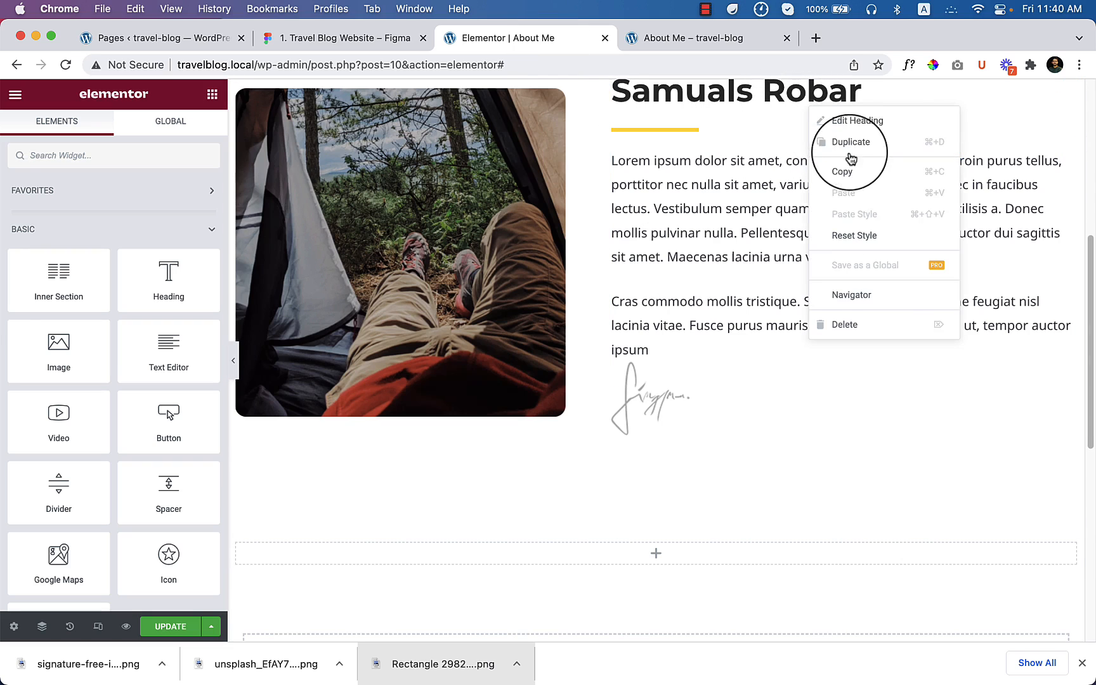
{"action": "left_click", "coordinate": [852, 142]}
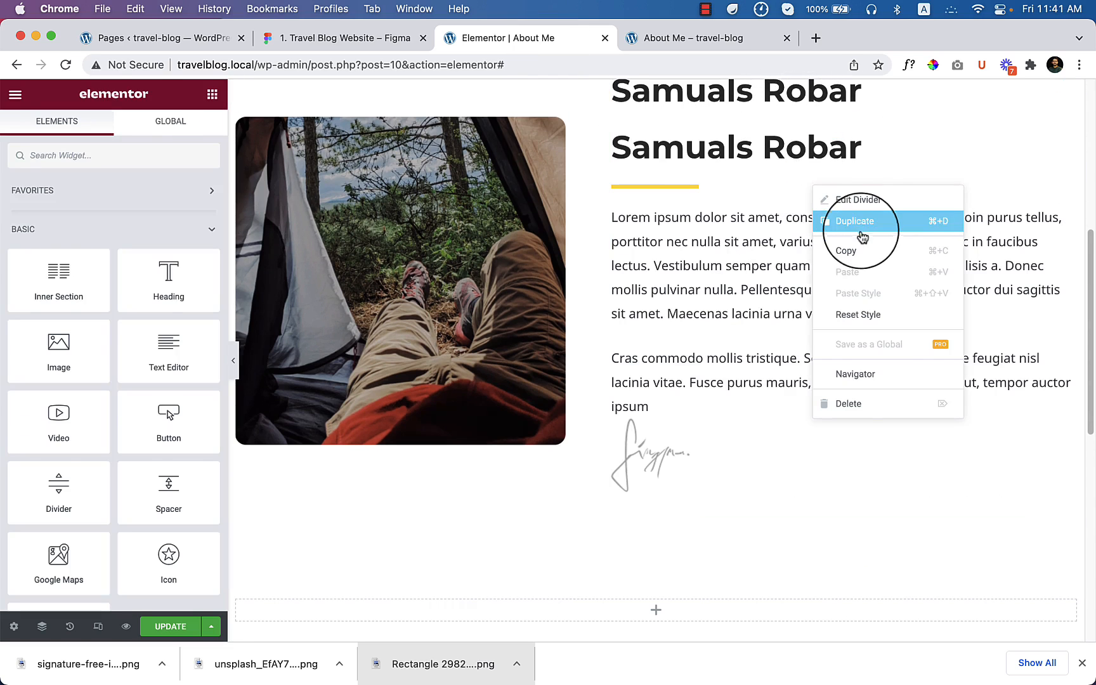
Duplicate the yellow underline divider and retitle the copied heading 'Gallery', checking Figma
{"action": "left_click", "coordinate": [854, 221]}
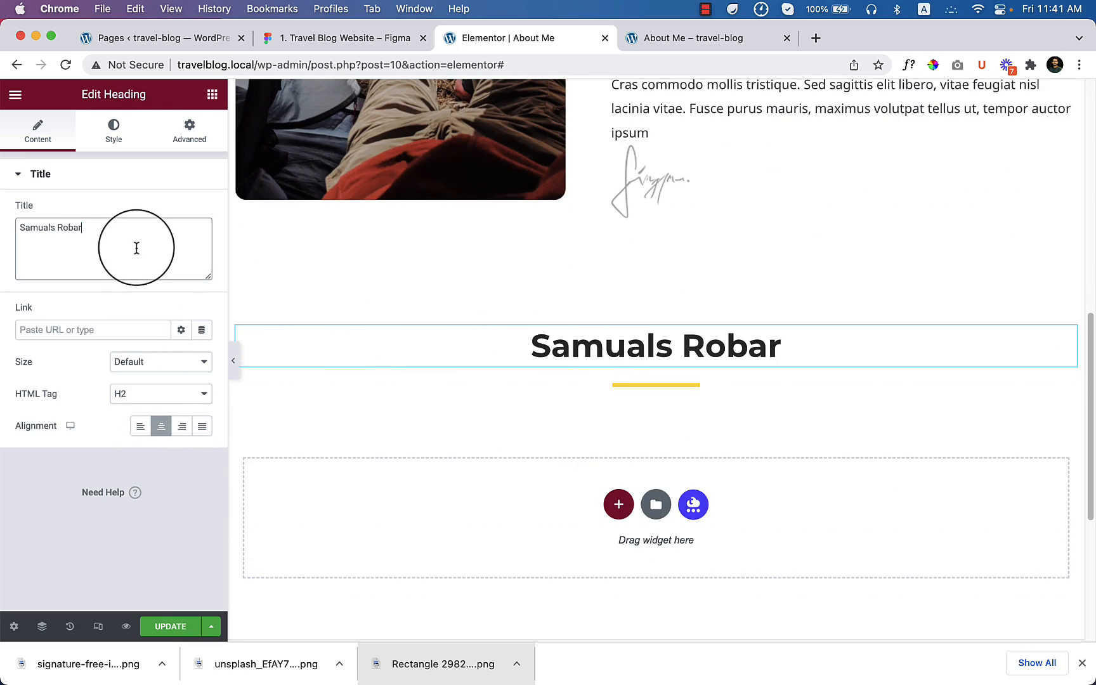
{"action": "type", "text": "Gallery"}
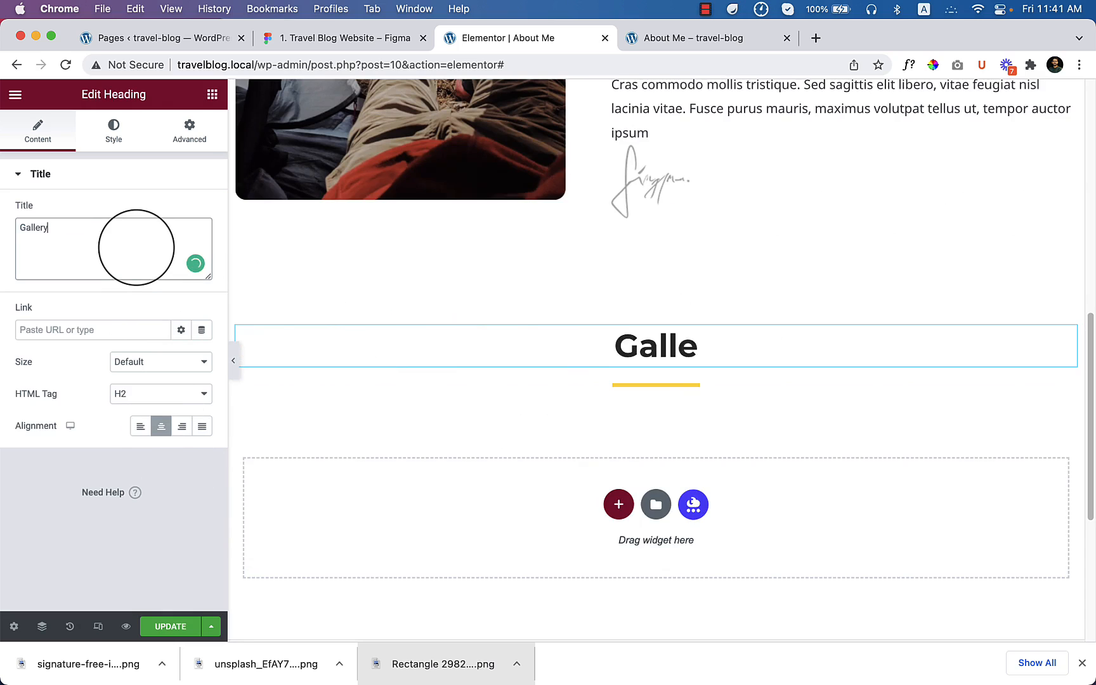
{"action": "left_click", "coordinate": [342, 38]}
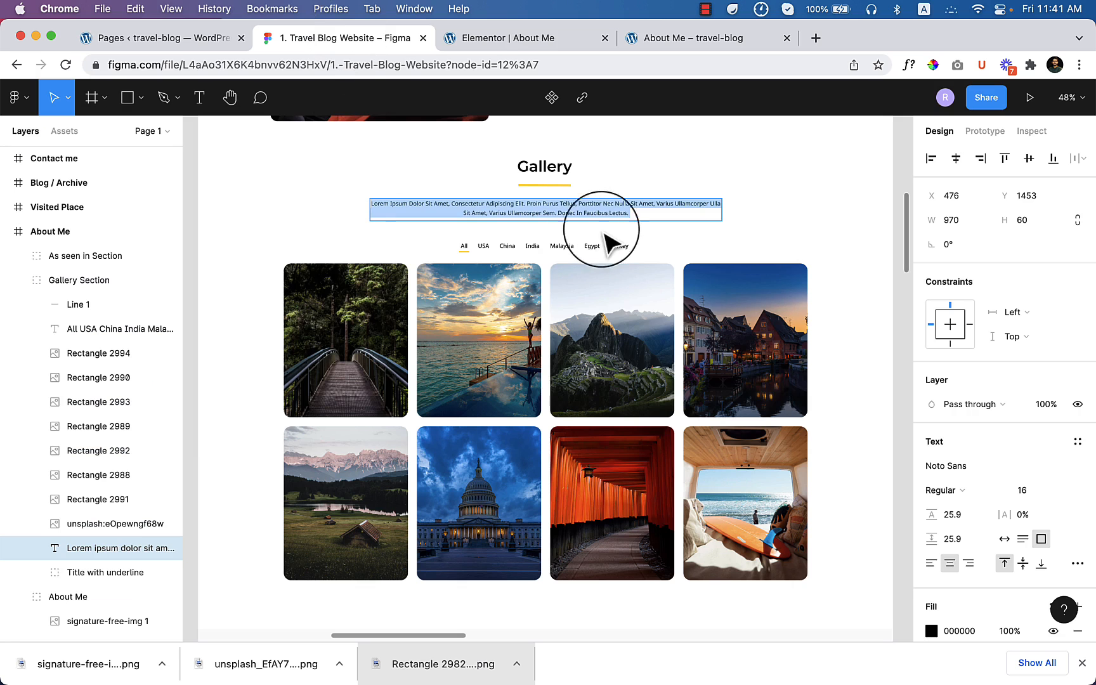
{"action": "left_click", "coordinate": [521, 38]}
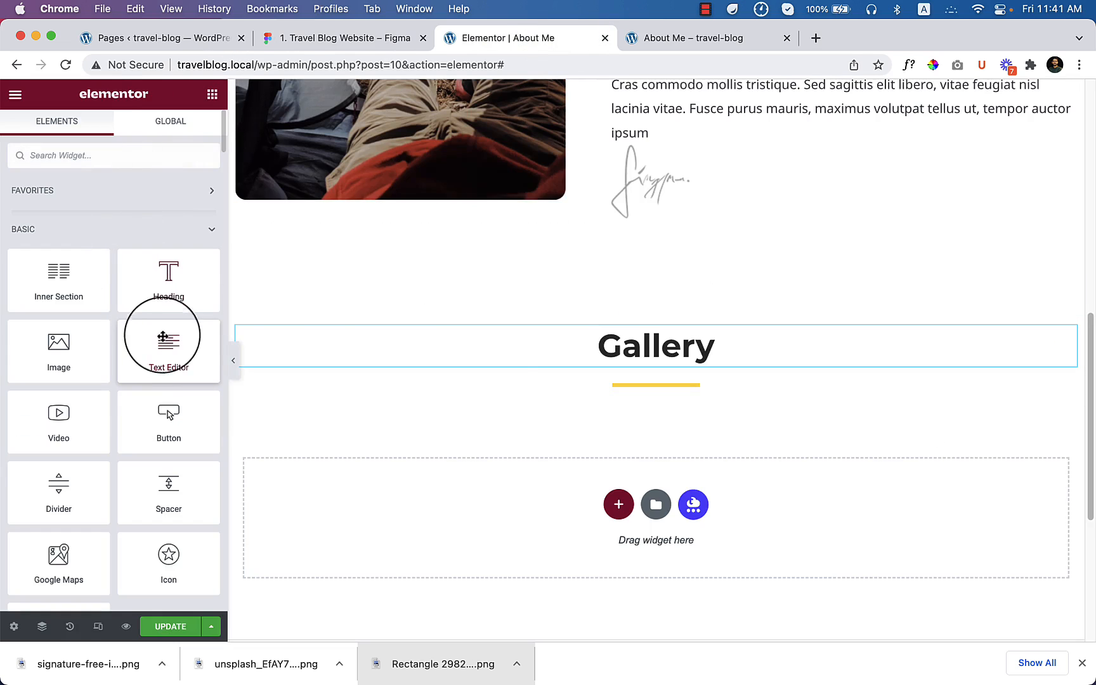
Add a Text Editor under the Gallery heading with the Figma Lorem ipsum text, centred
{"action": "left_click_drag", "start_coordinate": [169, 340], "coordinate": [656, 389]}
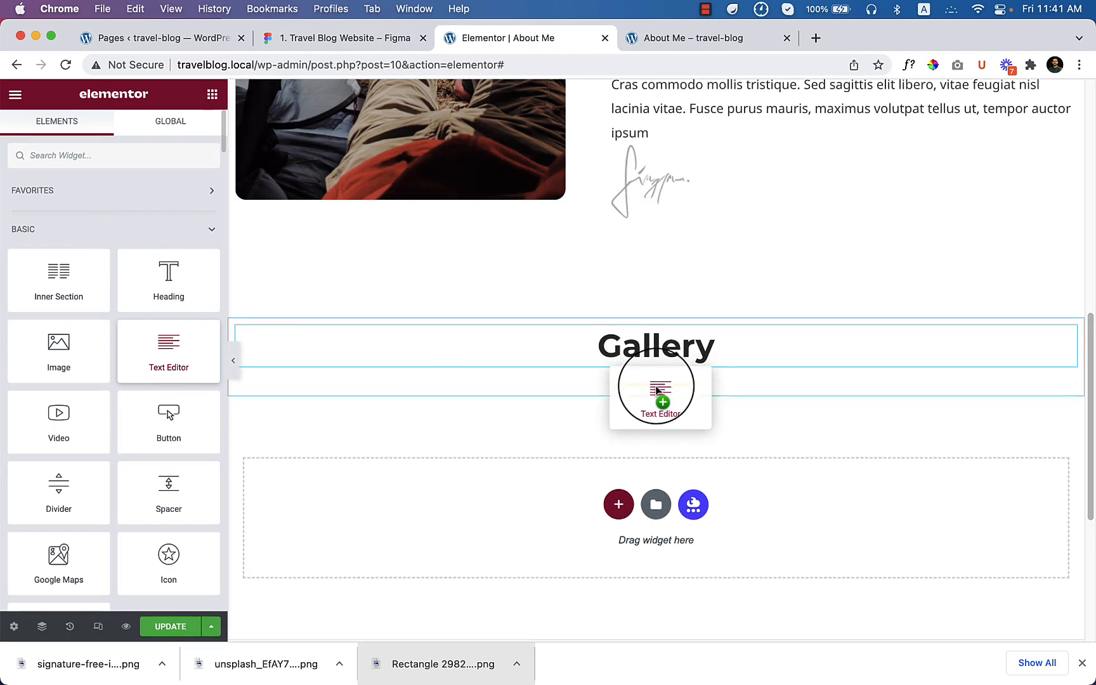
{"action": "left_click", "coordinate": [341, 38]}
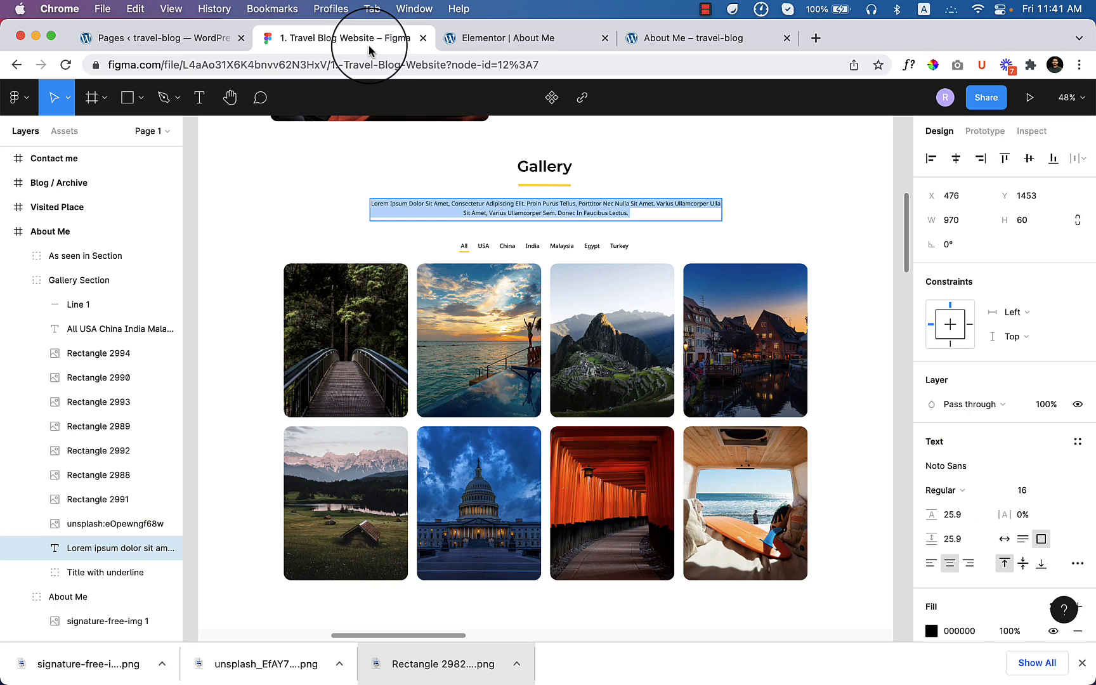
{"action": "scroll", "scroll_direction": "down", "scroll_amount": 3}
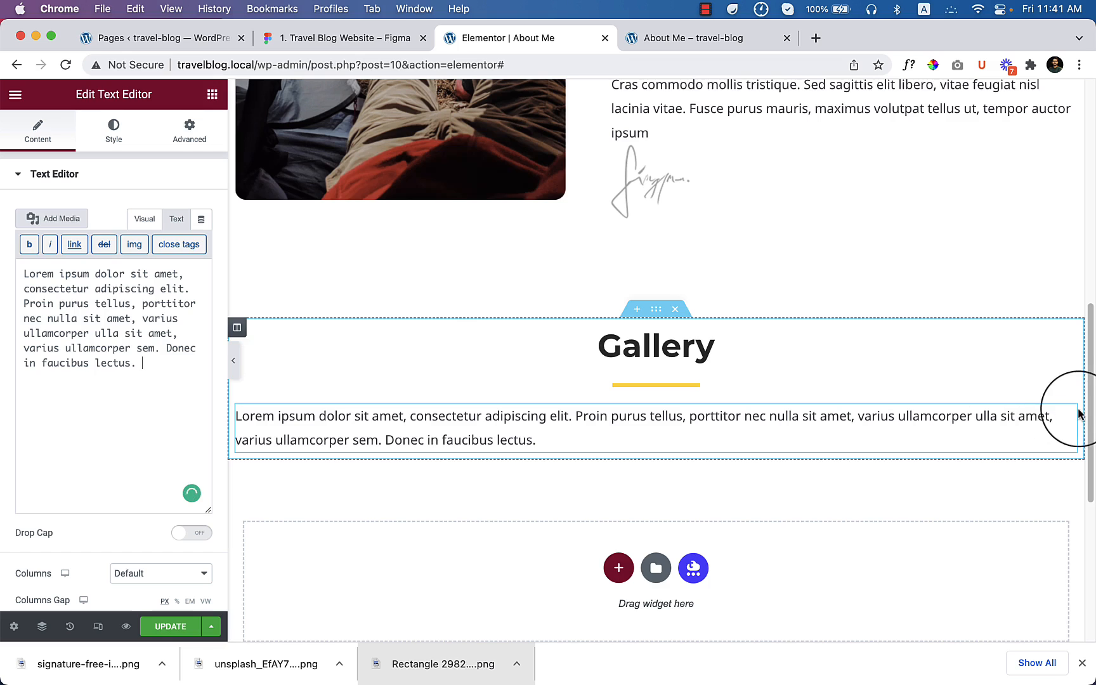
{"action": "left_click", "coordinate": [114, 129]}
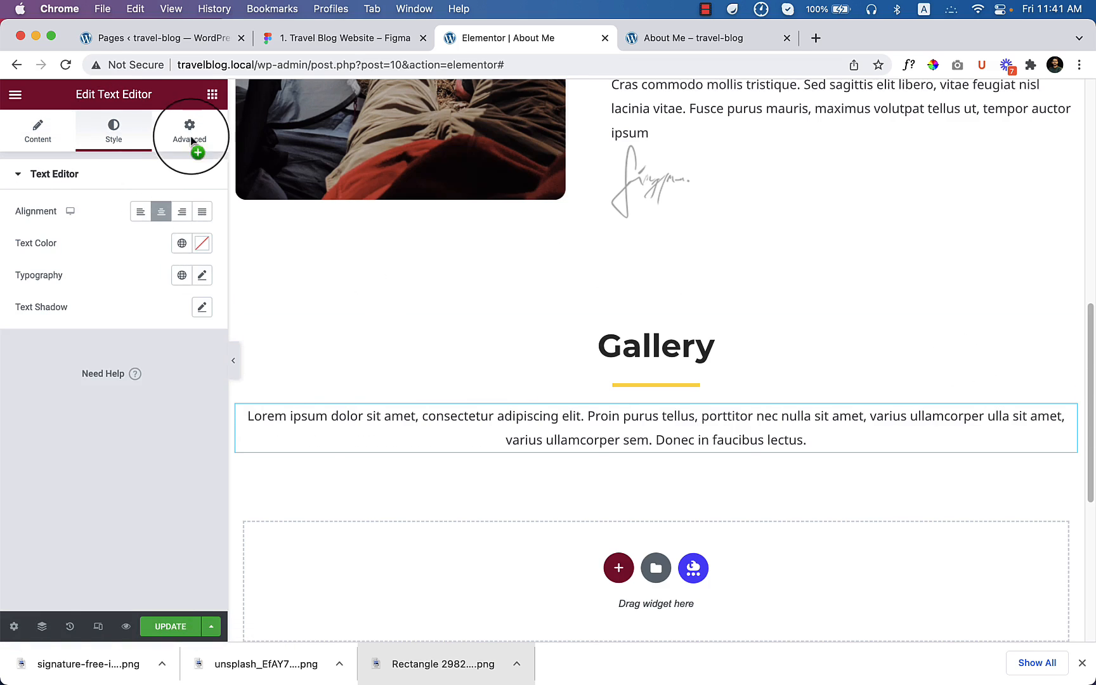
Unlink the paragraph's margins and give it 180 px left and right margins
{"action": "left_click", "coordinate": [189, 133]}
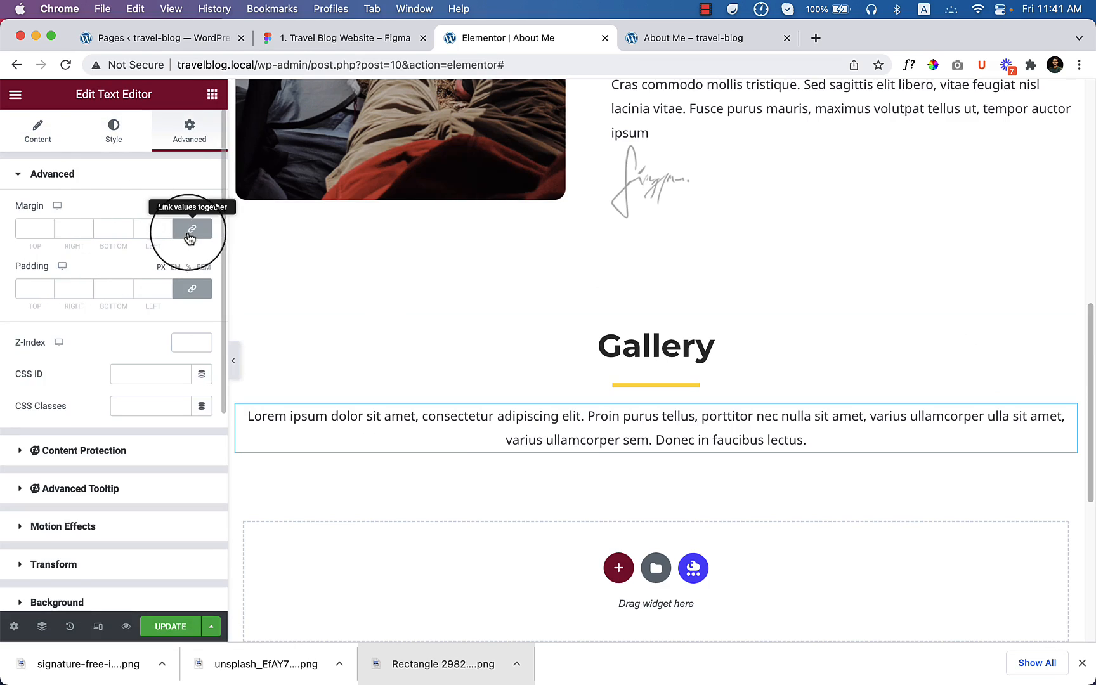
{"action": "left_click", "coordinate": [191, 229]}
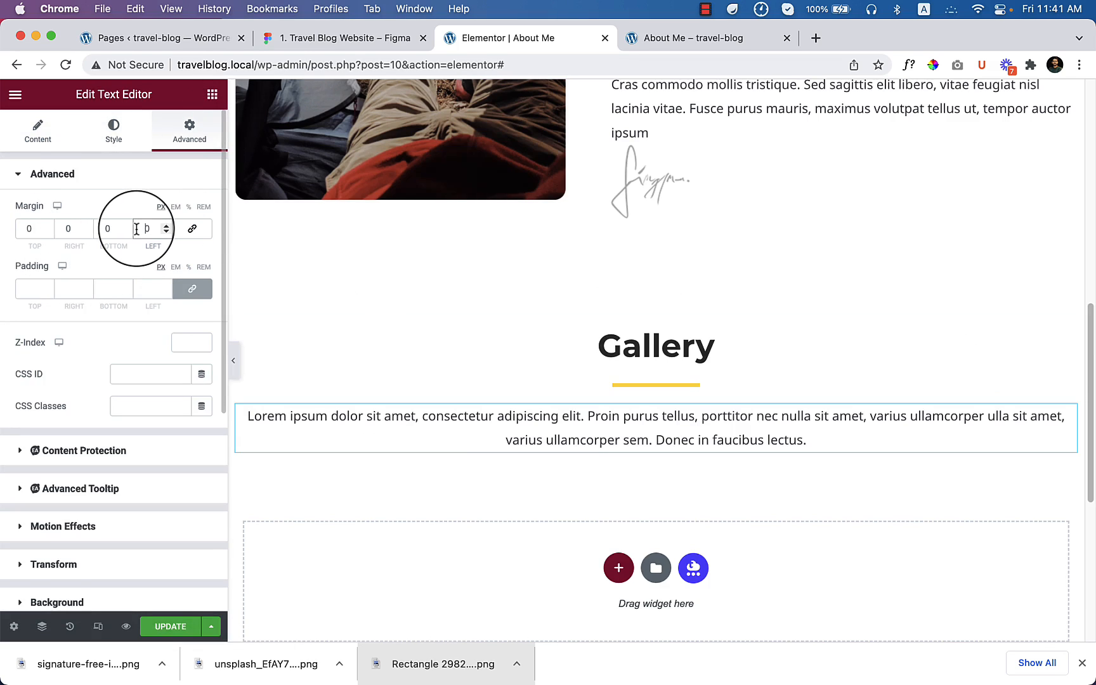
{"action": "type", "text": "80"}
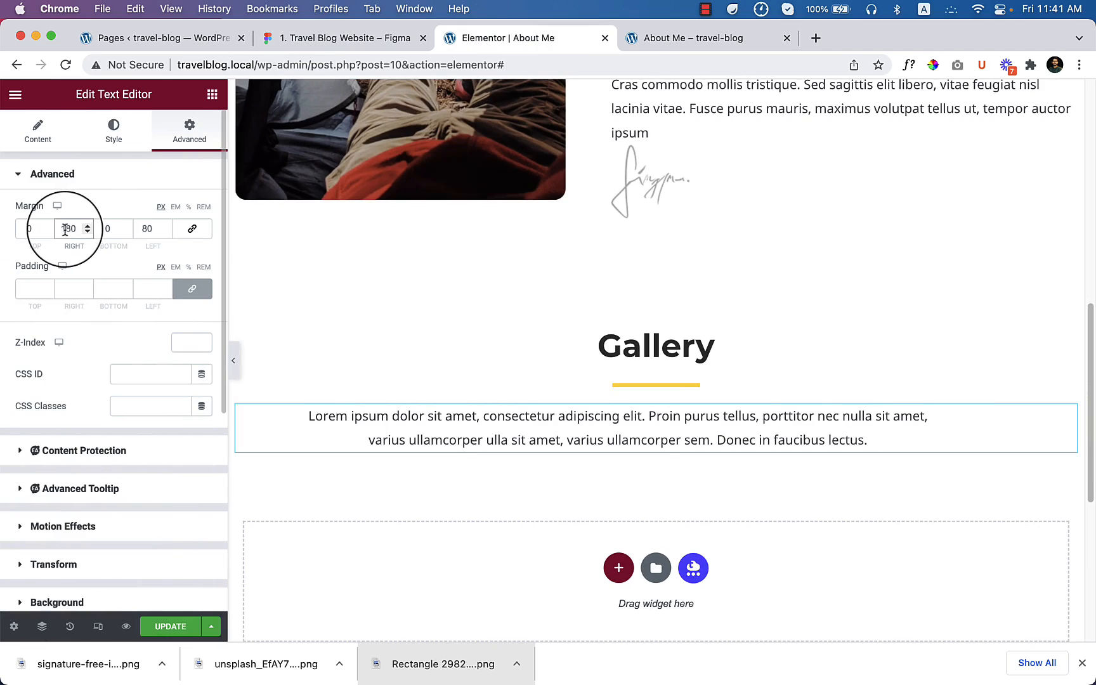
{"action": "type", "text": "1180"}
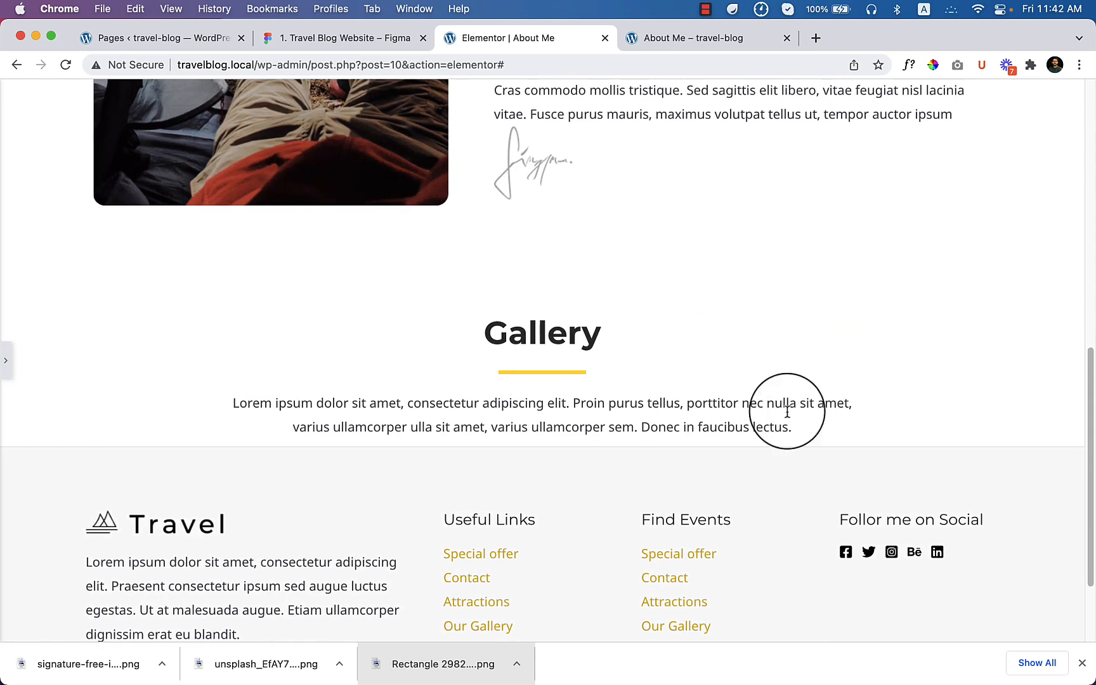
{"action": "scroll", "scroll_direction": "down", "scroll_amount": 3}
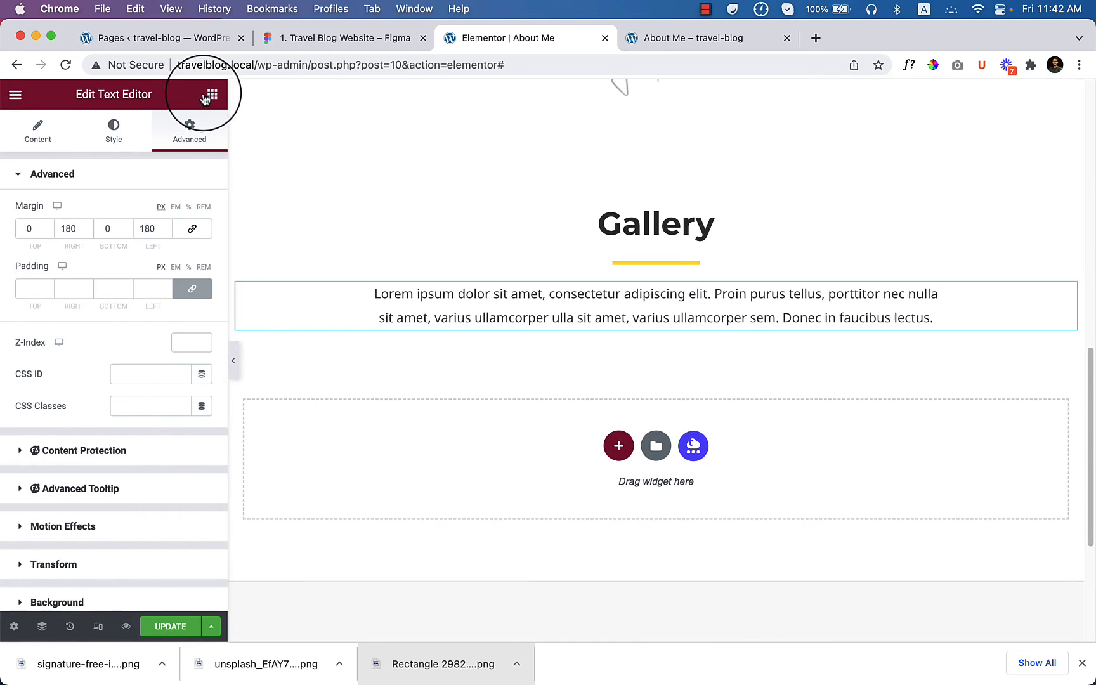
Search widgets for 'gall' and drop a Filterable Gallery below the intro paragraph
{"action": "left_click", "coordinate": [211, 94]}
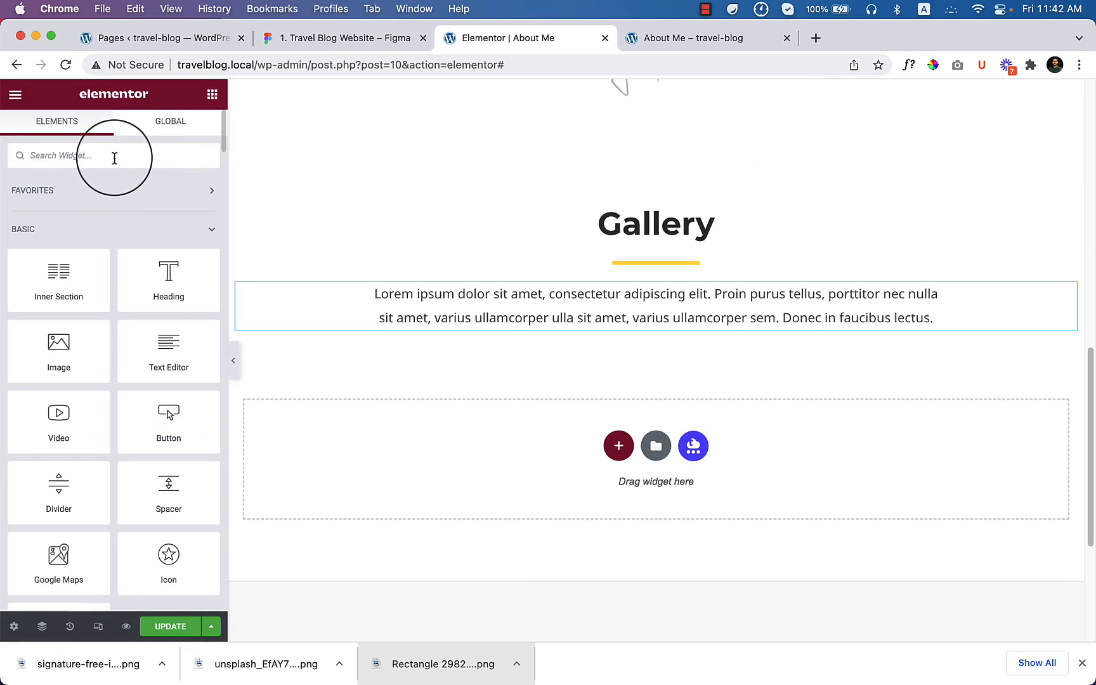
{"action": "type", "text": "gall"}
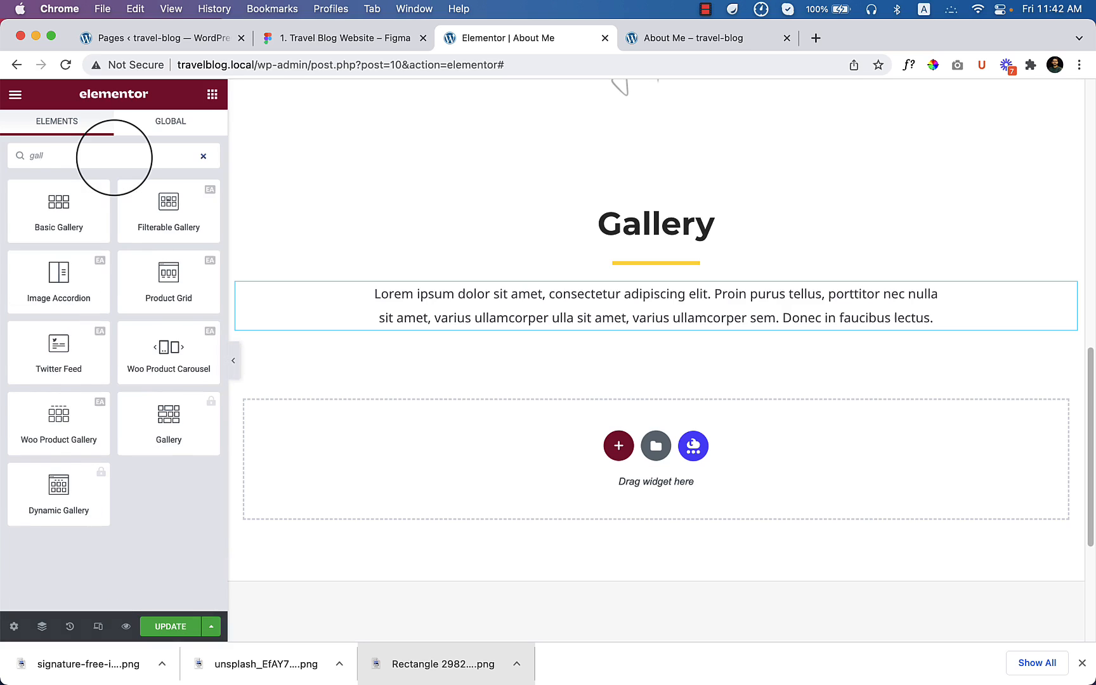
{"action": "mouse_move", "coordinate": [269, 241]}
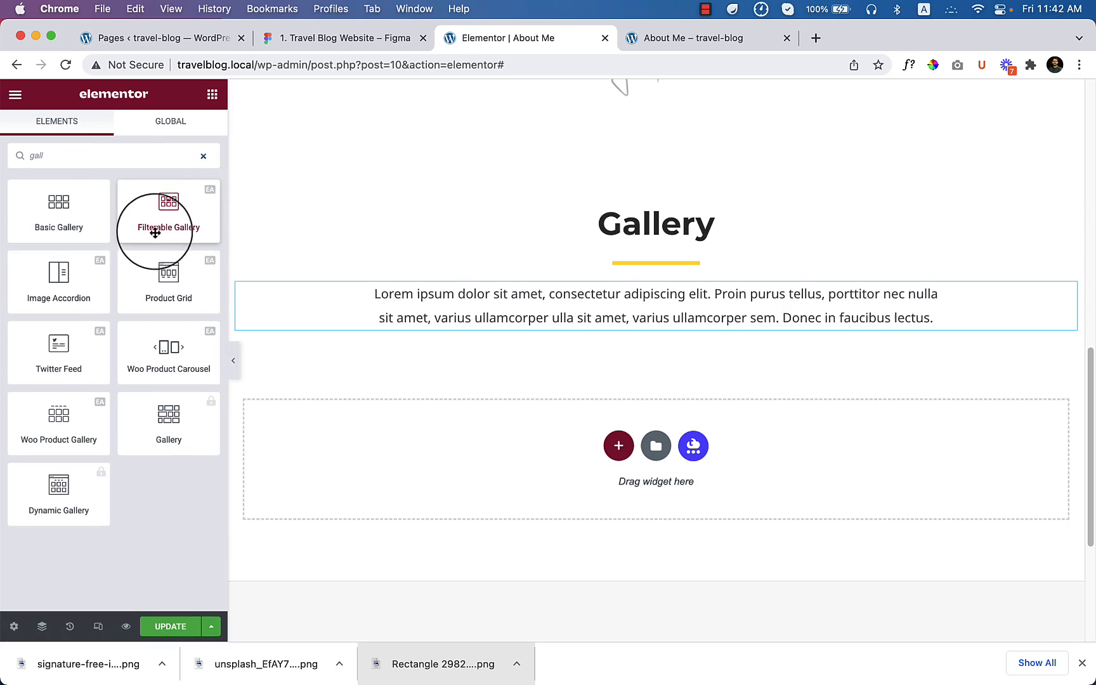
{"action": "left_click_drag", "start_coordinate": [155, 227], "coordinate": [642, 343]}
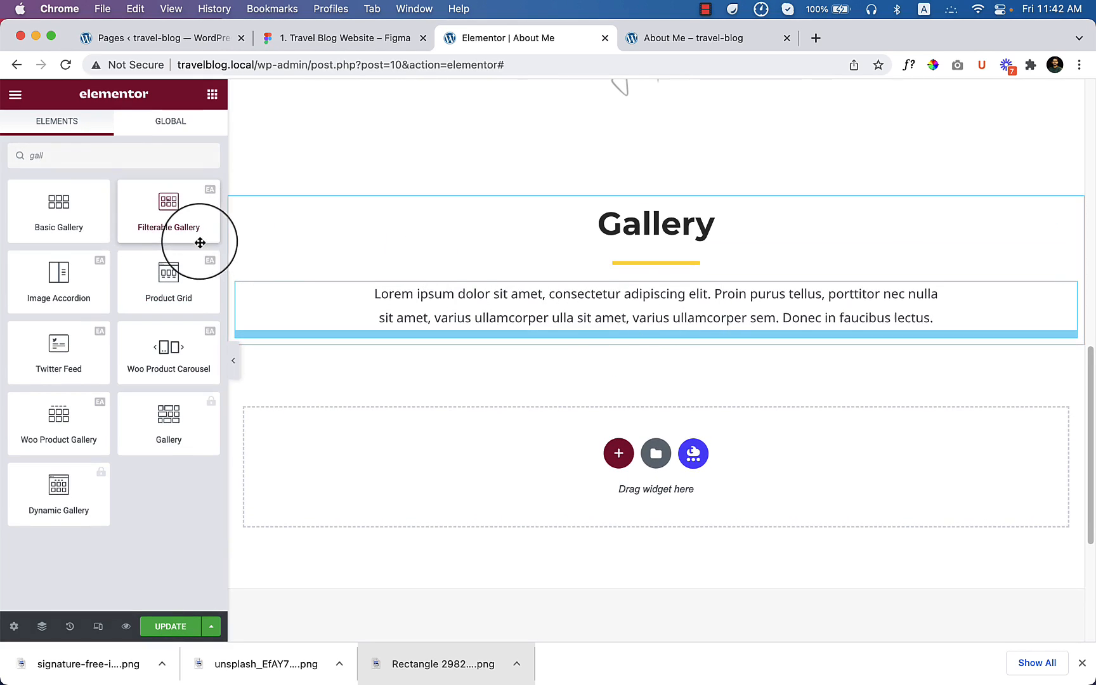
{"action": "mouse_move", "coordinate": [698, 323]}
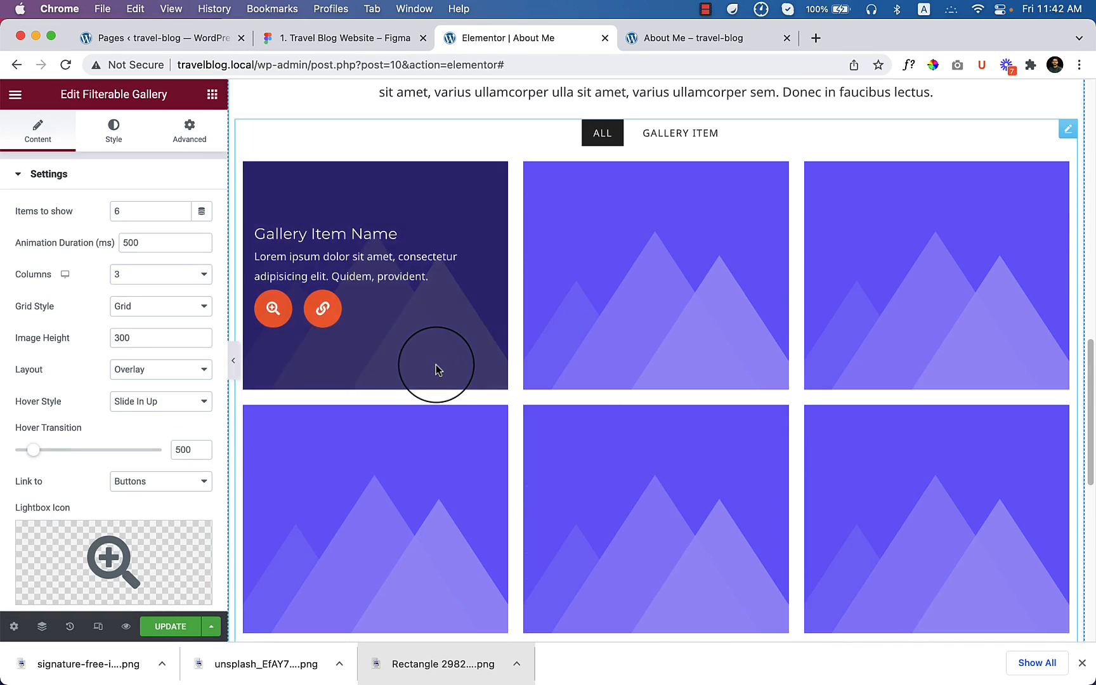
{"action": "mouse_move", "coordinate": [1062, 137]}
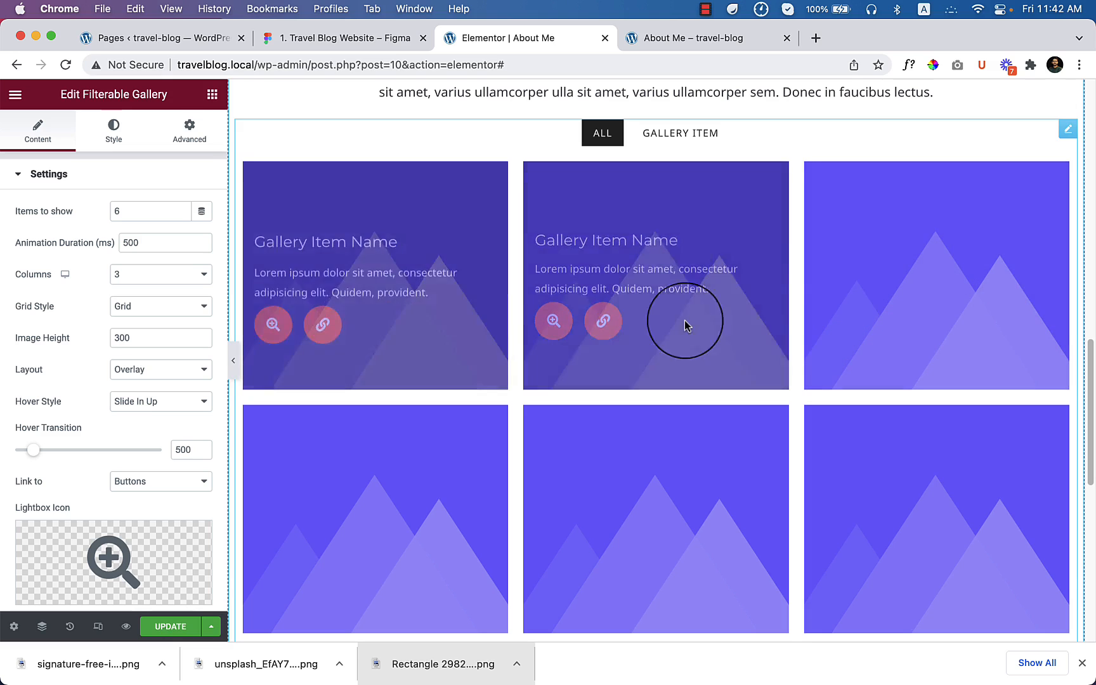
{"action": "mouse_move", "coordinate": [354, 301]}
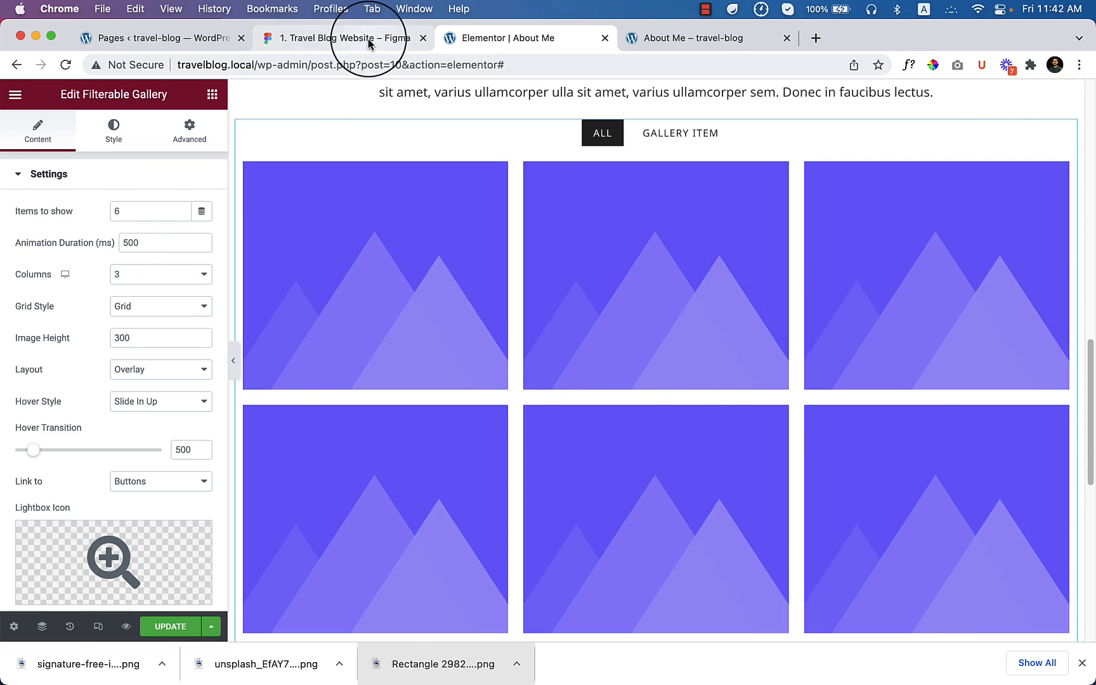
Set the gallery to 4 columns and 8 items to show, per the Figma layout
{"action": "left_click", "coordinate": [342, 39]}
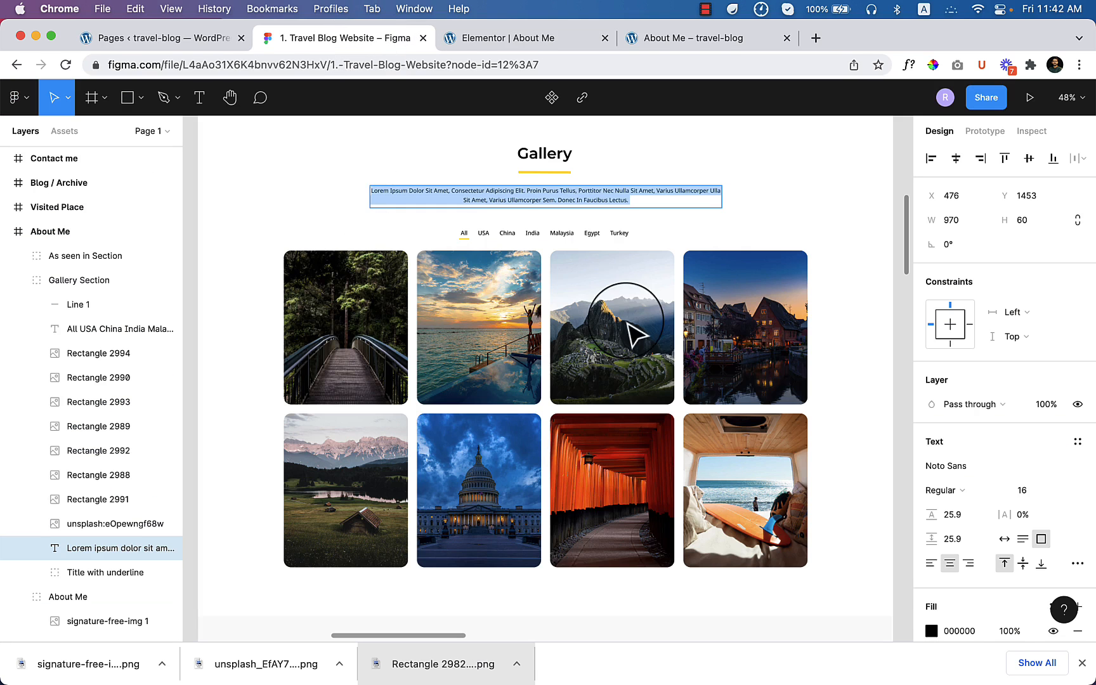
{"action": "left_click", "coordinate": [521, 38]}
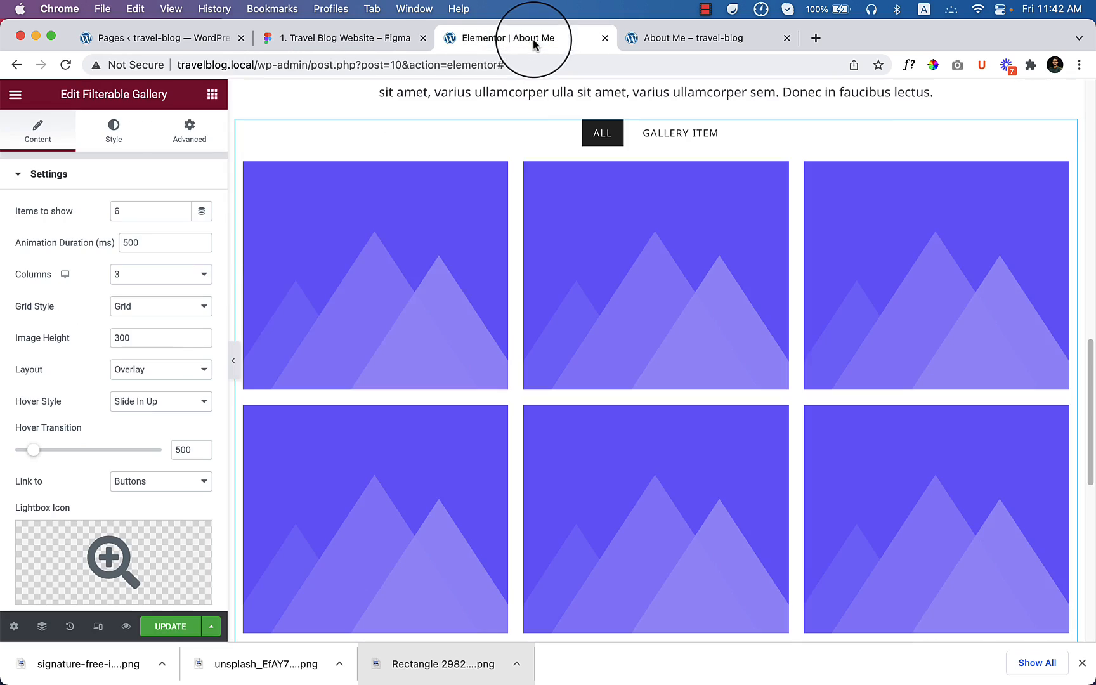
{"action": "left_click", "coordinate": [150, 211]}
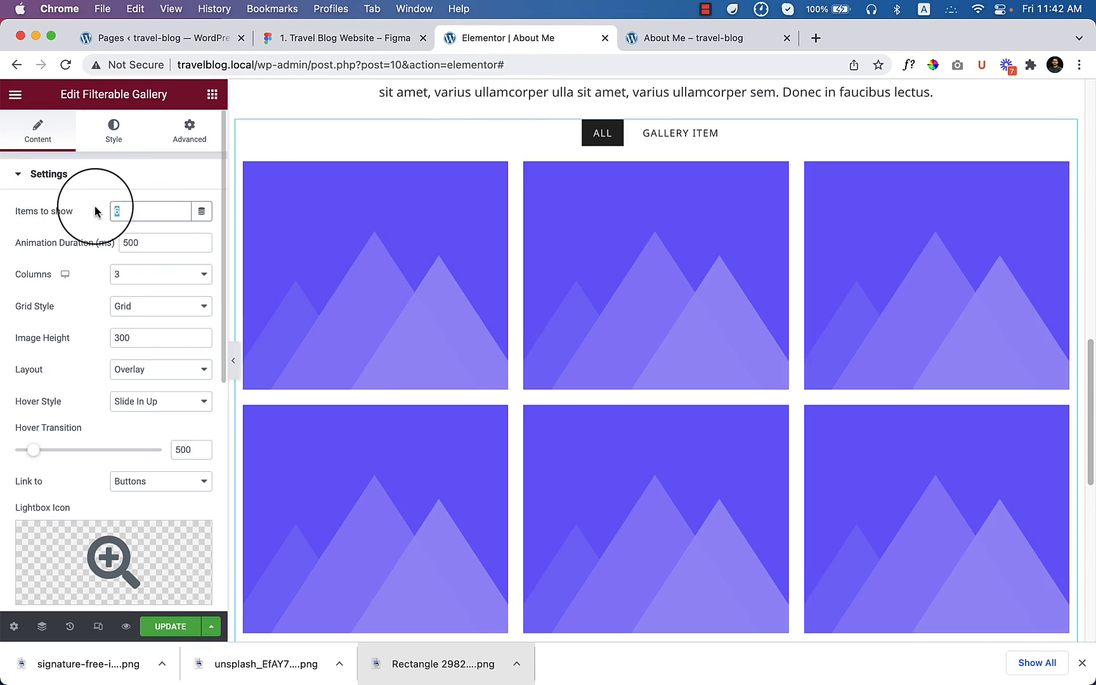
{"action": "left_click", "coordinate": [146, 210]}
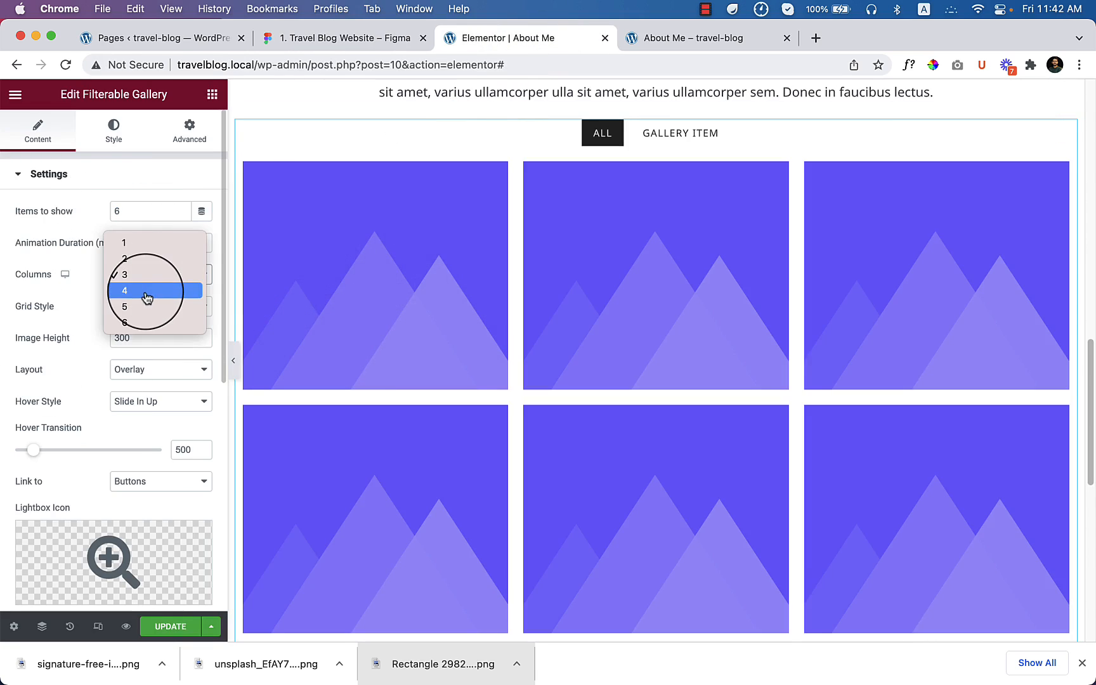
{"action": "left_click", "coordinate": [124, 290]}
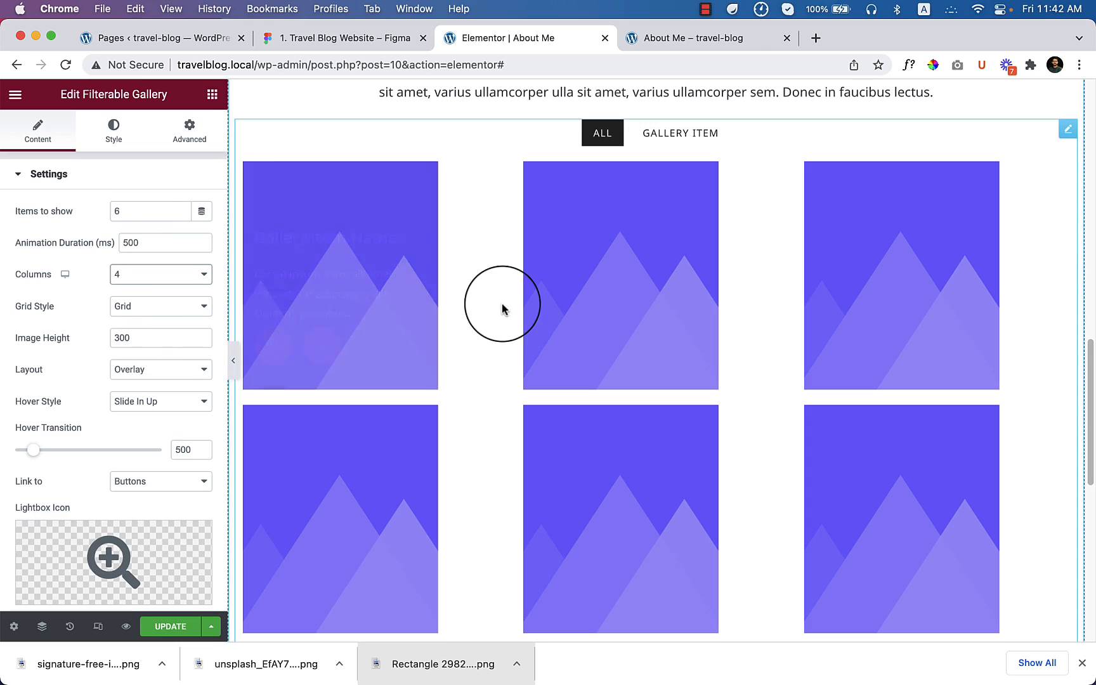
{"action": "mouse_move", "coordinate": [790, 299]}
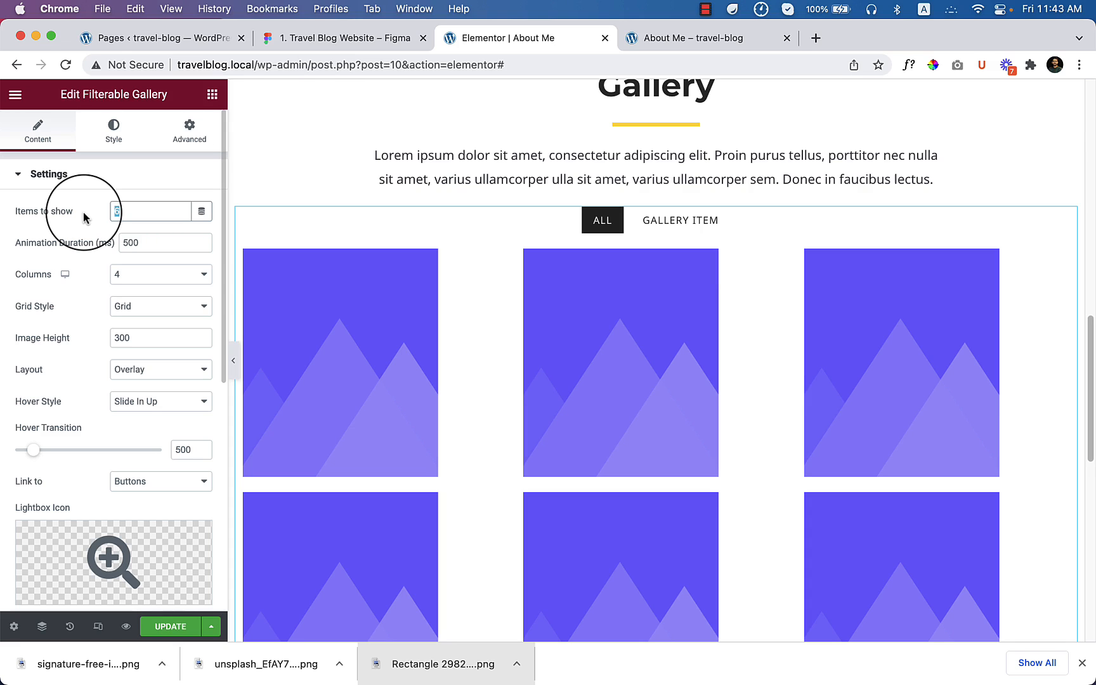
{"action": "type", "text": "8"}
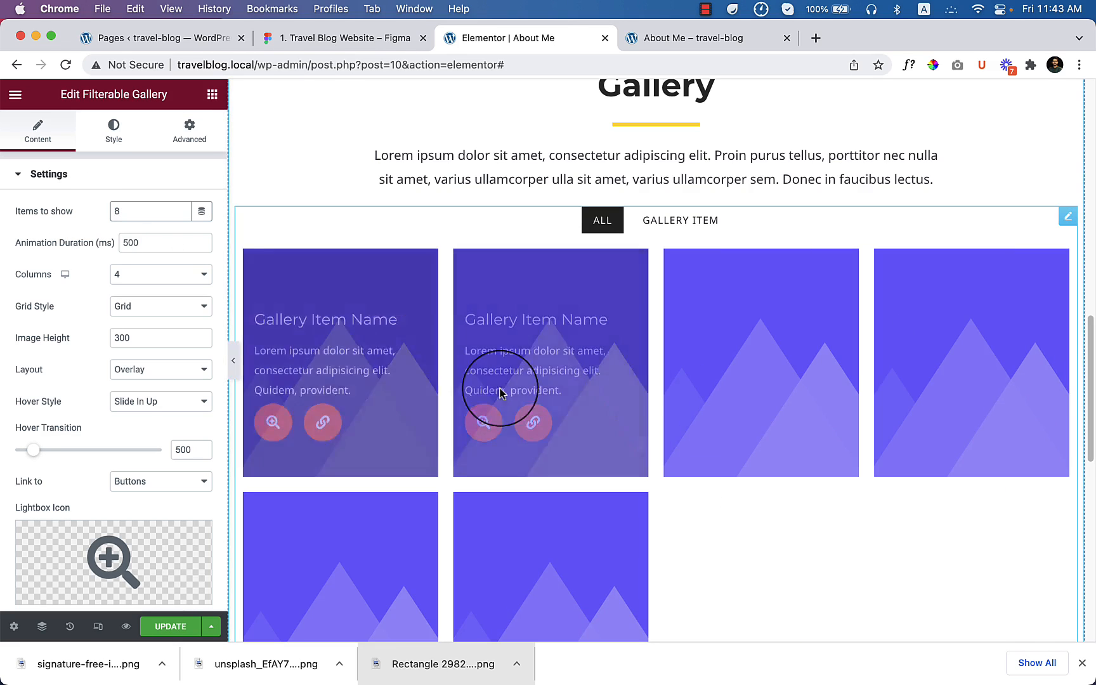
{"action": "scroll", "scroll_direction": "down", "scroll_amount": 3}
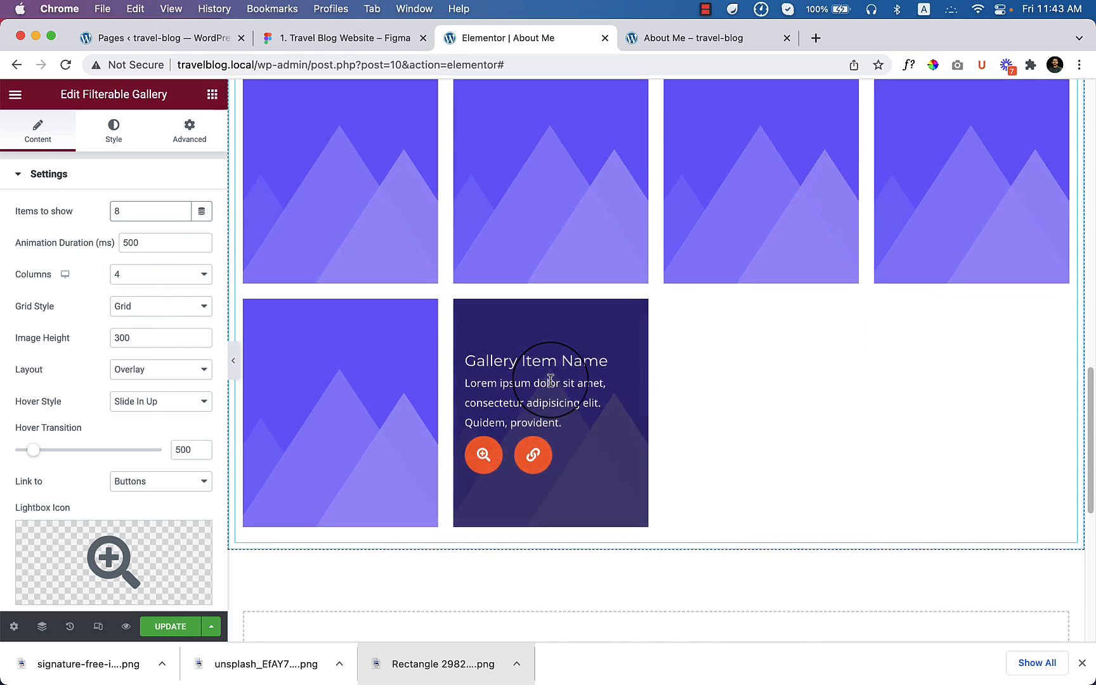
{"action": "scroll", "scroll_direction": "down", "scroll_amount": 3}
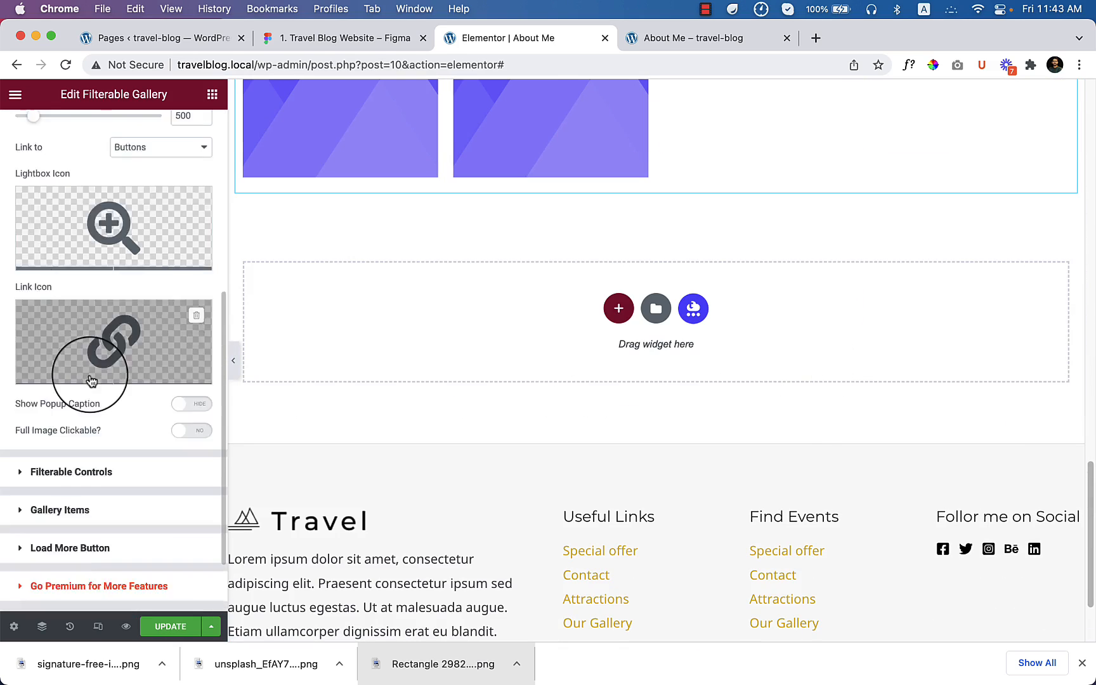
{"action": "scroll", "scroll_direction": "down", "scroll_amount": 3}
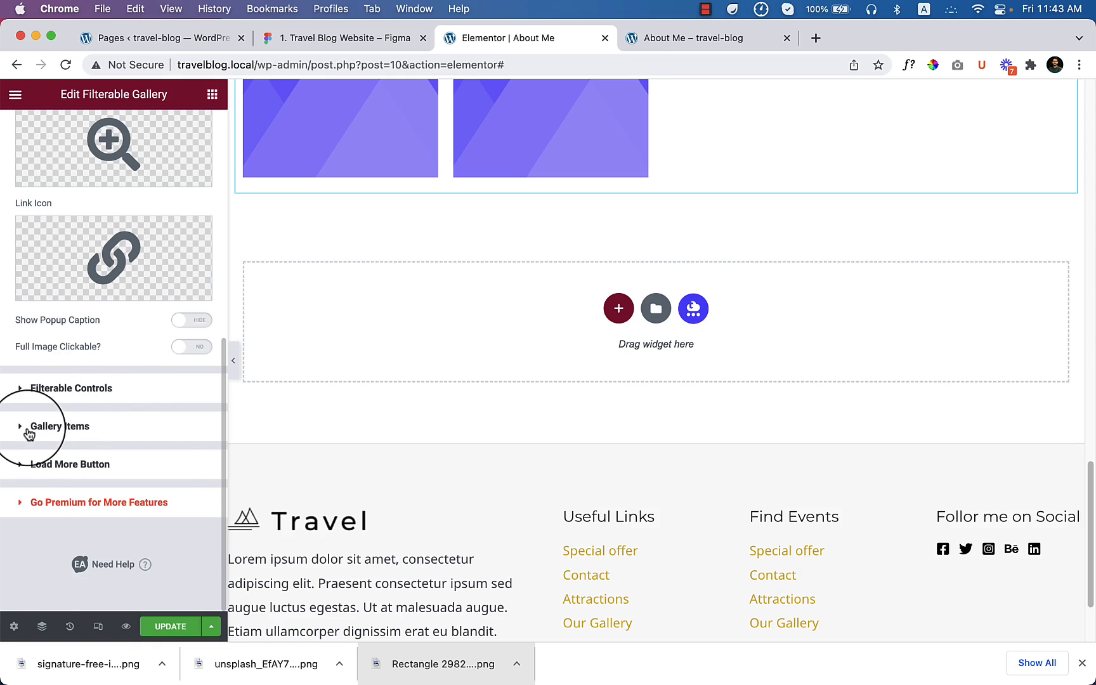
Insert the British Museum photo into the first gallery item
{"action": "left_click", "coordinate": [62, 426]}
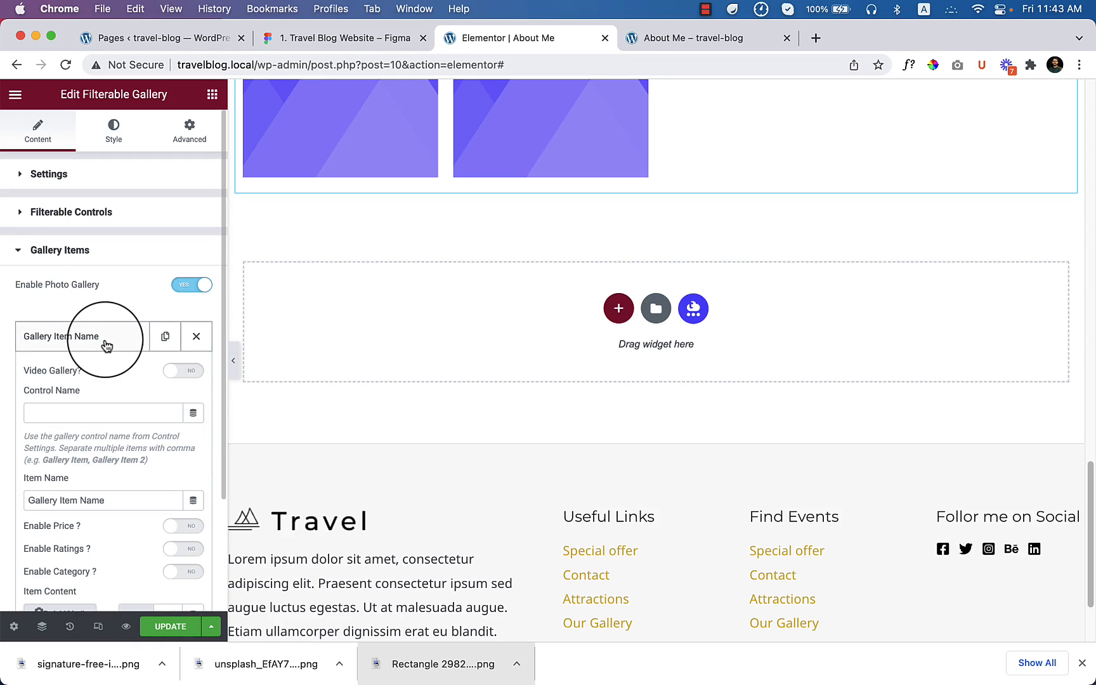
{"action": "scroll", "scroll_direction": "down", "scroll_amount": 3}
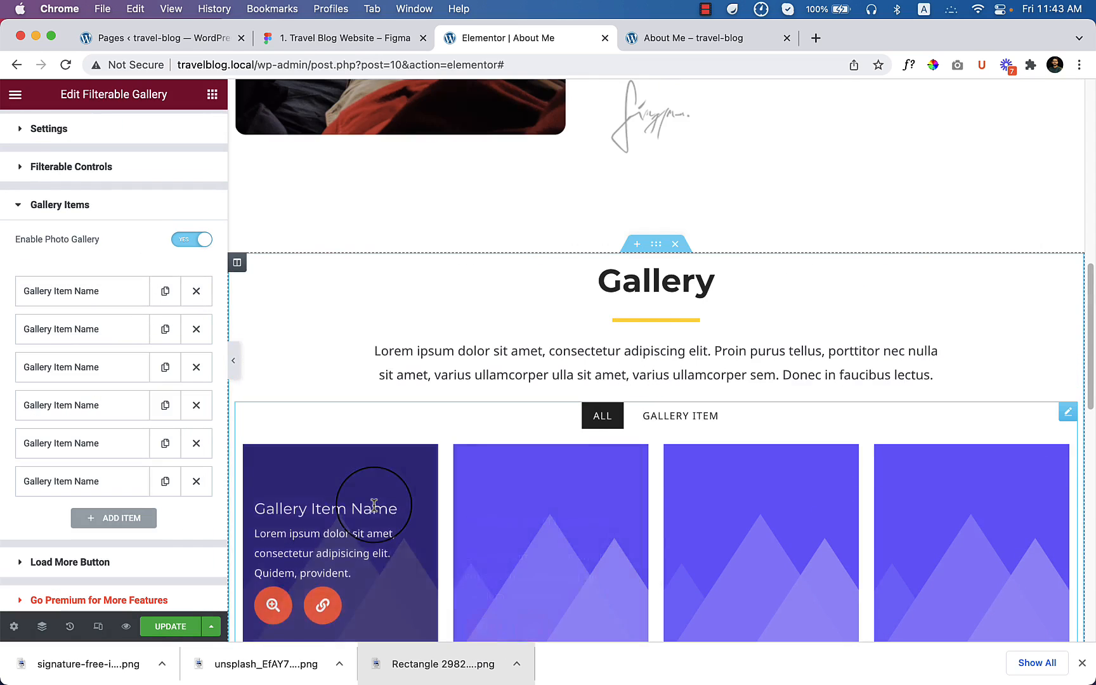
{"action": "left_click", "coordinate": [81, 291]}
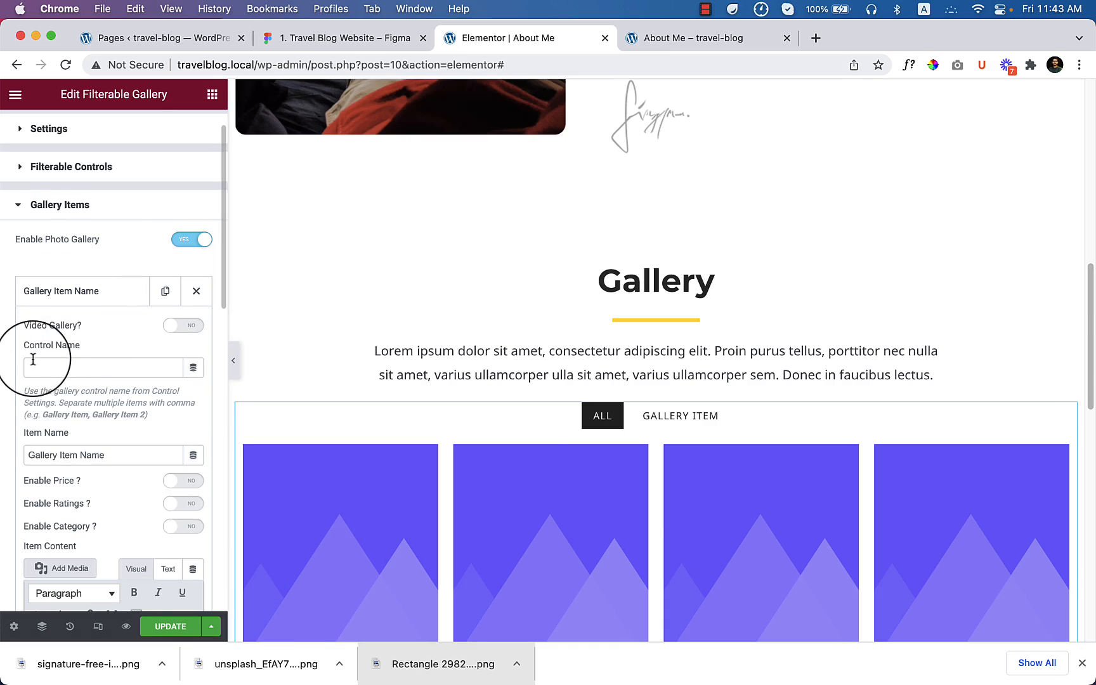
{"action": "mouse_move", "coordinate": [89, 489]}
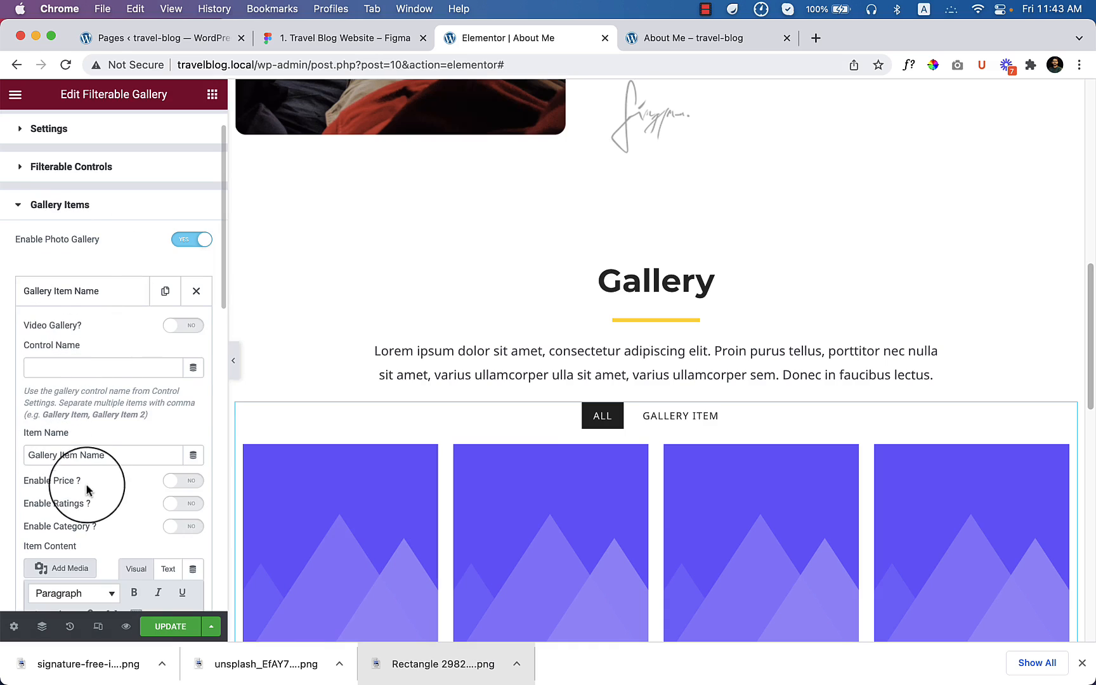
{"action": "scroll", "scroll_direction": "down", "scroll_amount": 3}
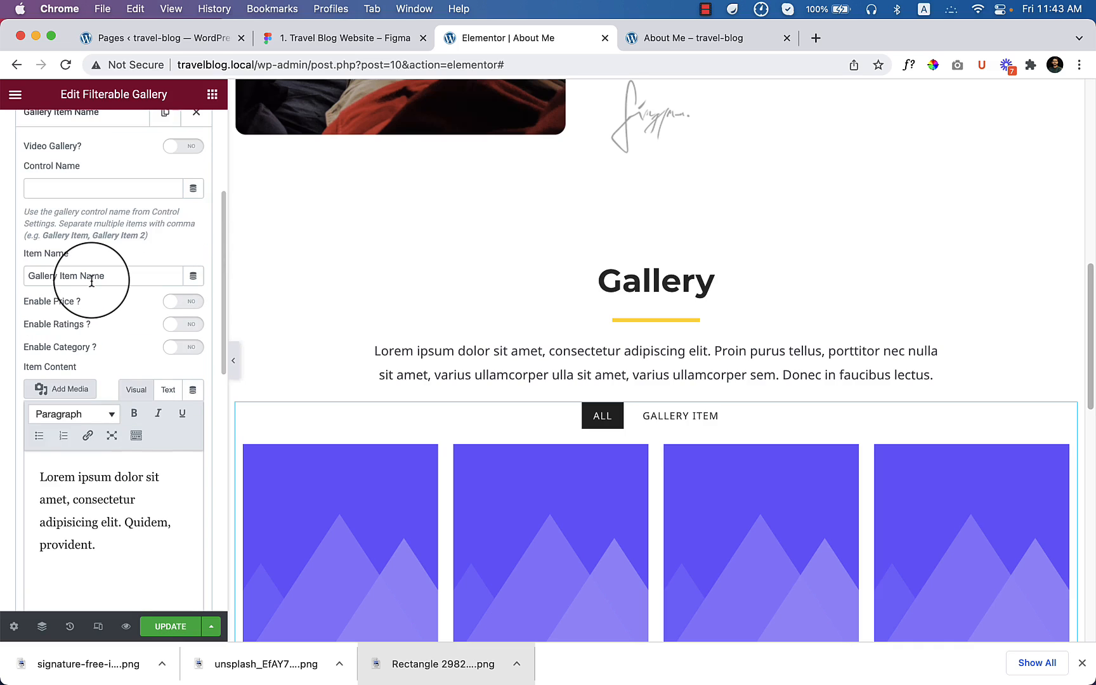
{"action": "left_click", "coordinate": [191, 116]}
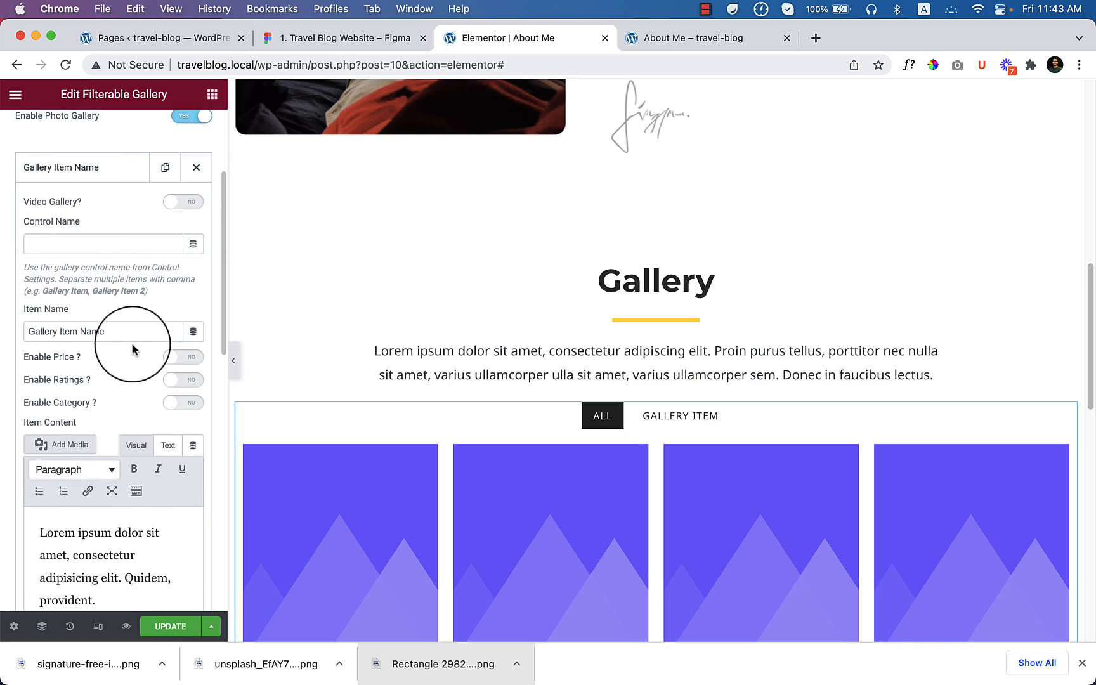
{"action": "mouse_move", "coordinate": [116, 415]}
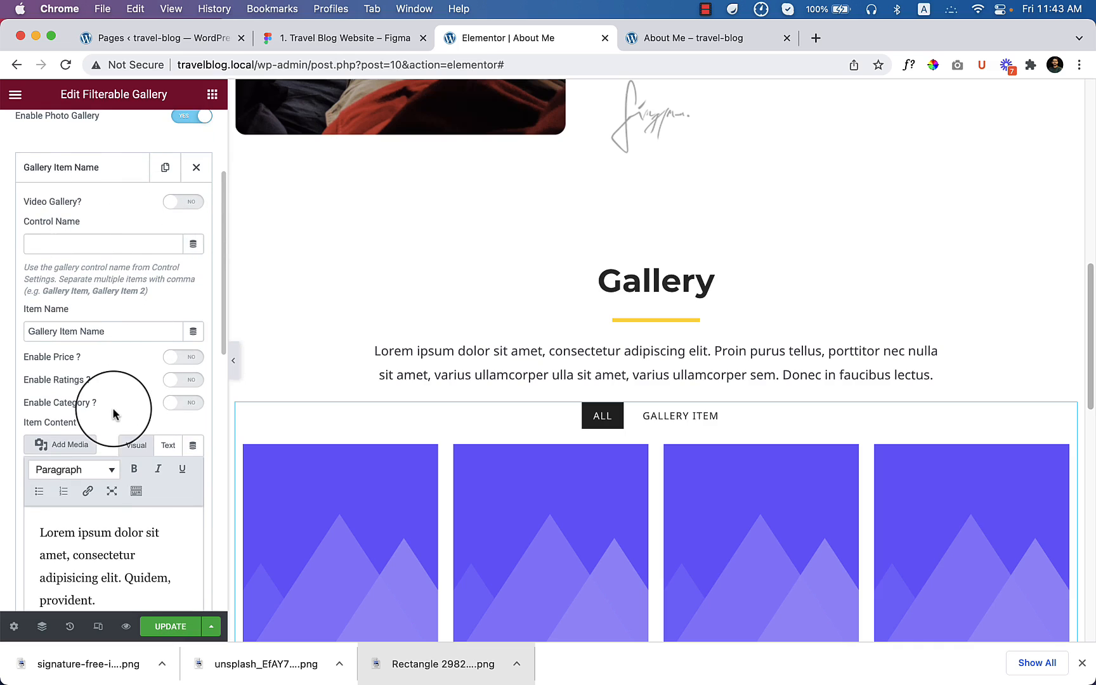
{"action": "scroll", "scroll_direction": "down", "scroll_amount": 3}
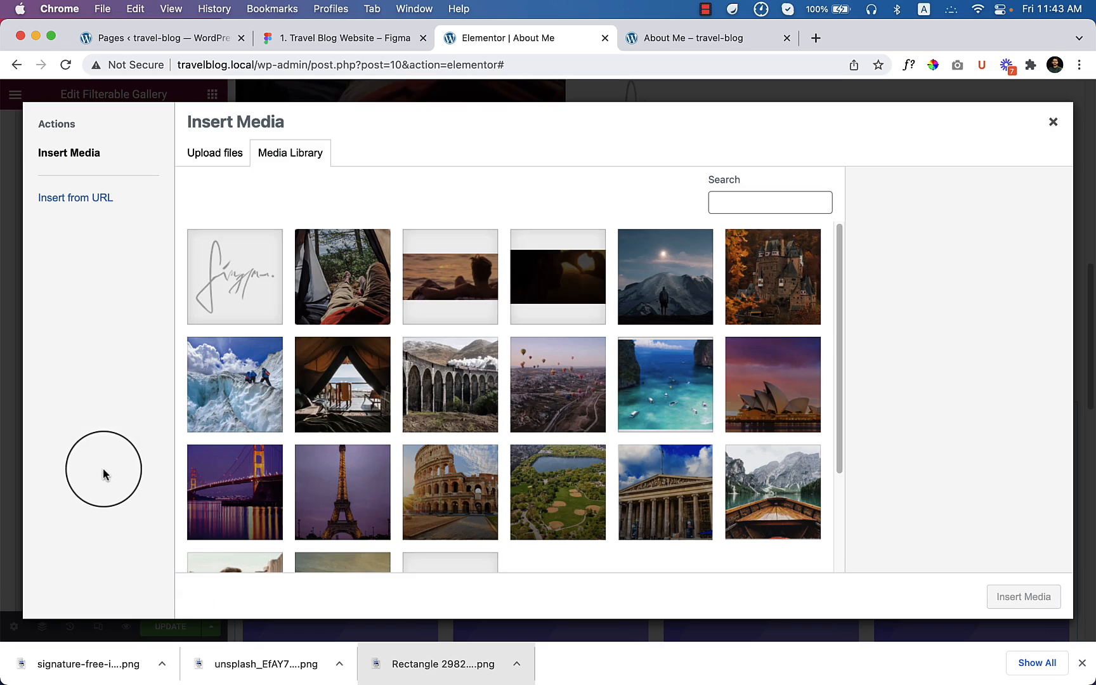
{"action": "scroll", "scroll_direction": "down", "scroll_amount": 3}
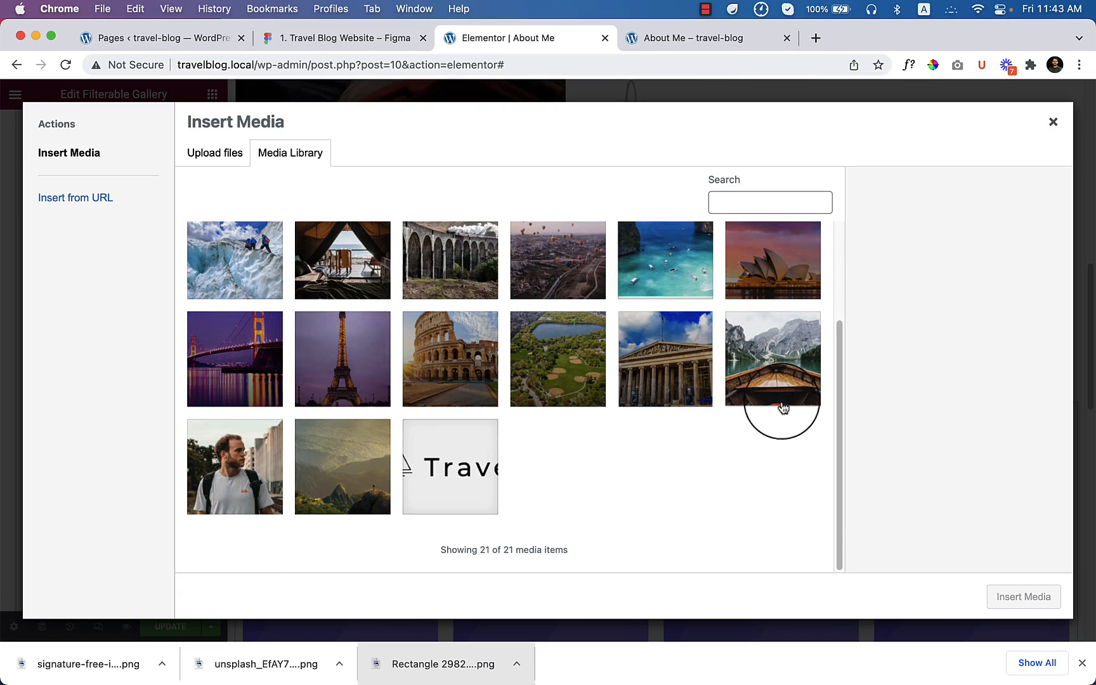
{"action": "left_click", "coordinate": [665, 359]}
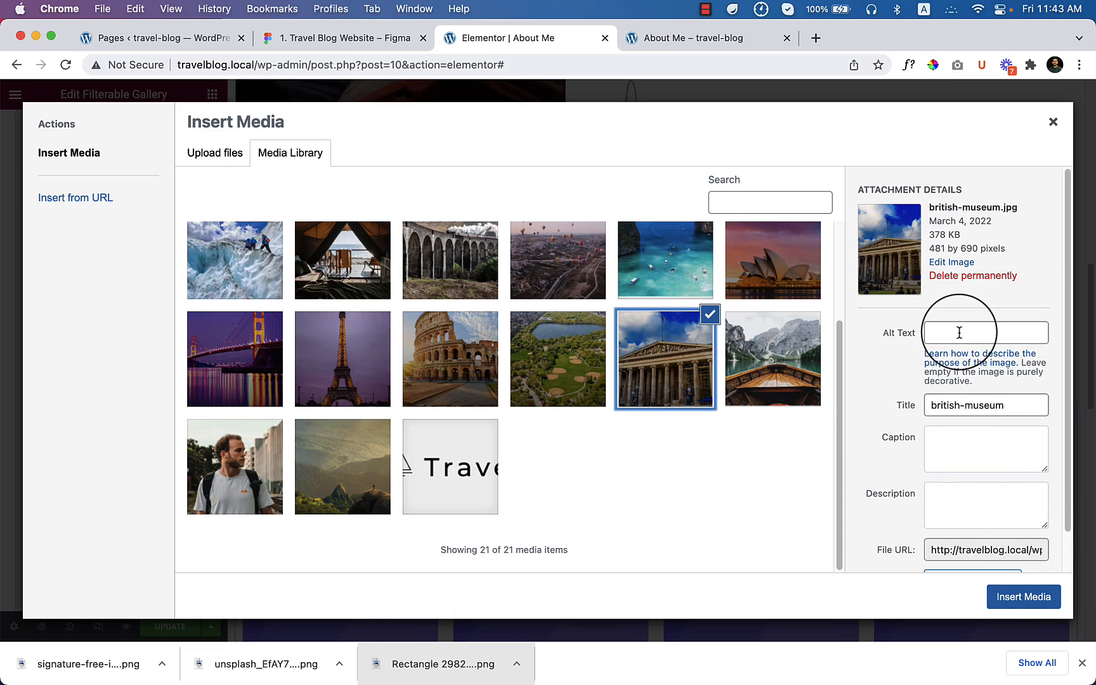
{"action": "left_click", "coordinate": [1022, 597]}
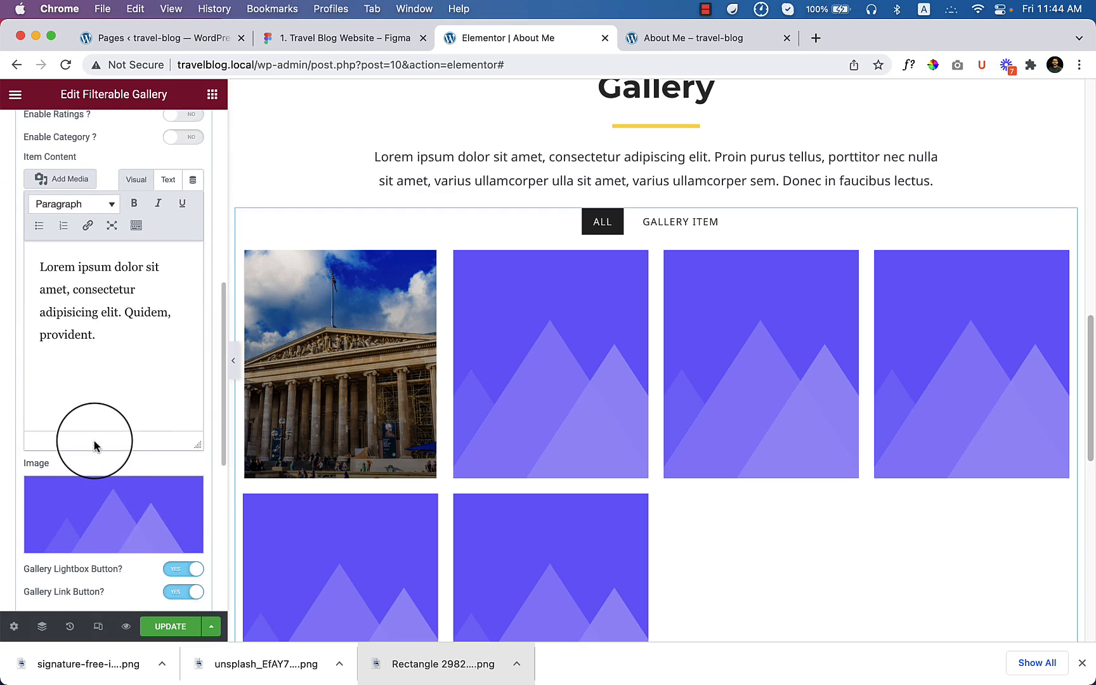
Insert the Central Park photo into the second gallery item
{"action": "left_click", "coordinate": [68, 178]}
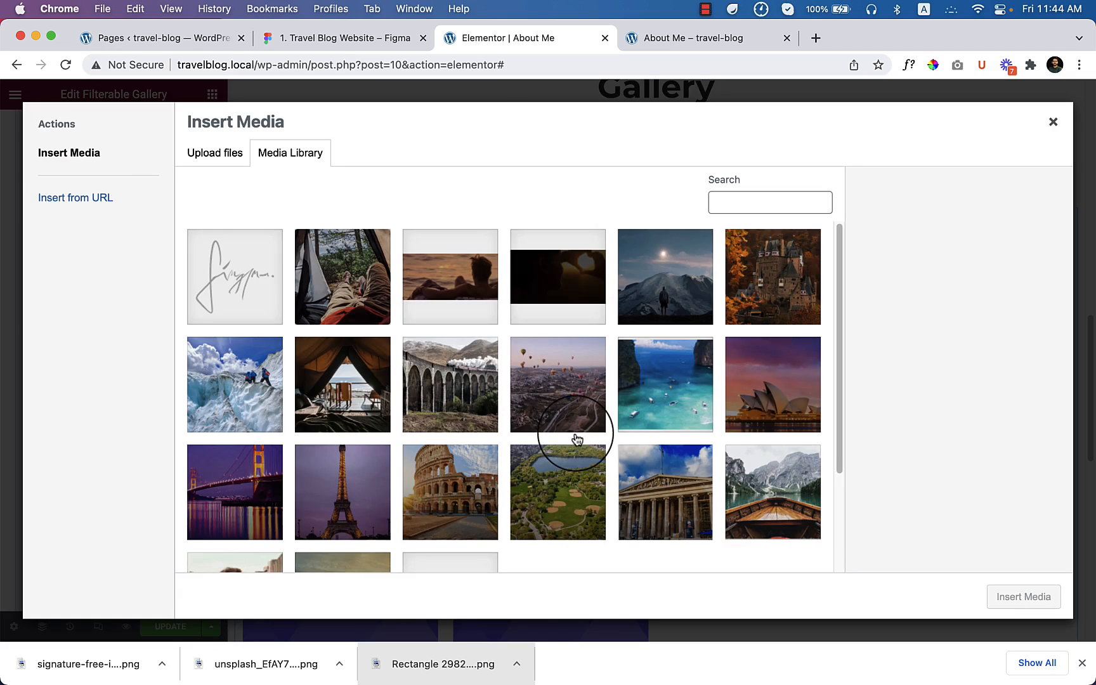
{"action": "left_click", "coordinate": [557, 384]}
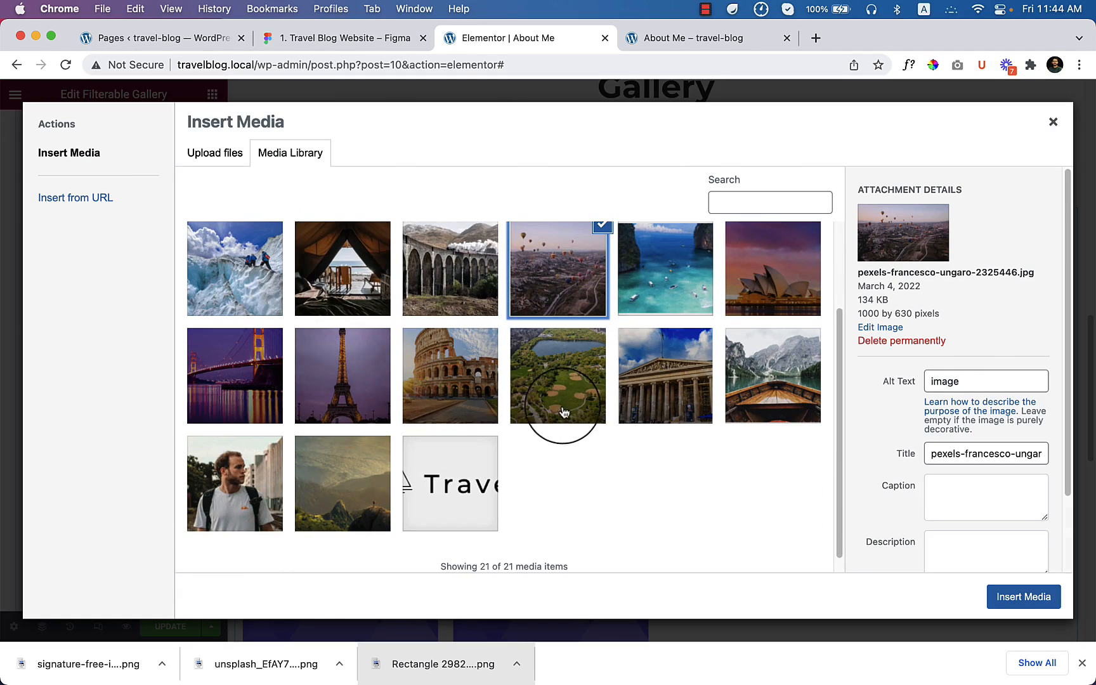
{"action": "left_click", "coordinate": [557, 376]}
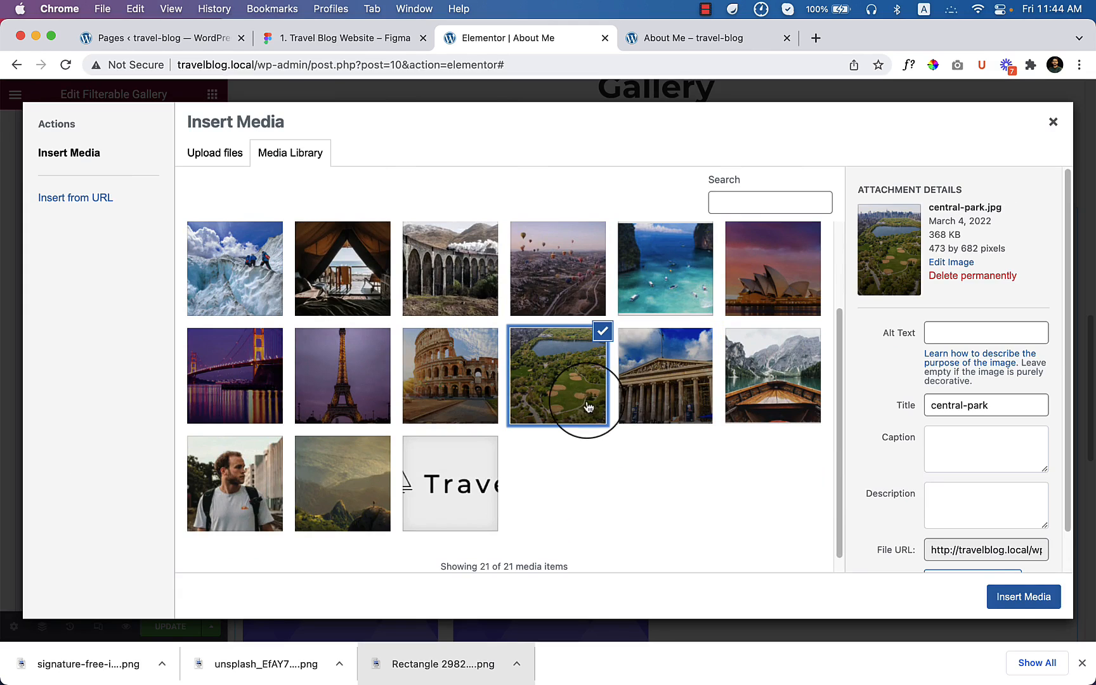
{"action": "left_click", "coordinate": [1023, 596]}
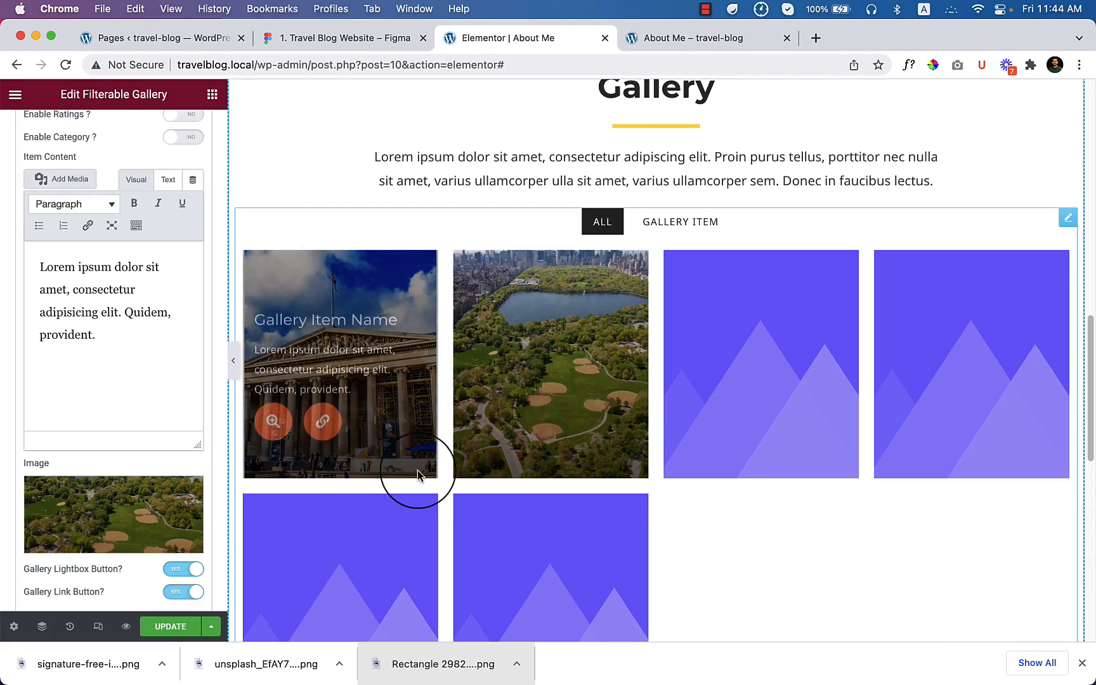
Fill the next items with the Colosseum, Eiffel Tower and Sydney Opera House photos
{"action": "scroll", "scroll_direction": "down", "scroll_amount": 3}
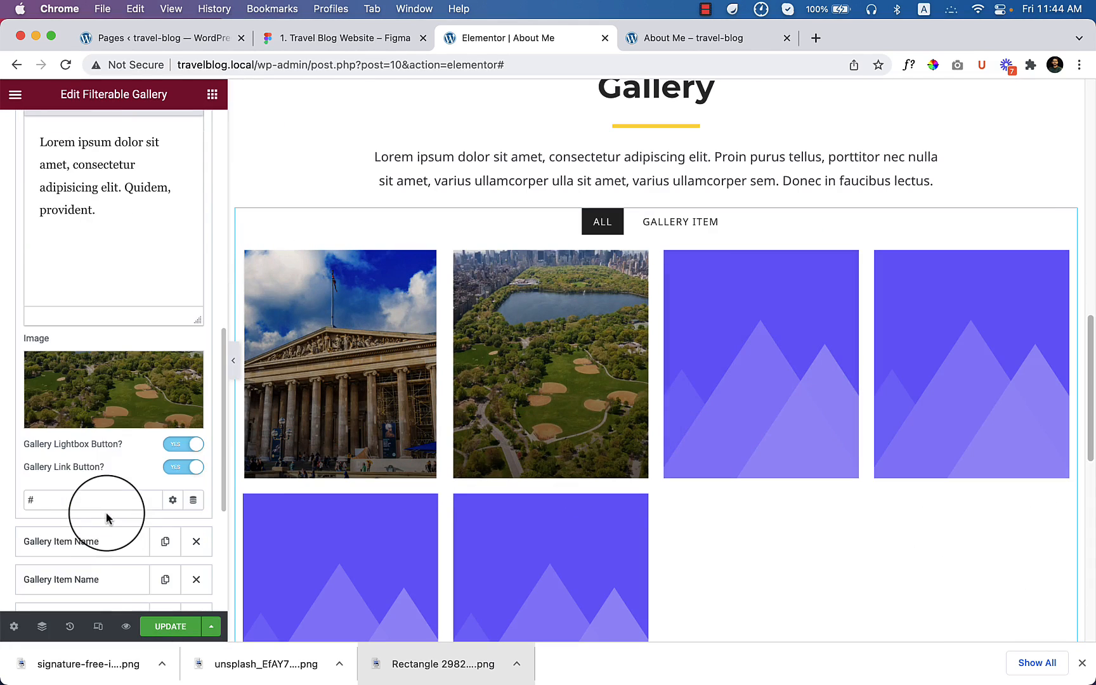
{"action": "left_click", "coordinate": [114, 389]}
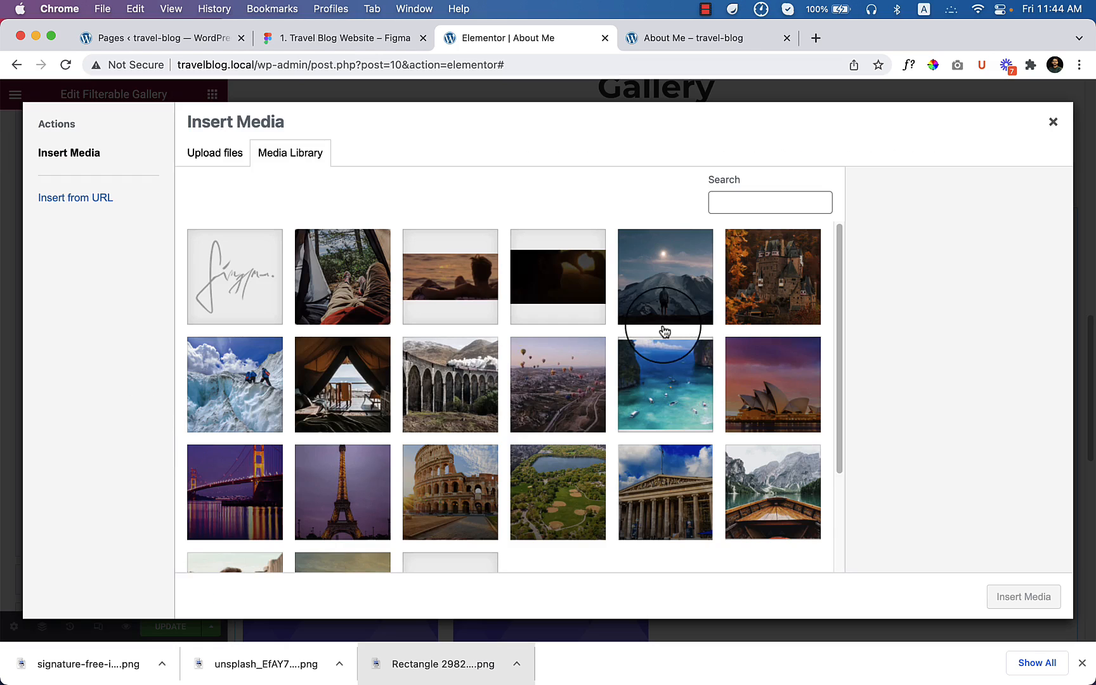
{"action": "left_click", "coordinate": [449, 492]}
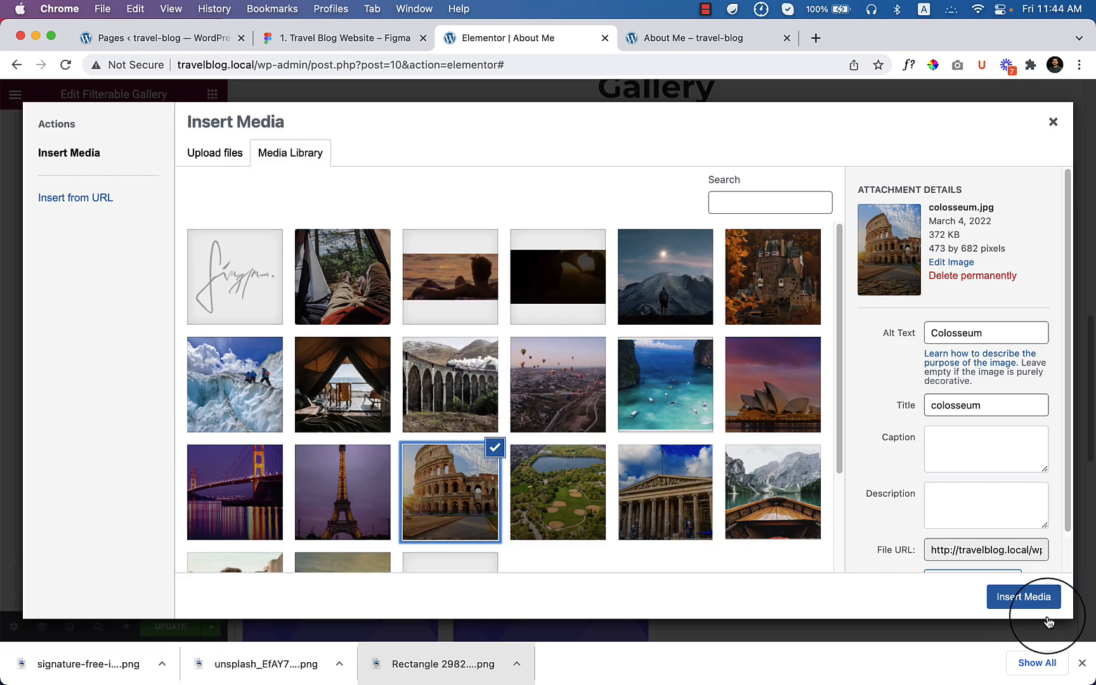
{"action": "left_click", "coordinate": [1024, 596]}
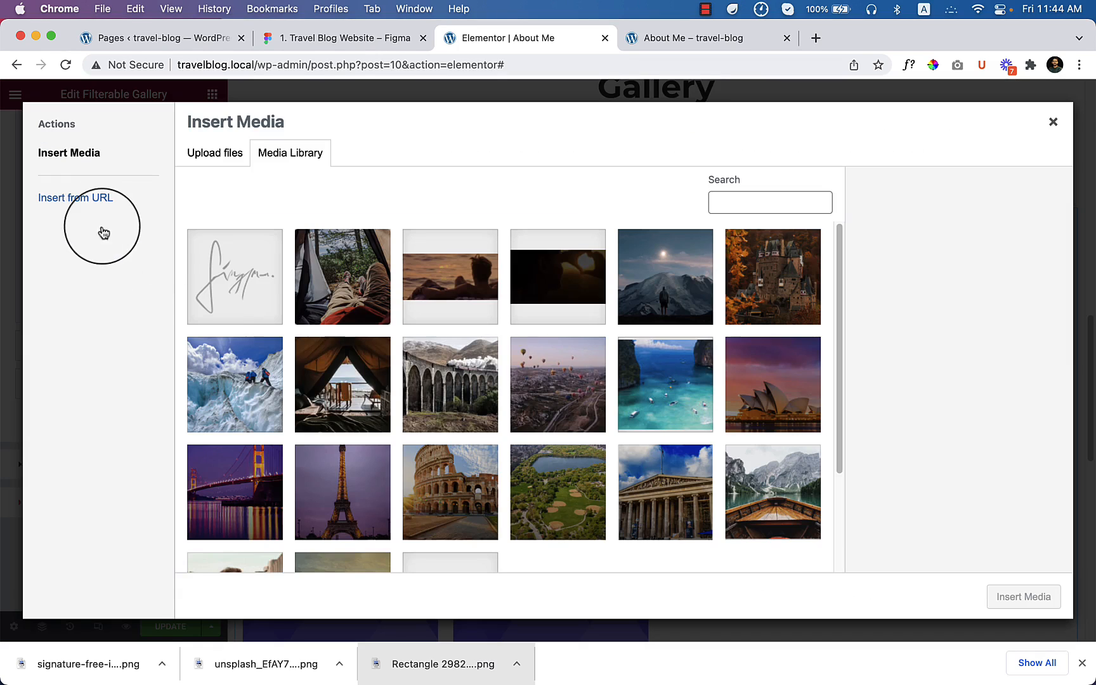
{"action": "left_click", "coordinate": [342, 492]}
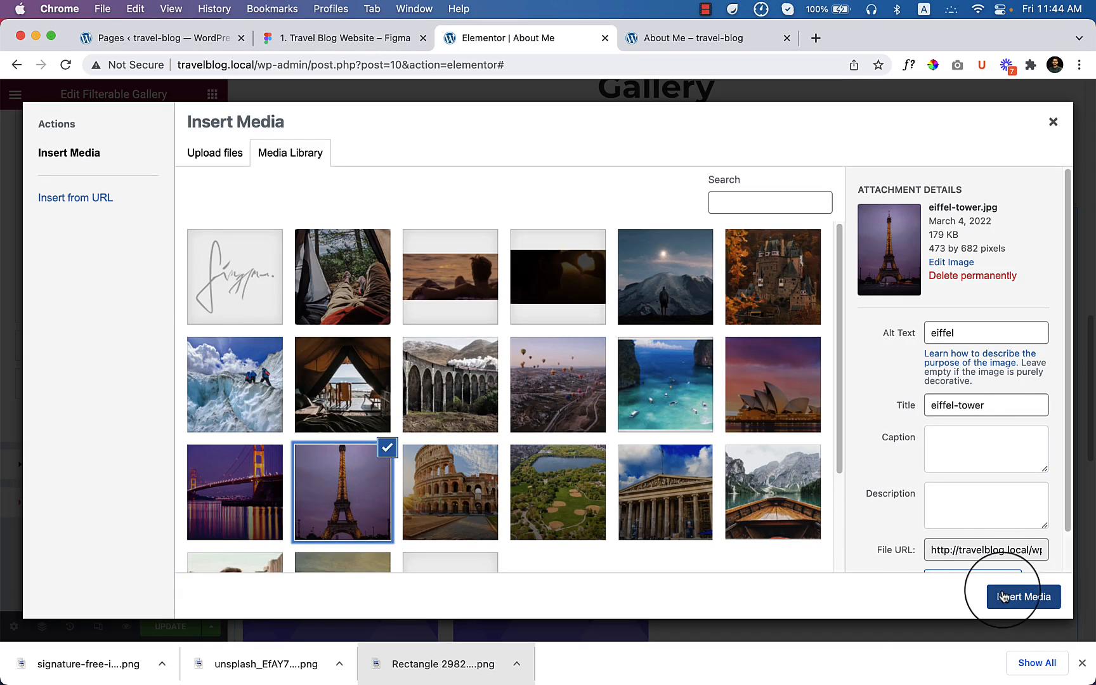
{"action": "left_click", "coordinate": [1022, 596]}
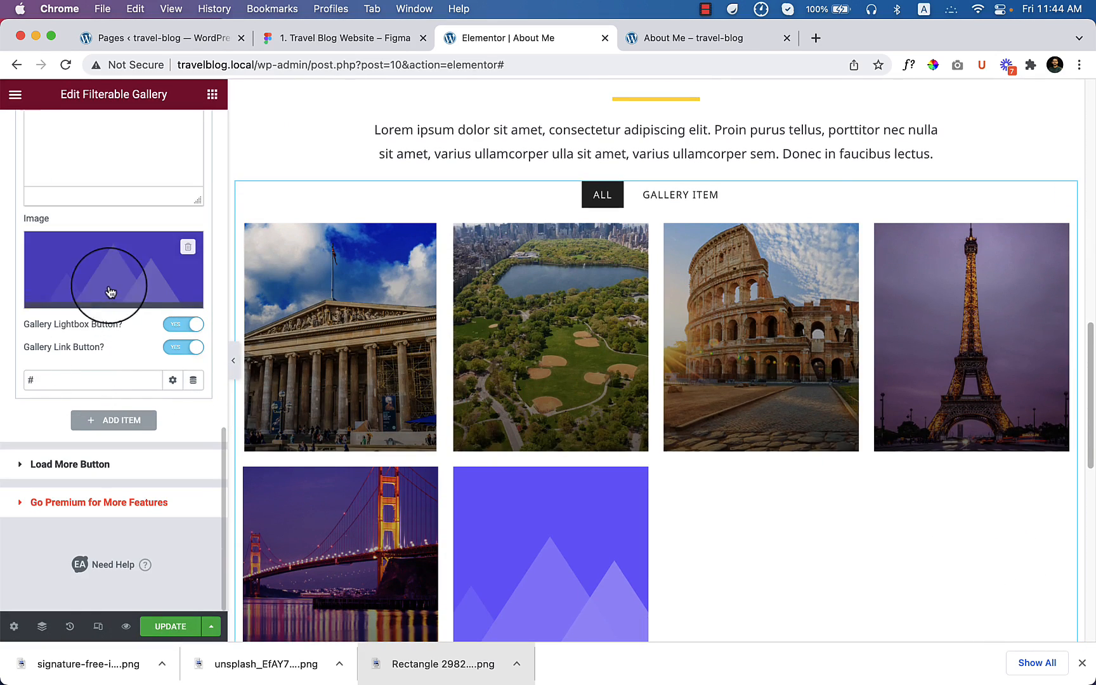
{"action": "left_click", "coordinate": [113, 271]}
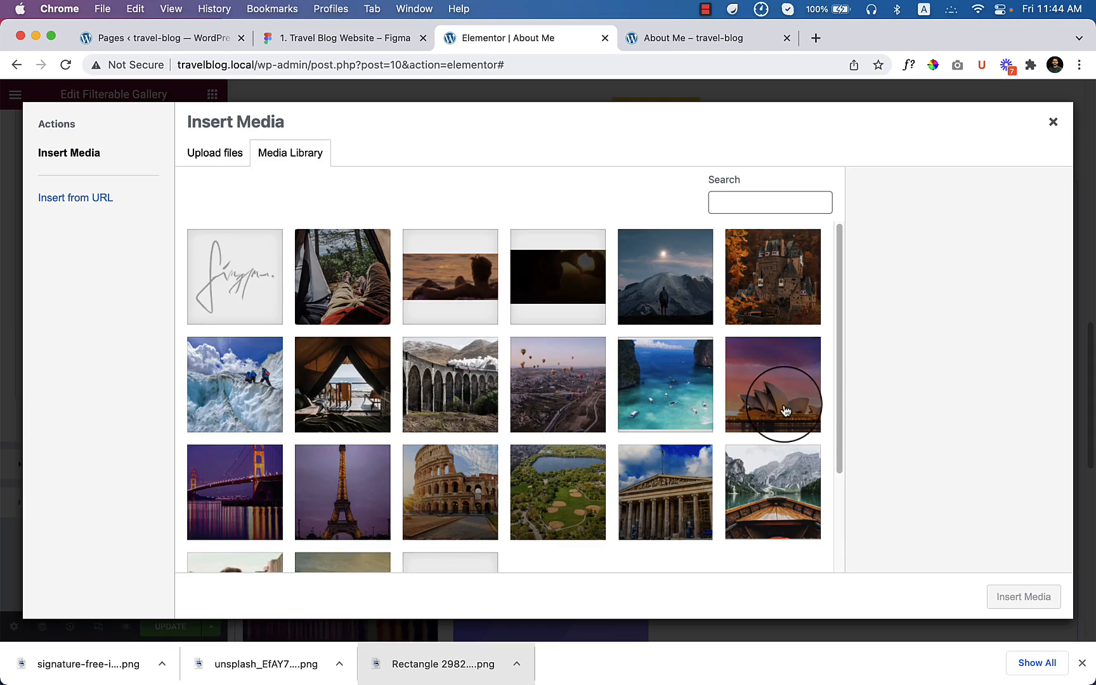
{"action": "left_click", "coordinate": [773, 385]}
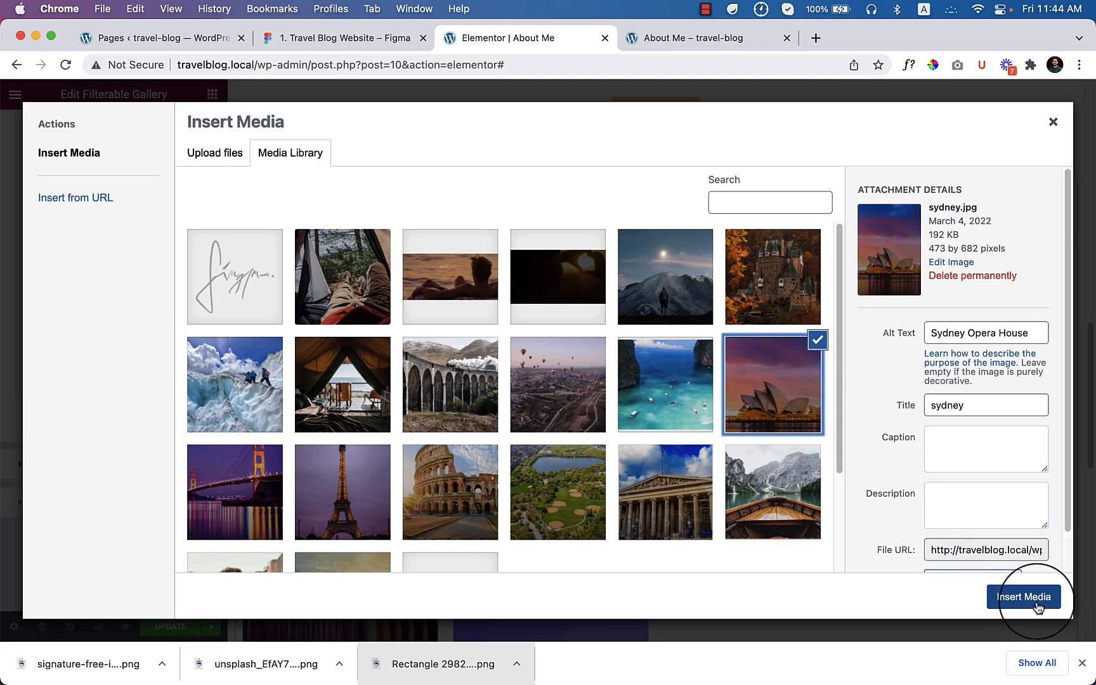
{"action": "left_click", "coordinate": [1024, 597]}
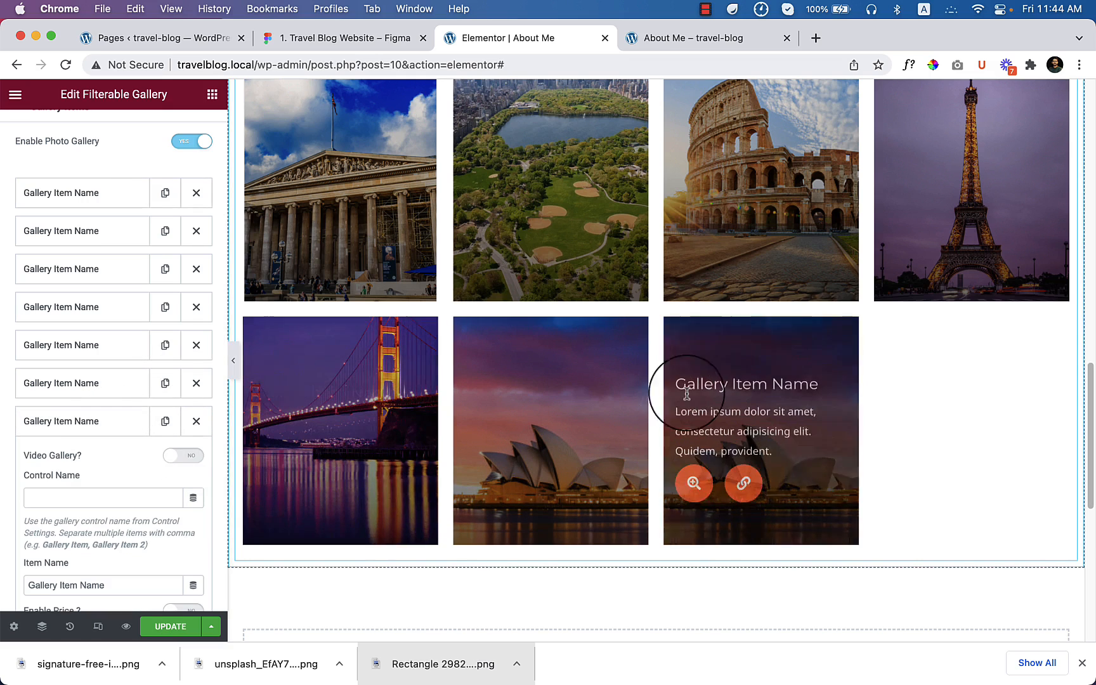
Preview the eight-photo gallery and test its Gallery Item filter tab
{"action": "scroll", "scroll_direction": "down", "scroll_amount": 3}
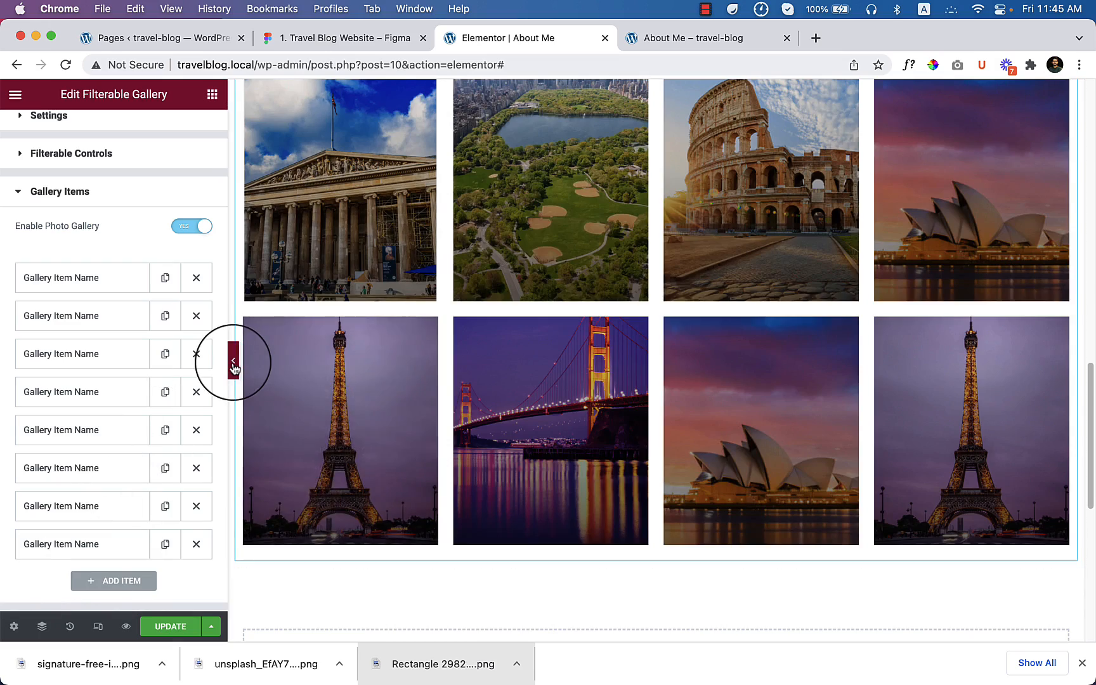
{"action": "left_click", "coordinate": [233, 362]}
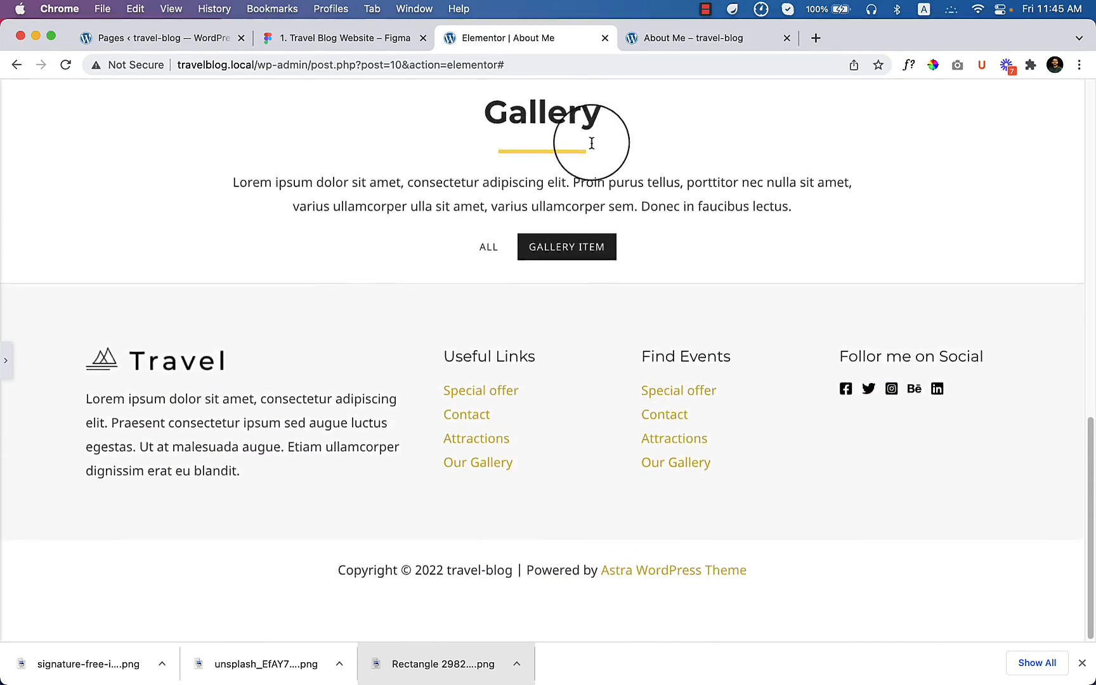
{"action": "scroll", "scroll_direction": "down", "scroll_amount": 3}
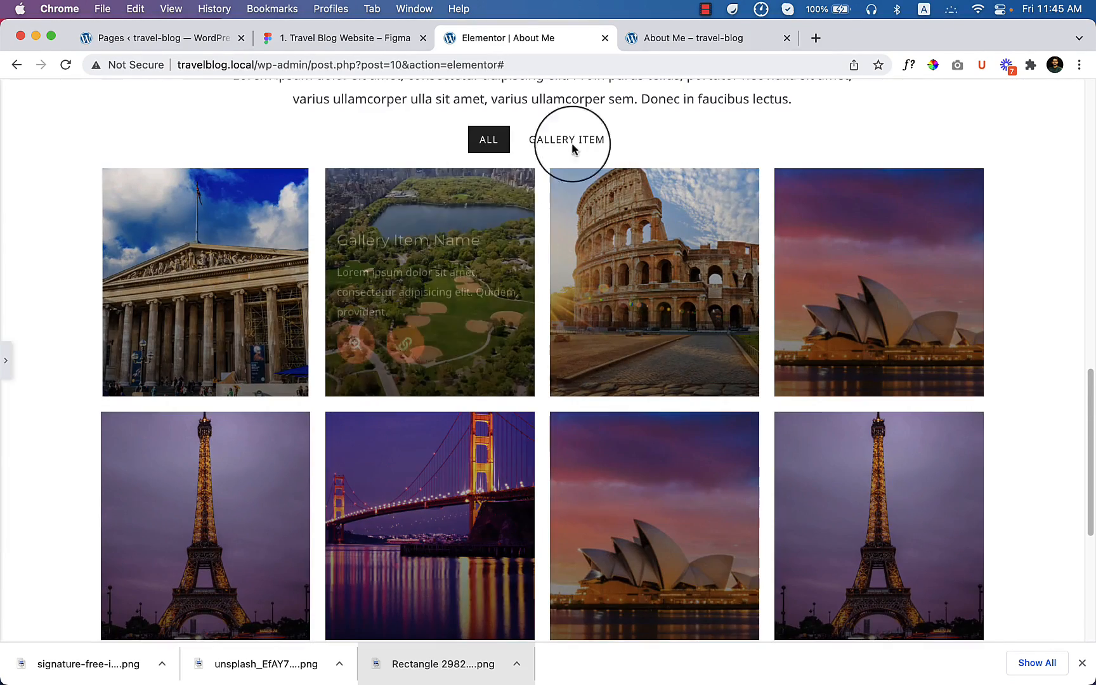
{"action": "left_click", "coordinate": [572, 143]}
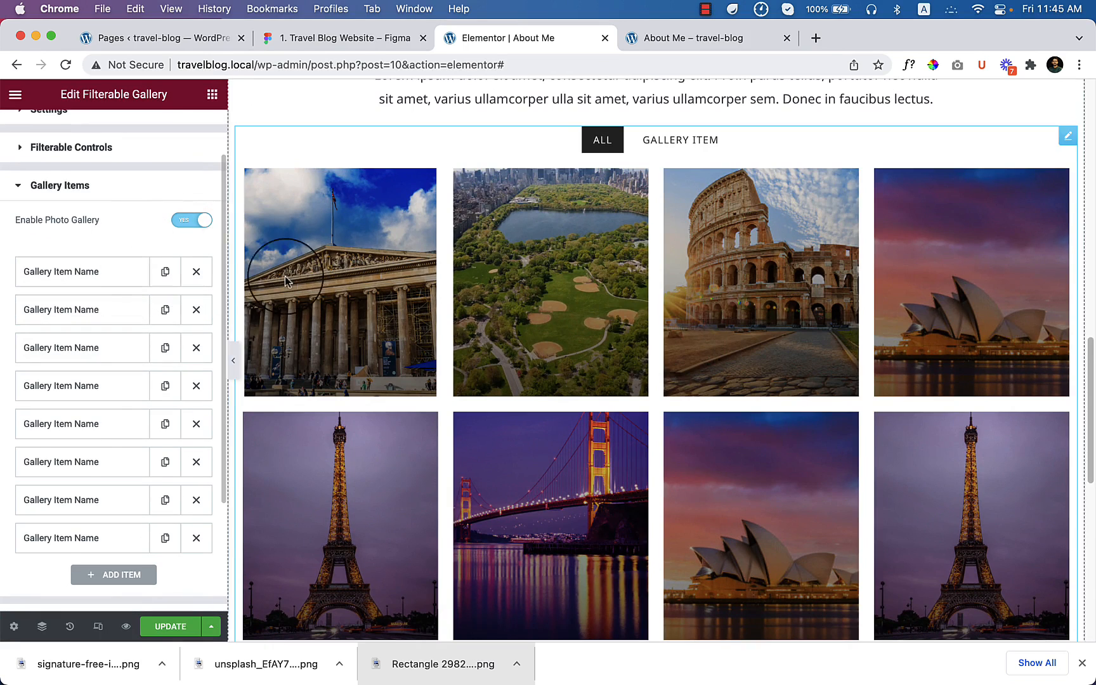
{"action": "scroll", "scroll_direction": "down", "scroll_amount": 3}
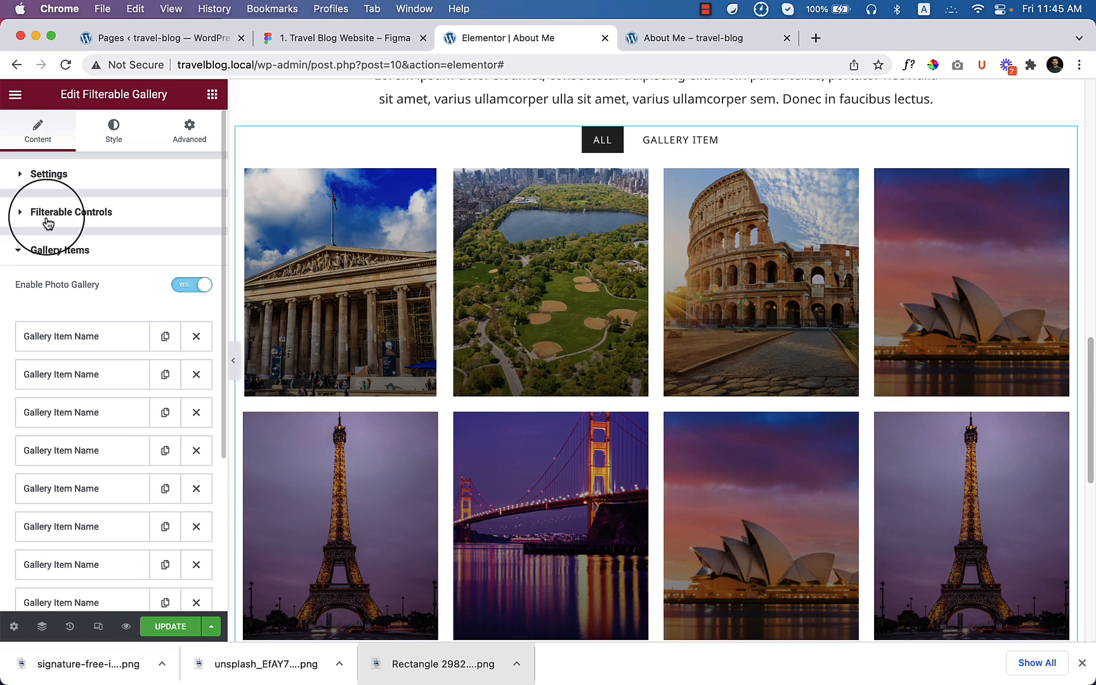
Add a second filter tab in Filterable Controls, checking Figma for tab names
{"action": "left_click", "coordinate": [76, 212]}
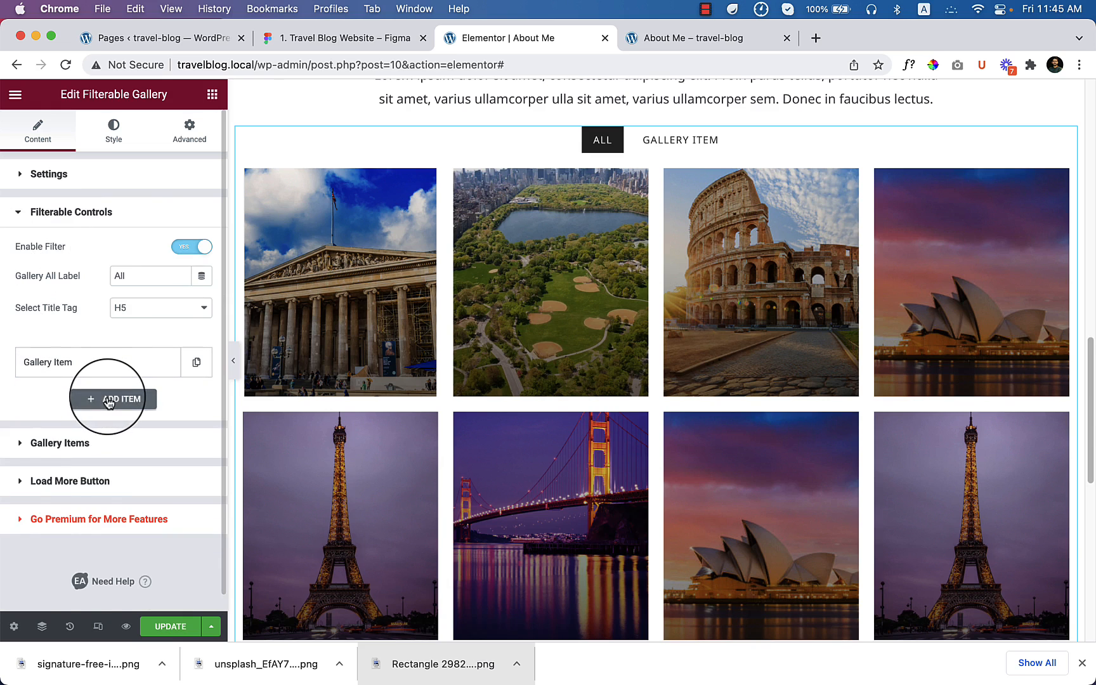
{"action": "left_click", "coordinate": [112, 399]}
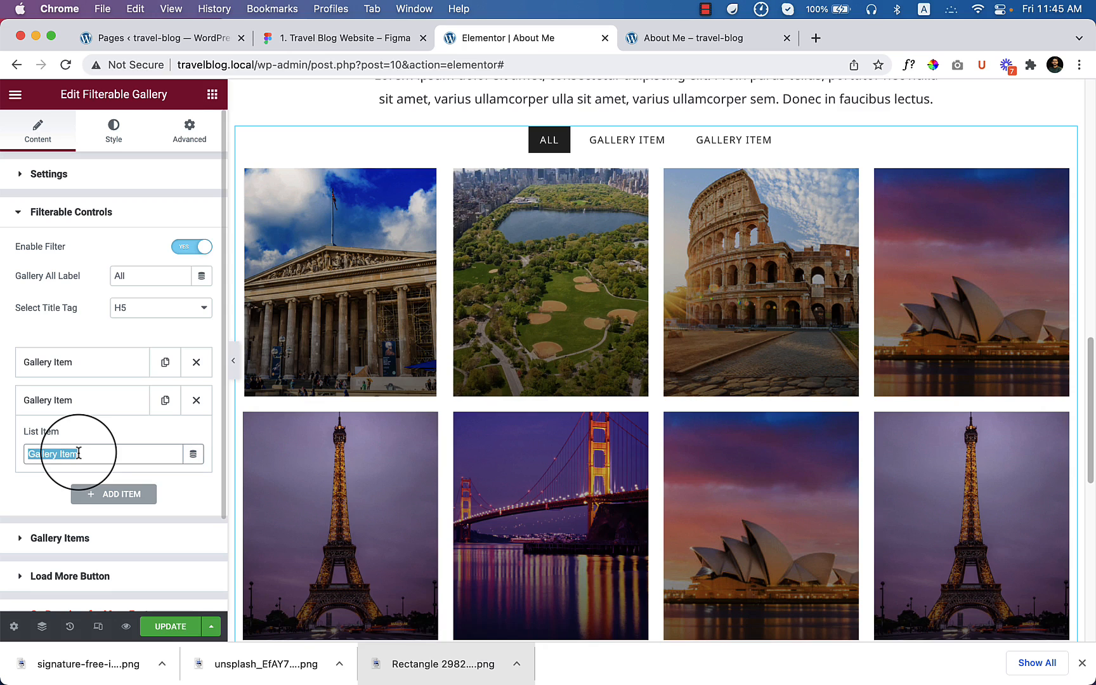
{"action": "left_click", "coordinate": [342, 38]}
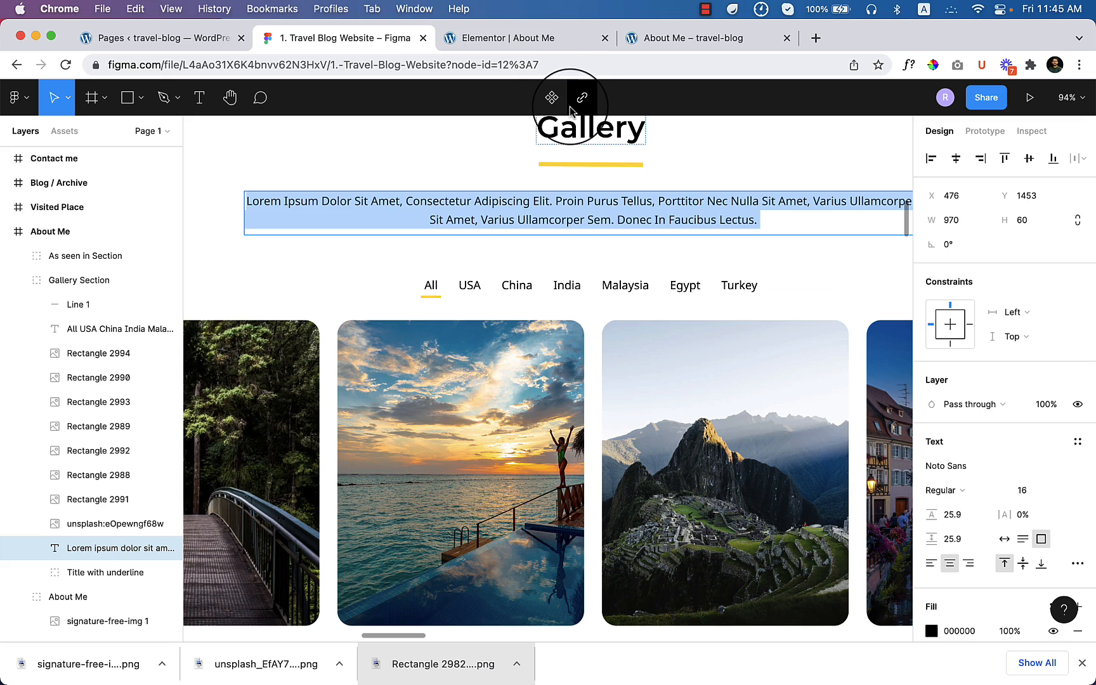
{"action": "left_click", "coordinate": [521, 38]}
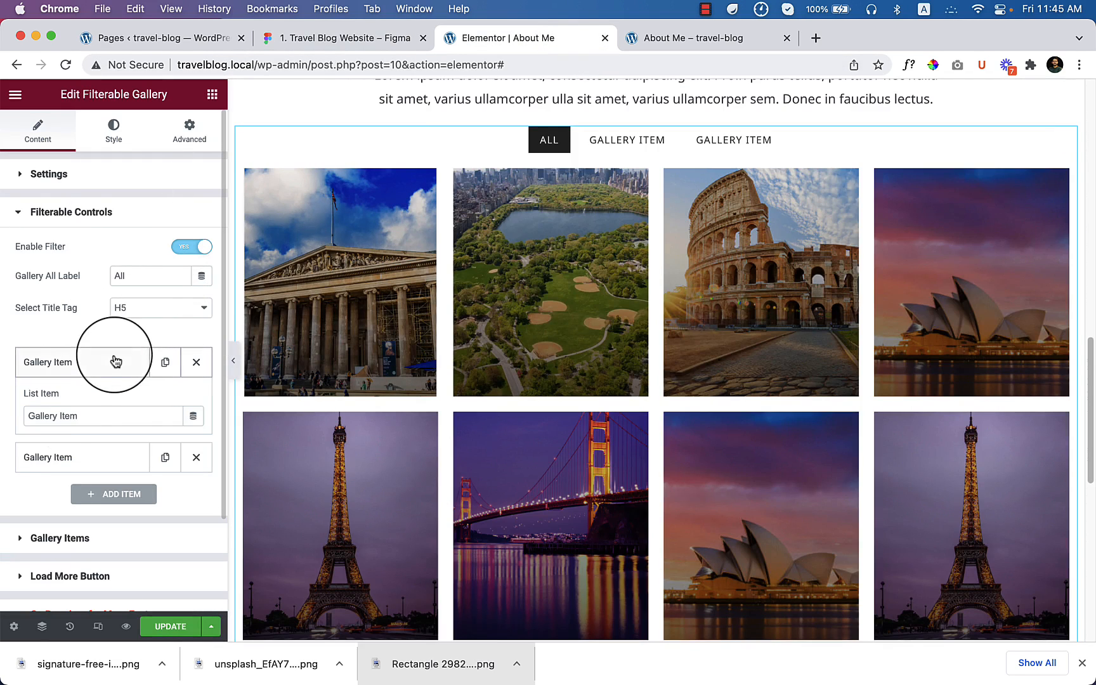
Name the filter tabs USA, China and India
{"action": "type", "text": "USA"}
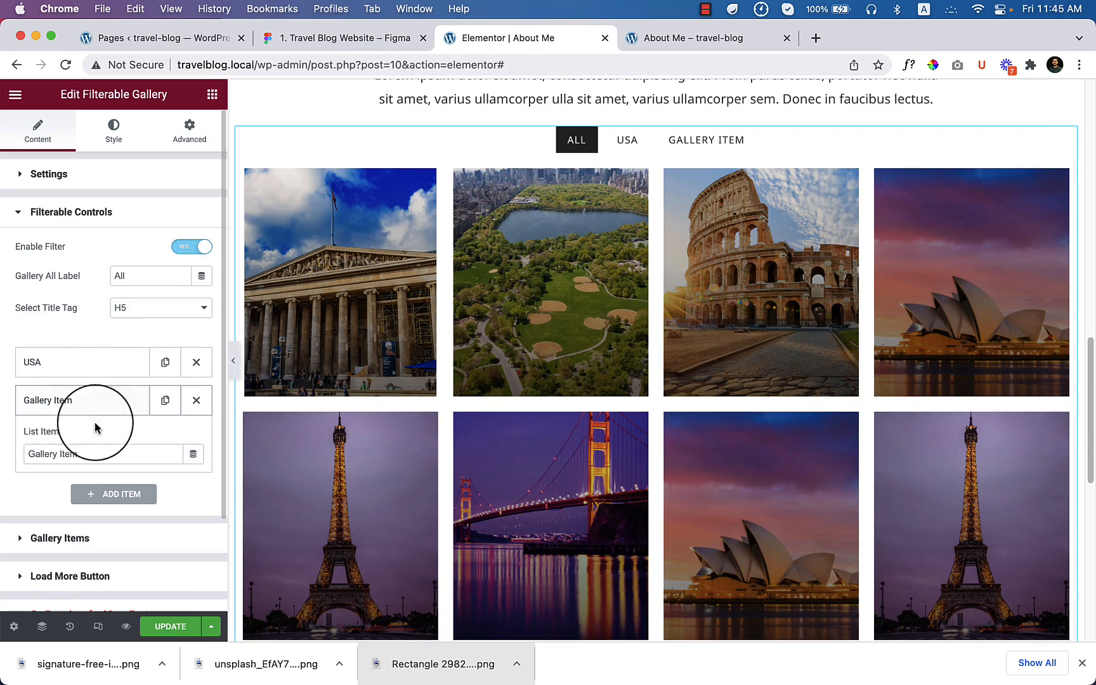
{"action": "type", "text": "C"}
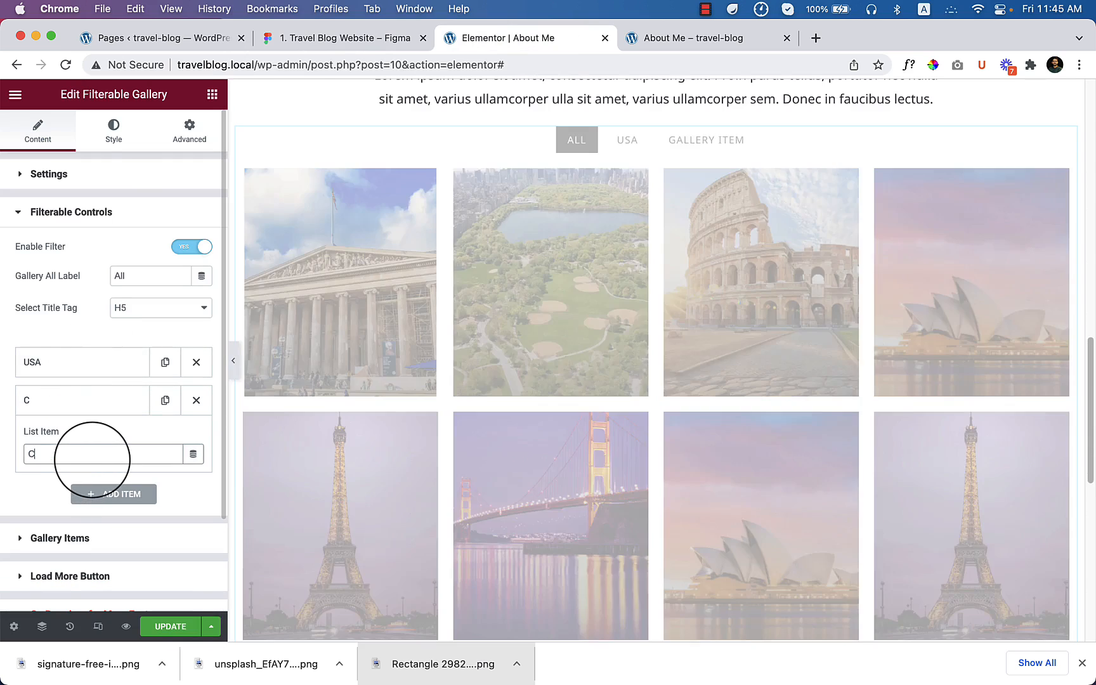
{"action": "type", "text": "hina"}
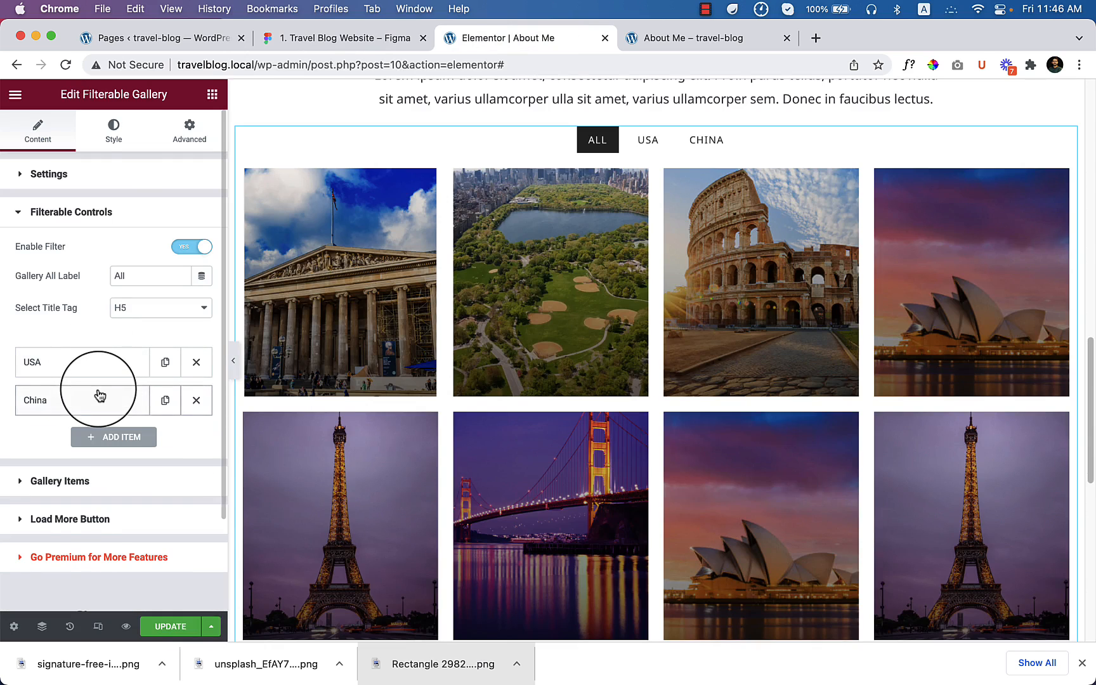
{"action": "left_click", "coordinate": [343, 38]}
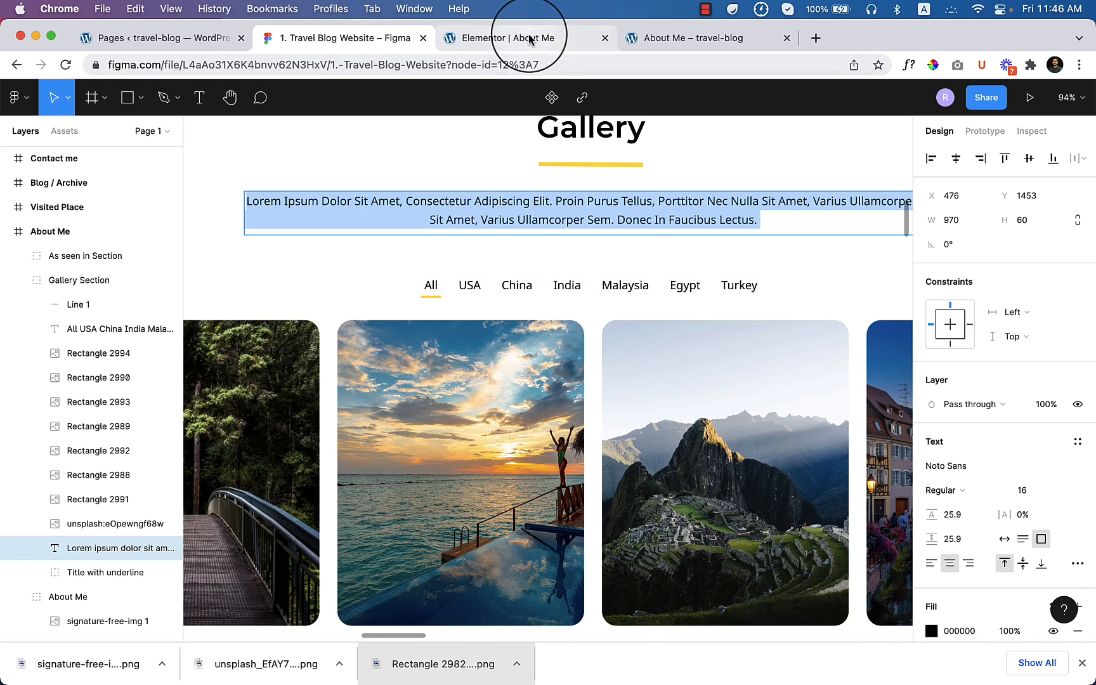
{"action": "left_click", "coordinate": [520, 38]}
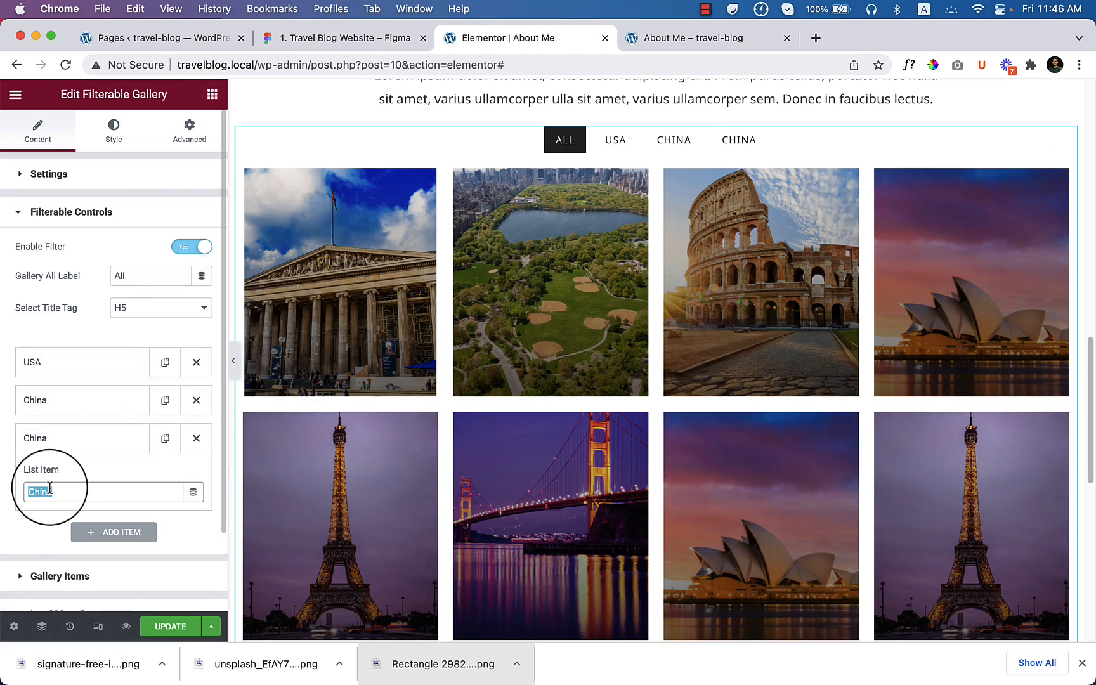
{"action": "type", "text": "India"}
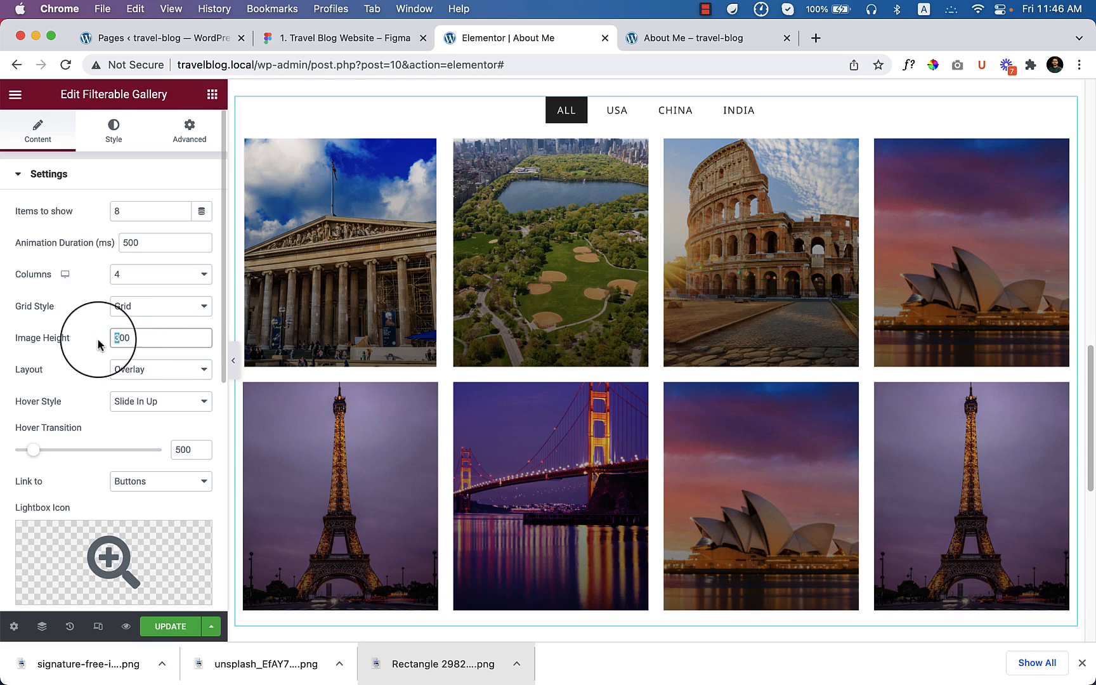
{"action": "mouse_move", "coordinate": [156, 365]}
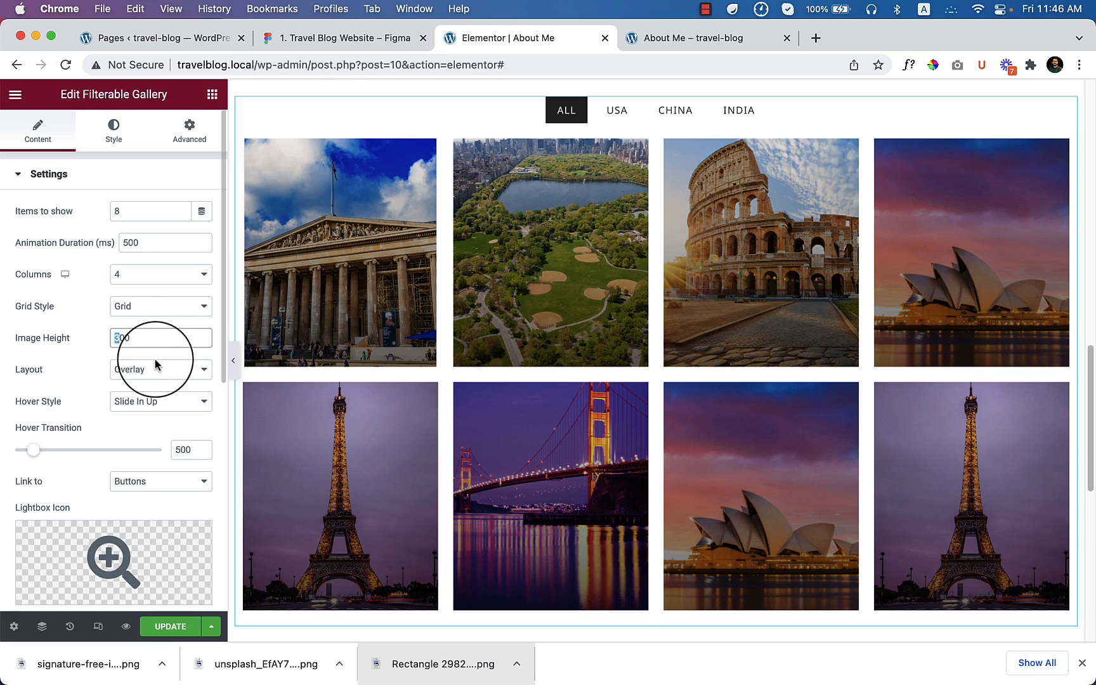
Try gallery image heights of 500, 4000 and 300, then preview and restore the panel
{"action": "type", "text": "500"}
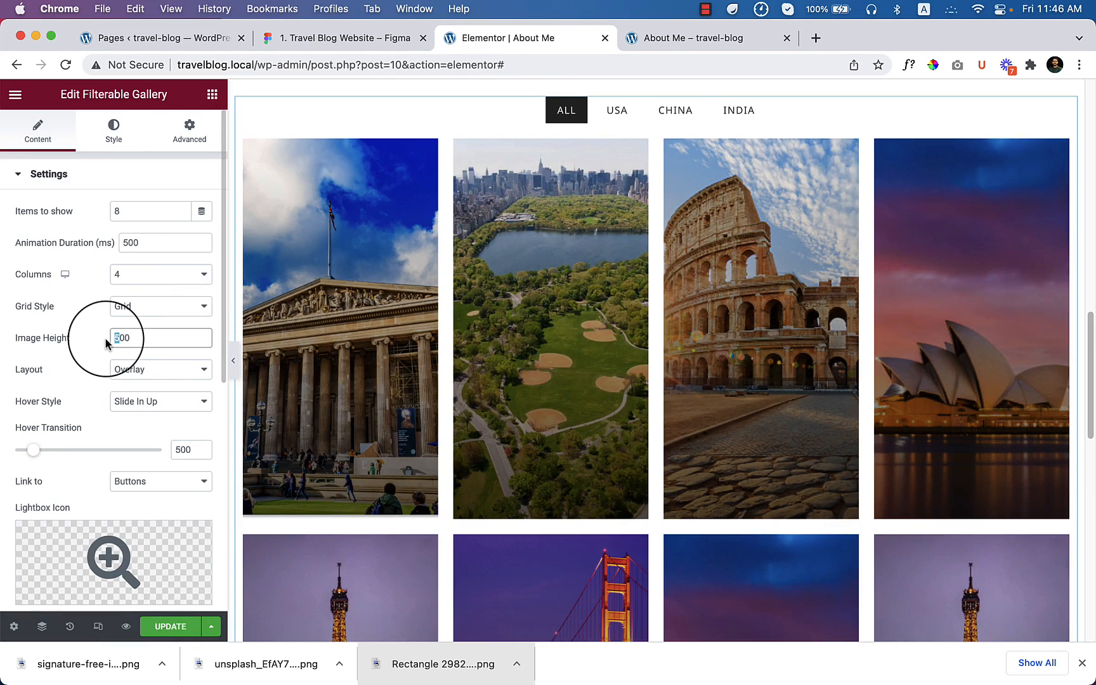
{"action": "type", "text": "4000"}
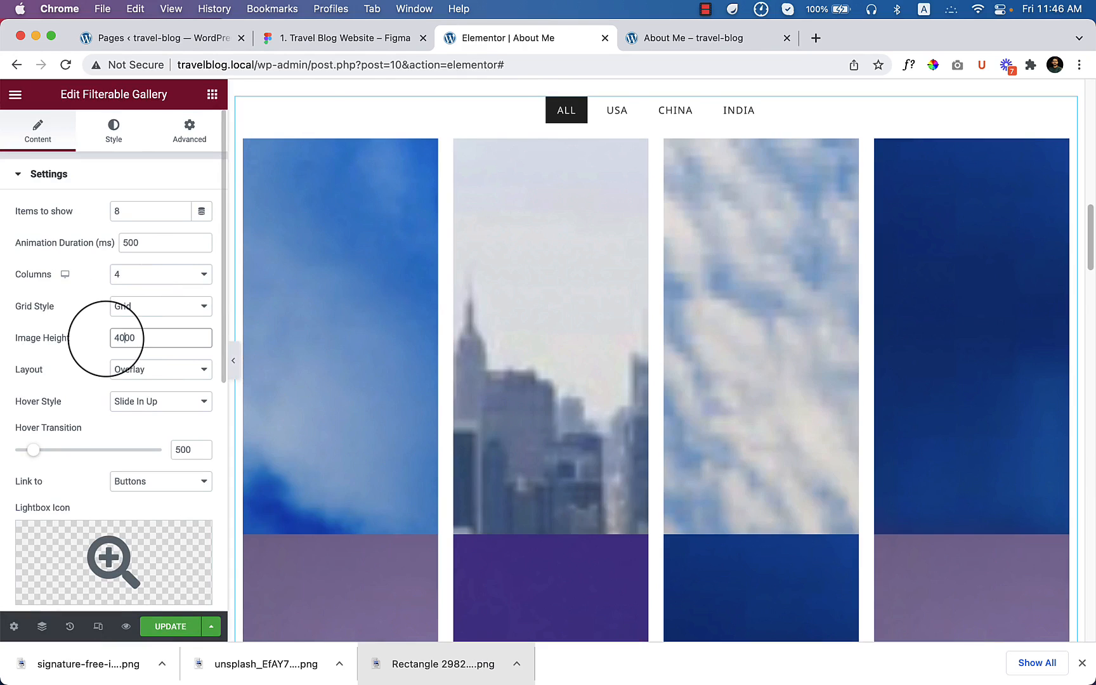
{"action": "type", "text": "300"}
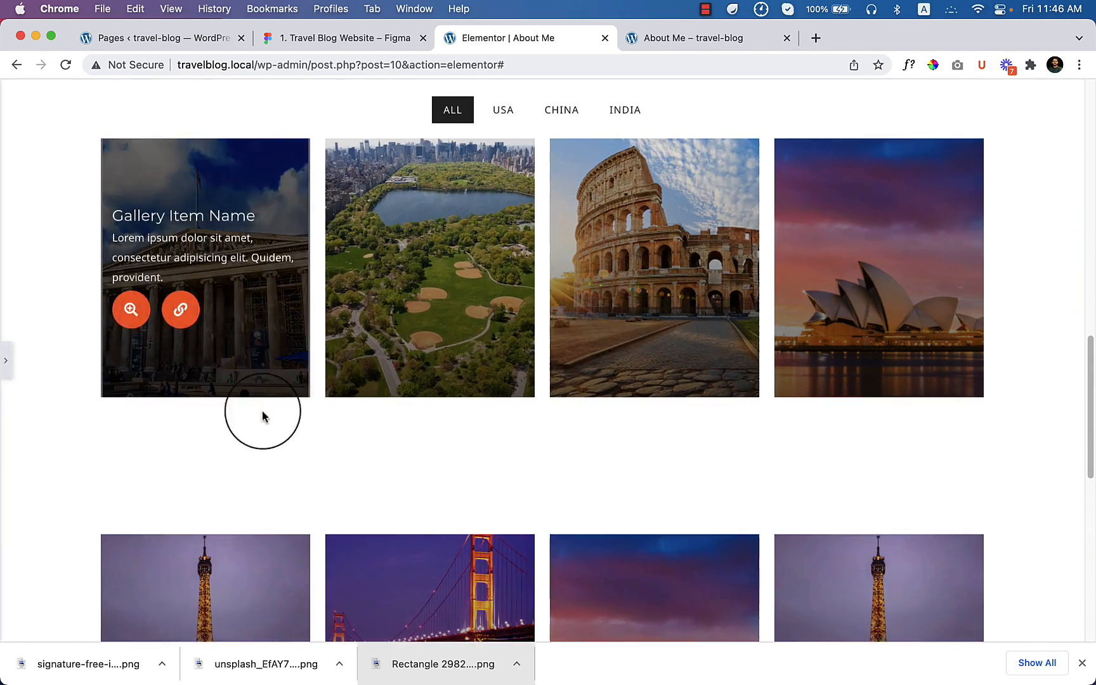
{"action": "scroll", "scroll_direction": "down", "scroll_amount": 3}
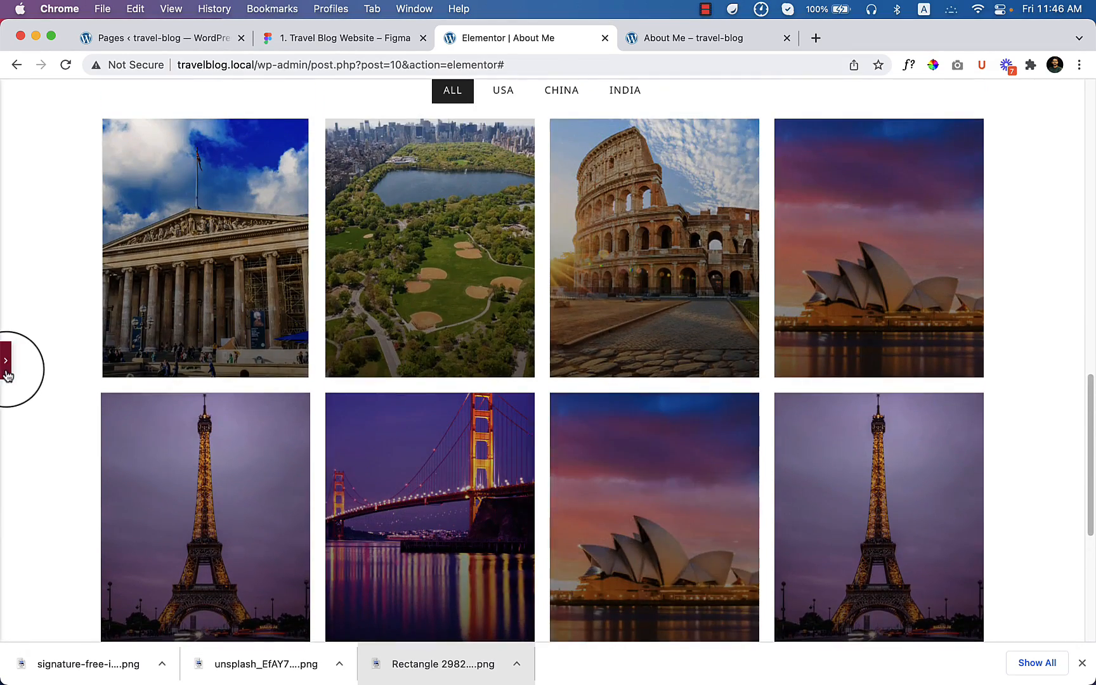
{"action": "left_click", "coordinate": [335, 38]}
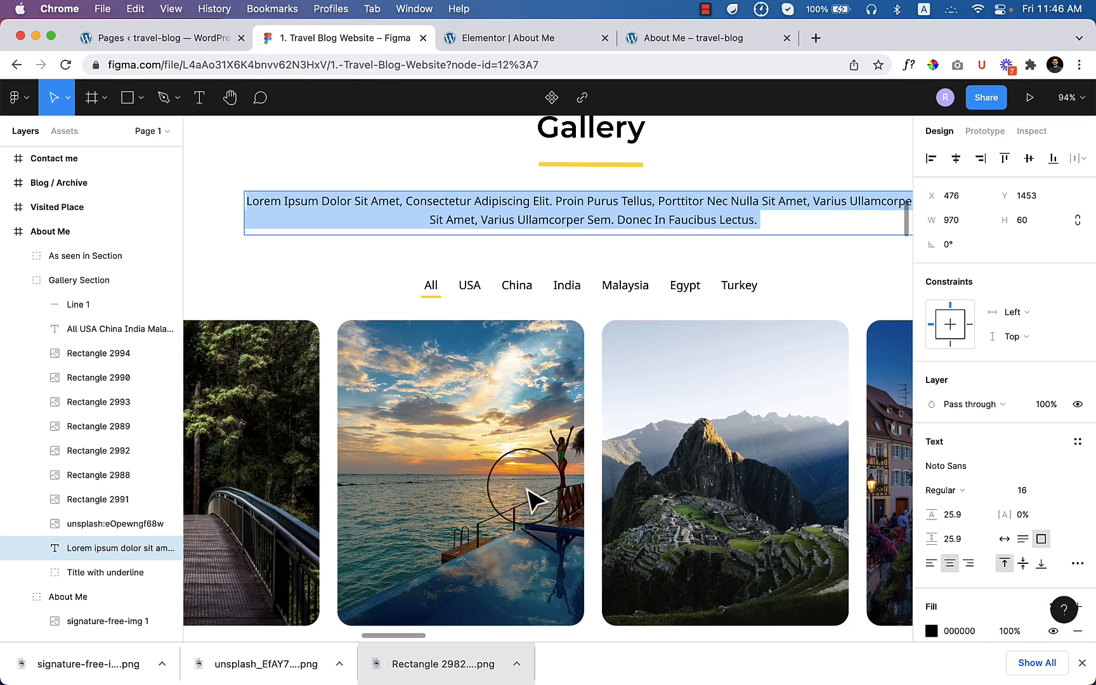
{"action": "left_click", "coordinate": [525, 38]}
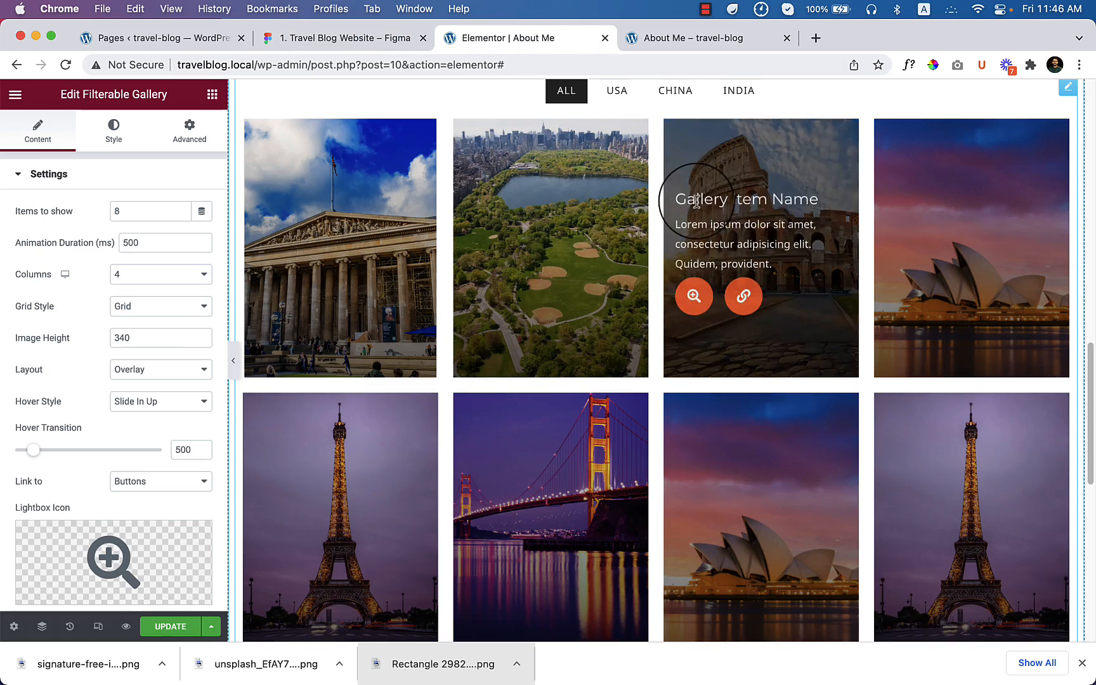
{"action": "left_click", "coordinate": [674, 126]}
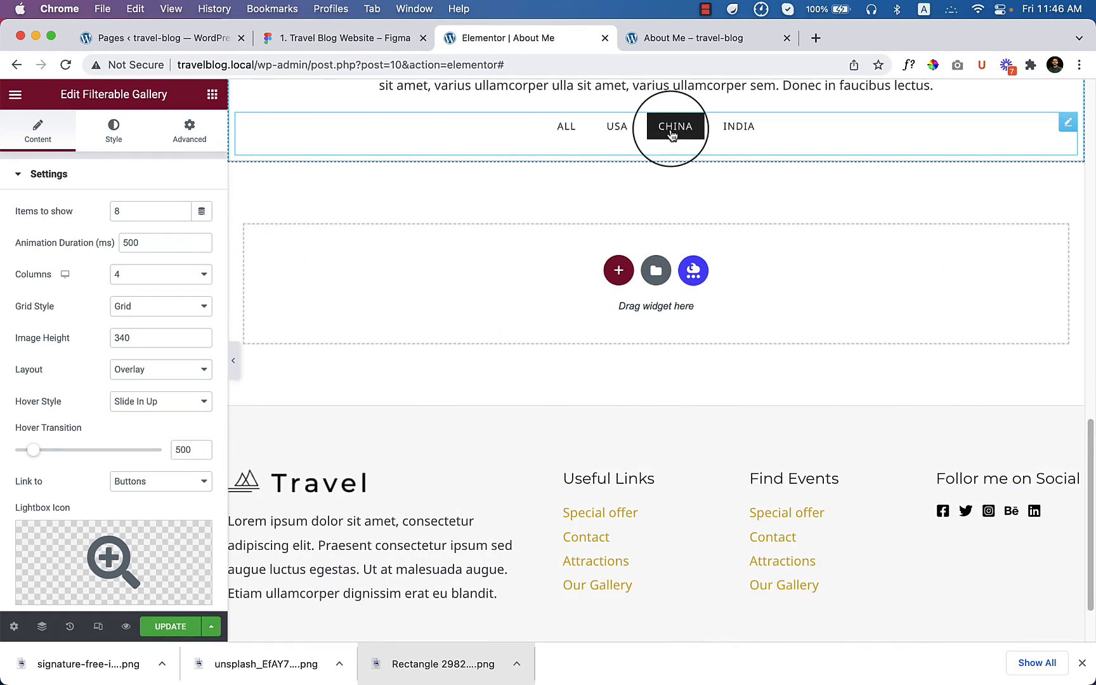
{"action": "left_click", "coordinate": [566, 127]}
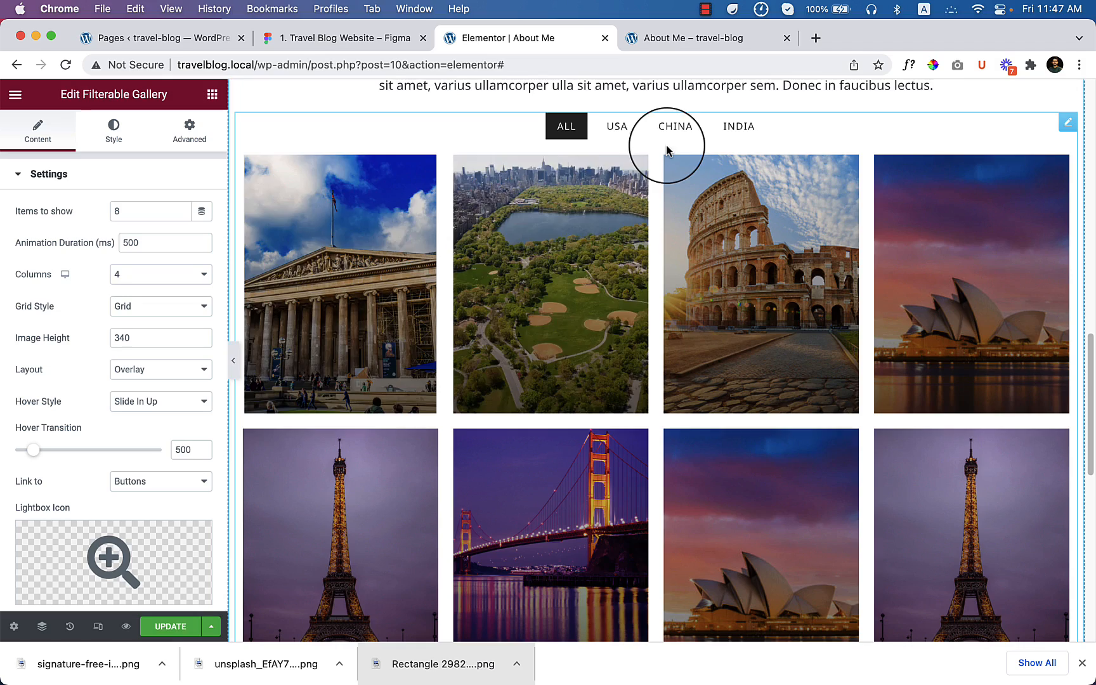
{"action": "mouse_move", "coordinate": [95, 379]}
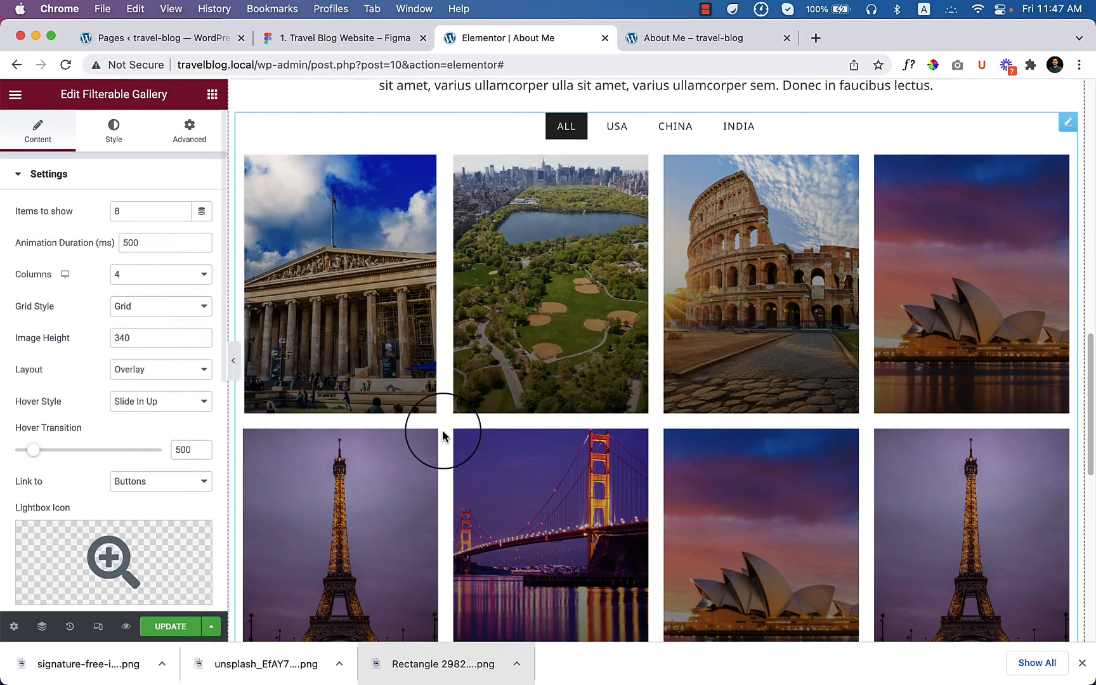
Scroll down and open the Style tab's Item Style settings for the gallery items
{"action": "scroll", "scroll_direction": "down", "scroll_amount": 3}
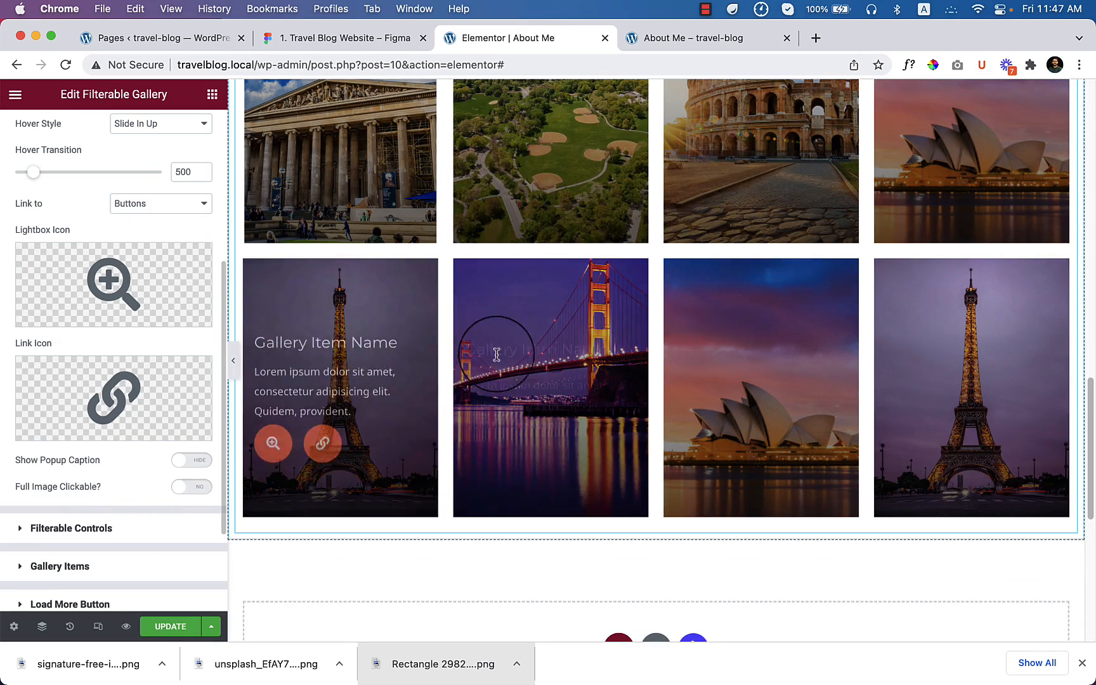
{"action": "mouse_move", "coordinate": [64, 547]}
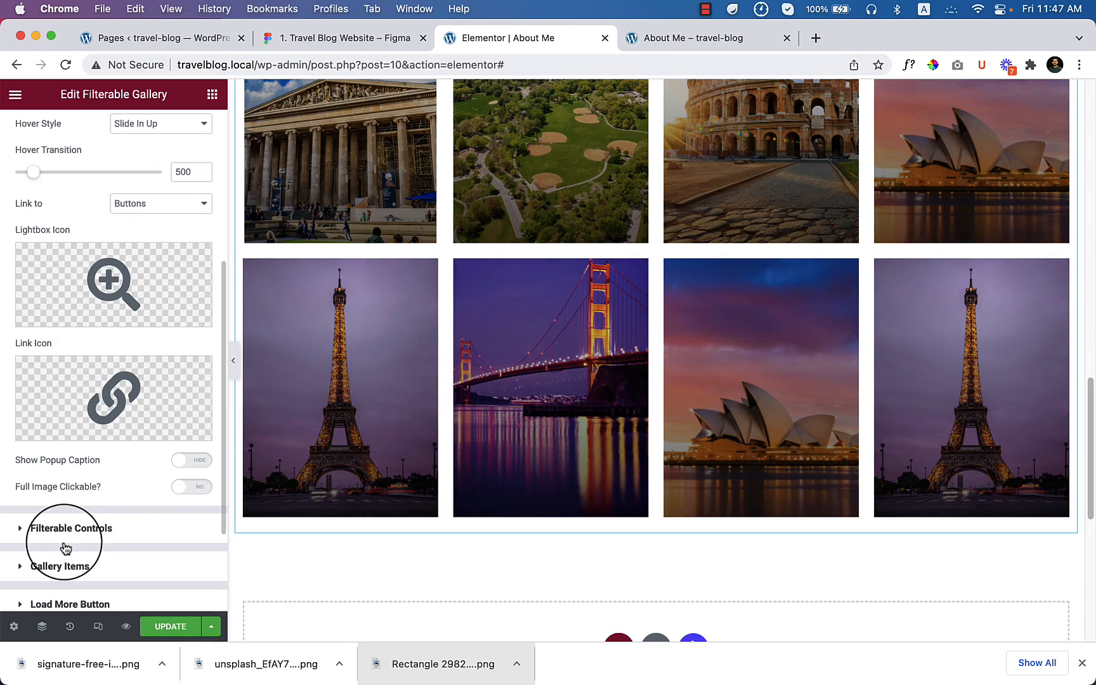
{"action": "left_click", "coordinate": [113, 132]}
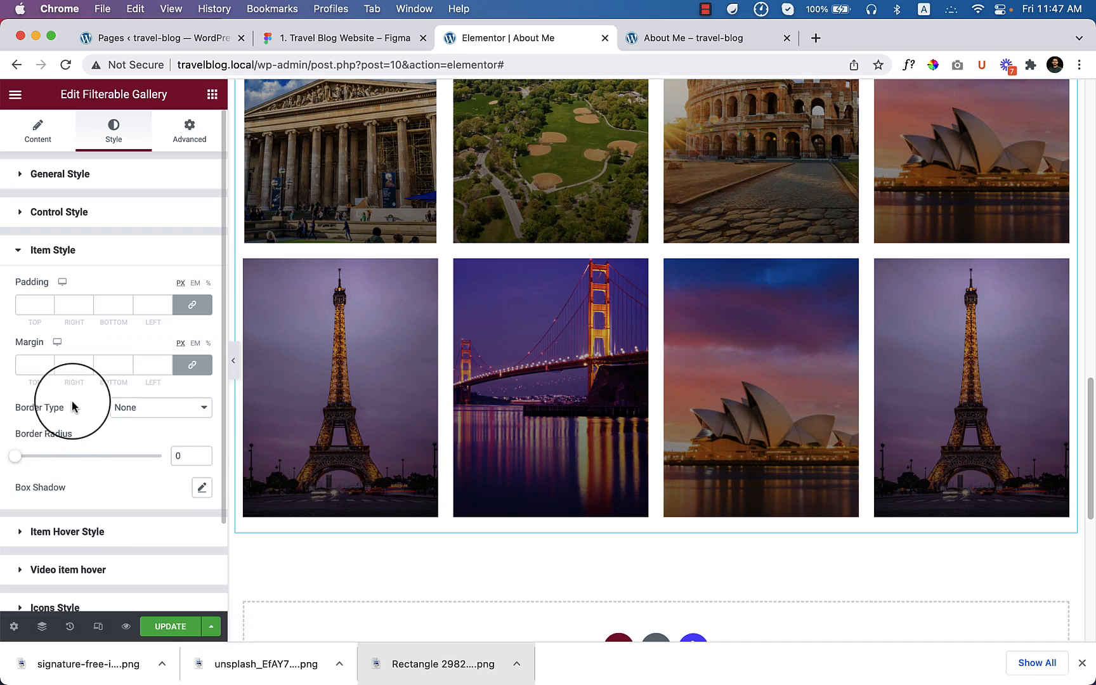
{"action": "mouse_move", "coordinate": [17, 461]}
{"action": "type", "text": "15"}
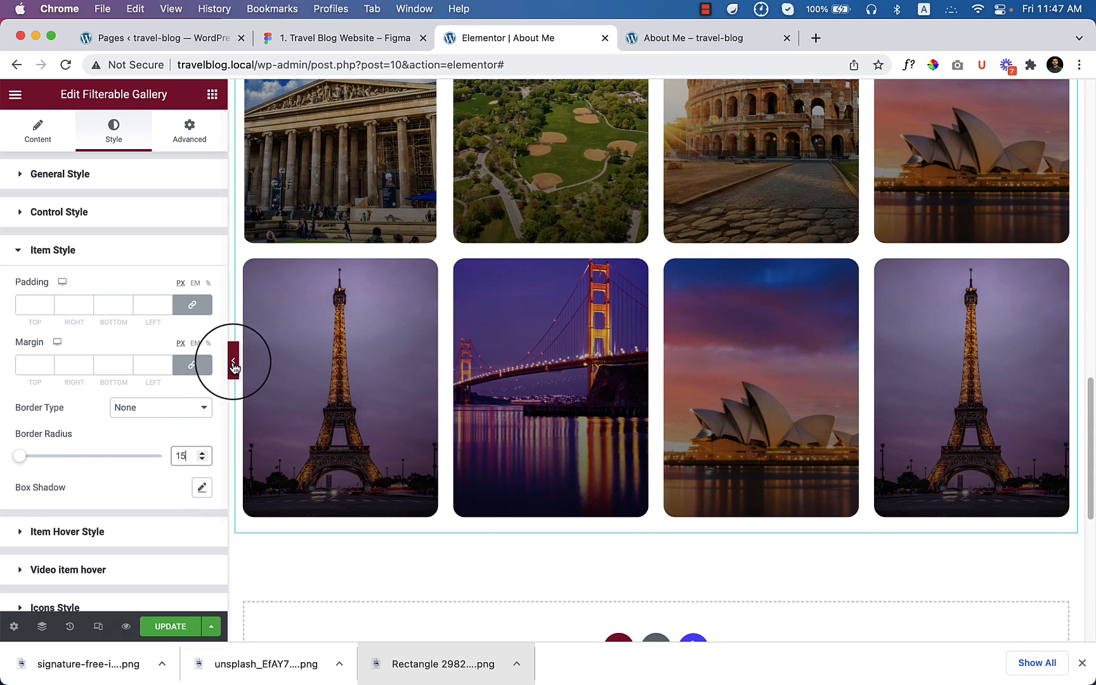
Hide the editing panel and scroll through the gallery preview with its rounded corners
{"action": "left_click", "coordinate": [233, 363]}
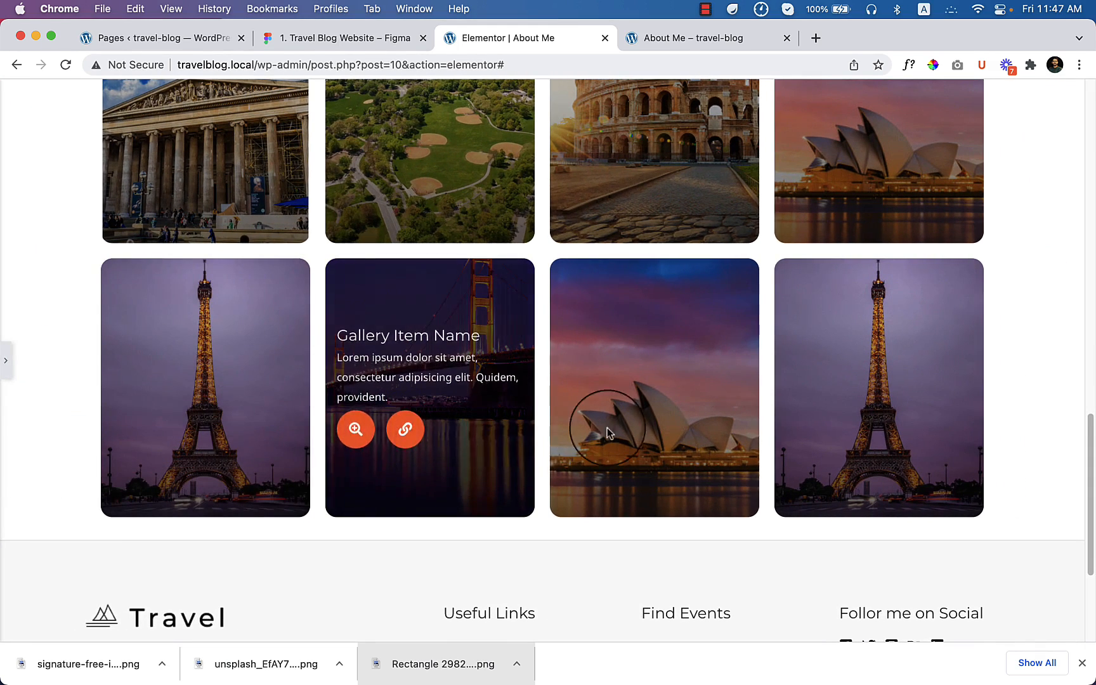
{"action": "scroll", "scroll_direction": "up", "scroll_amount": 3}
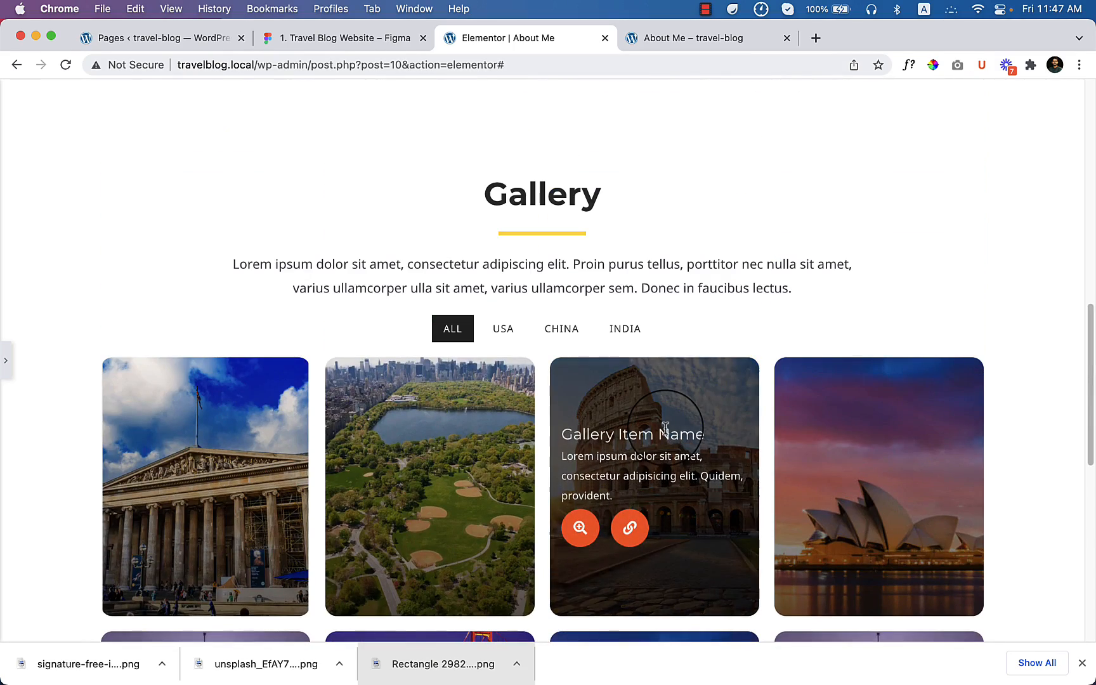
{"action": "scroll", "scroll_direction": "down", "scroll_amount": 3}
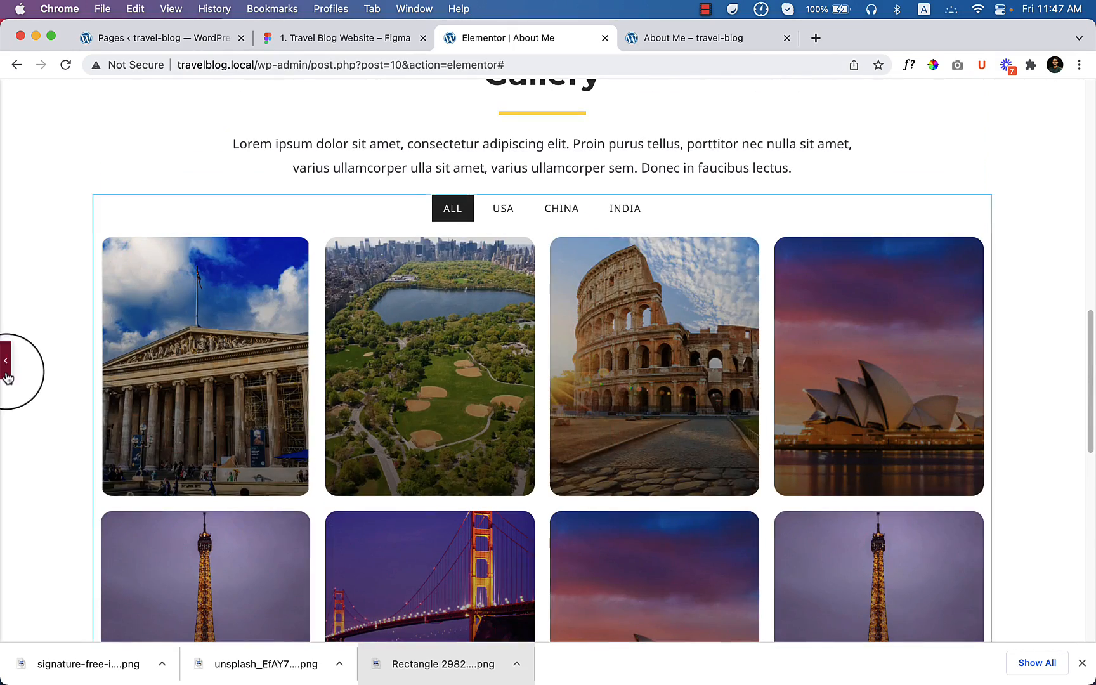
Restore the panel and expand the Content tab's Filterable Controls listing USA, China and India
{"action": "left_click", "coordinate": [7, 362]}
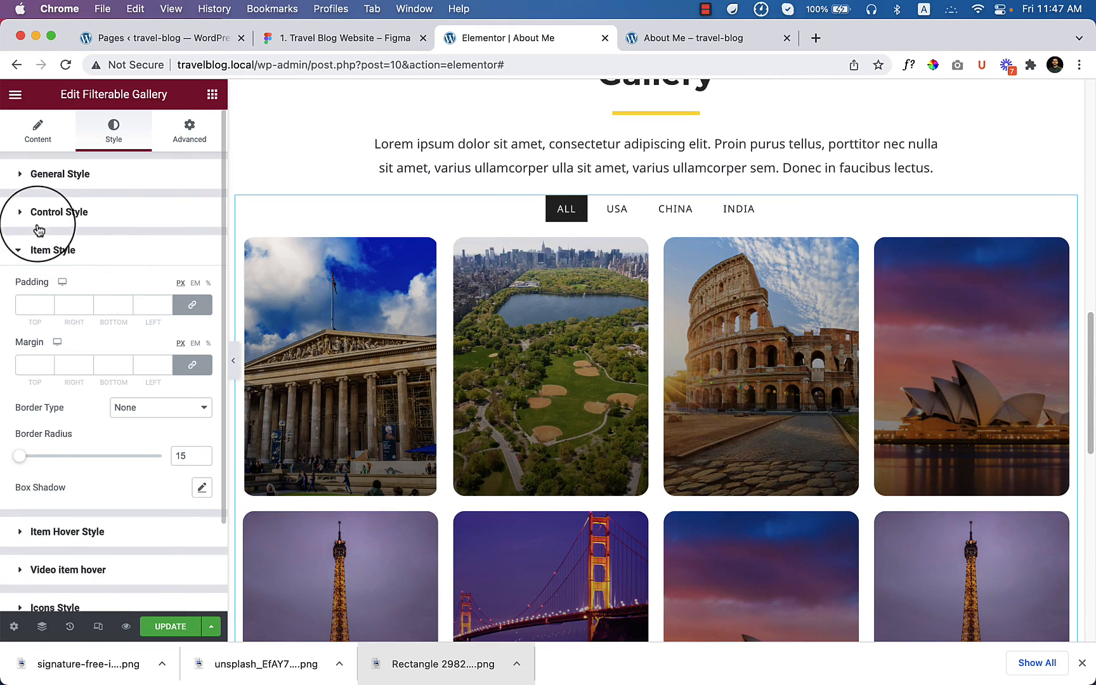
{"action": "left_click", "coordinate": [37, 130]}
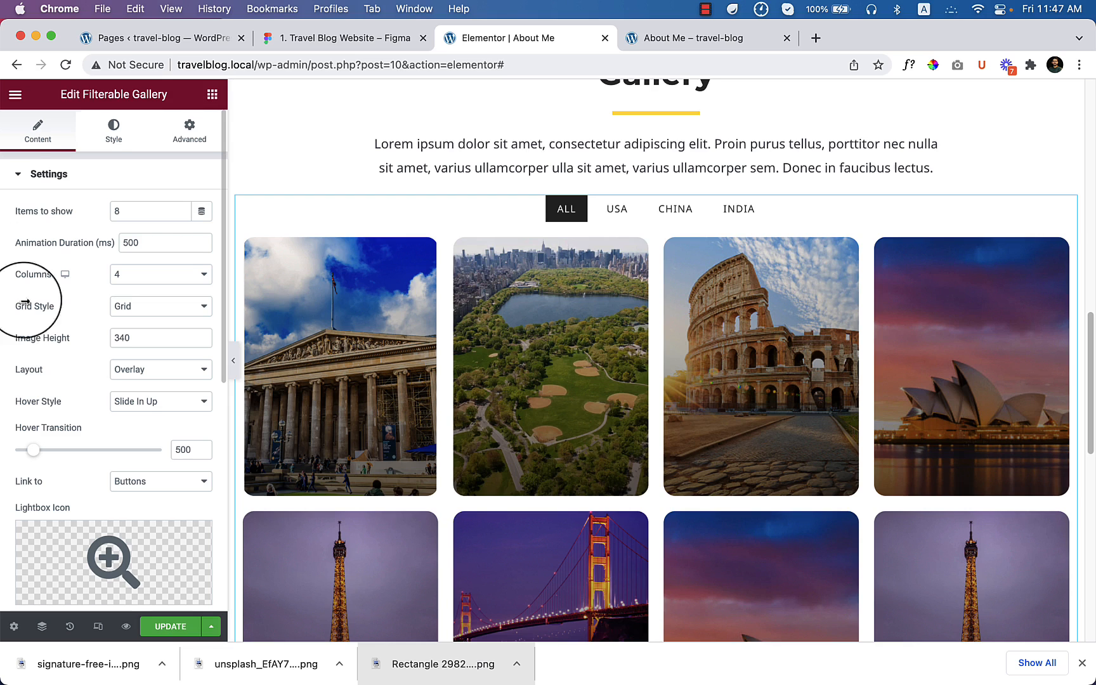
{"action": "scroll", "scroll_direction": "down", "scroll_amount": 3}
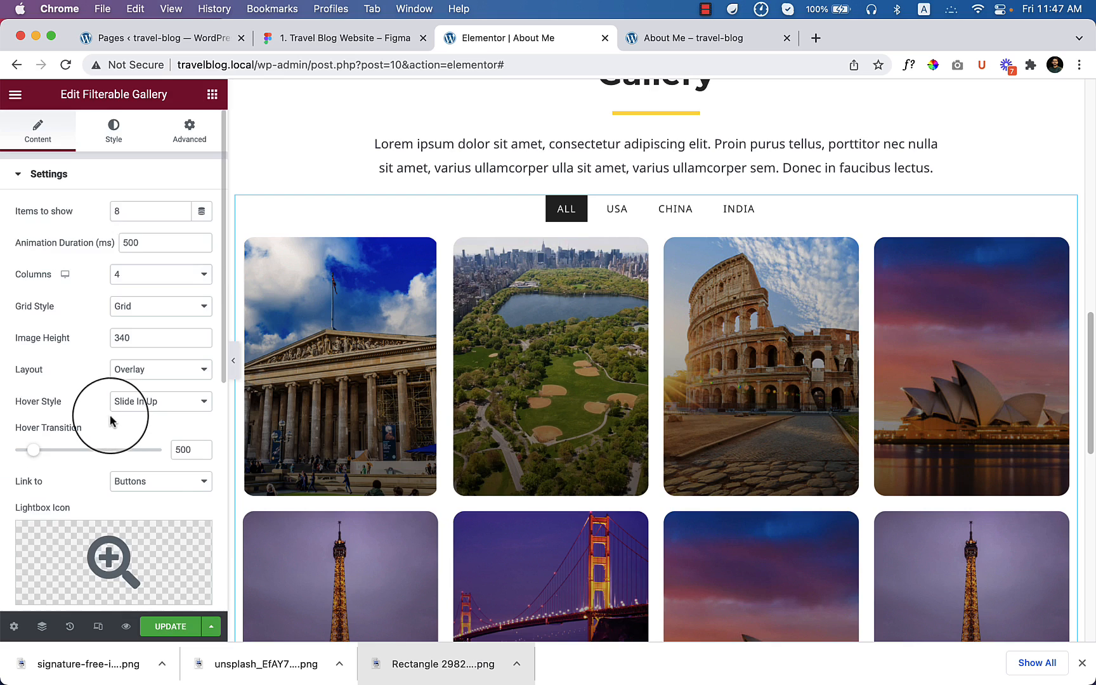
{"action": "scroll", "scroll_direction": "down", "scroll_amount": 3}
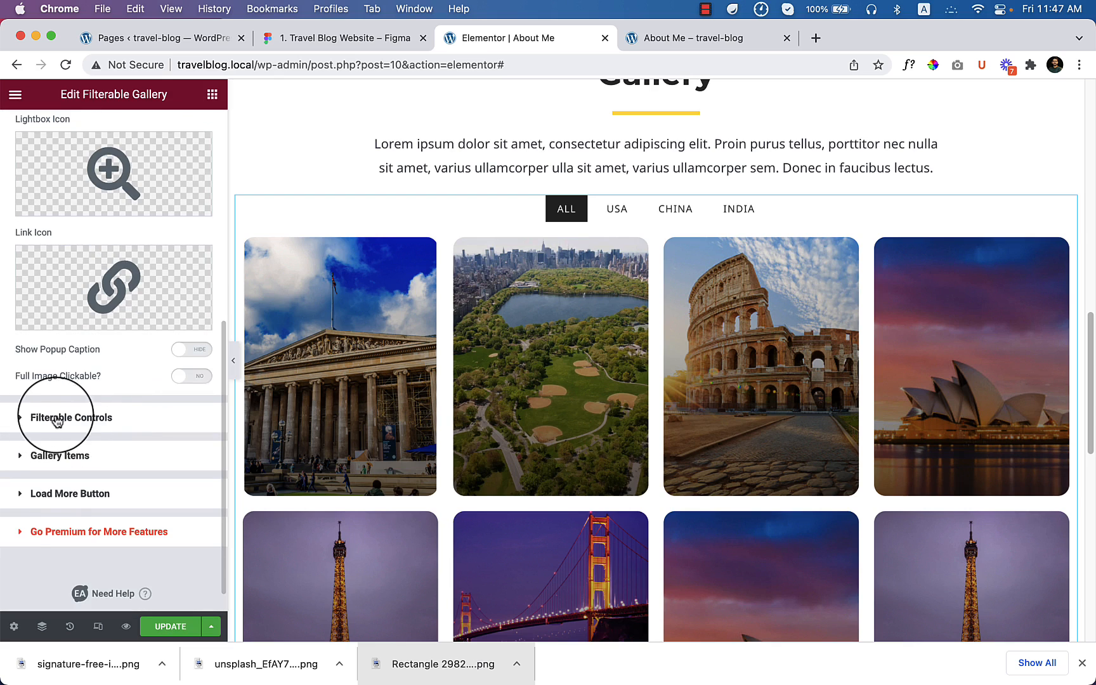
{"action": "left_click", "coordinate": [69, 416]}
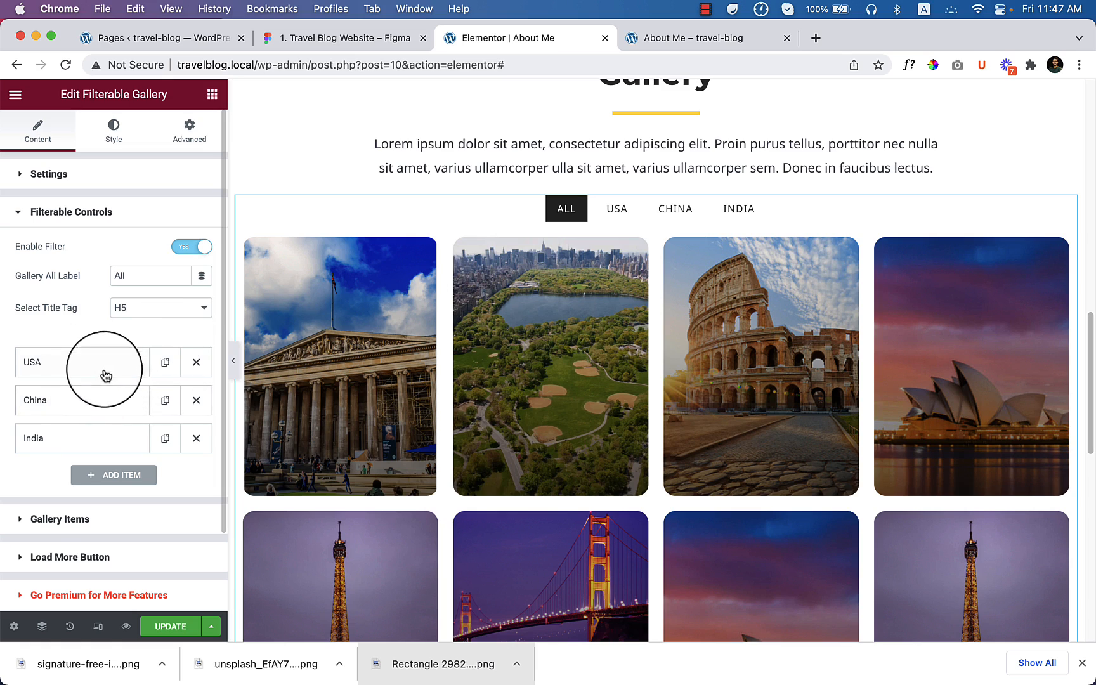
{"action": "left_click", "coordinate": [80, 362]}
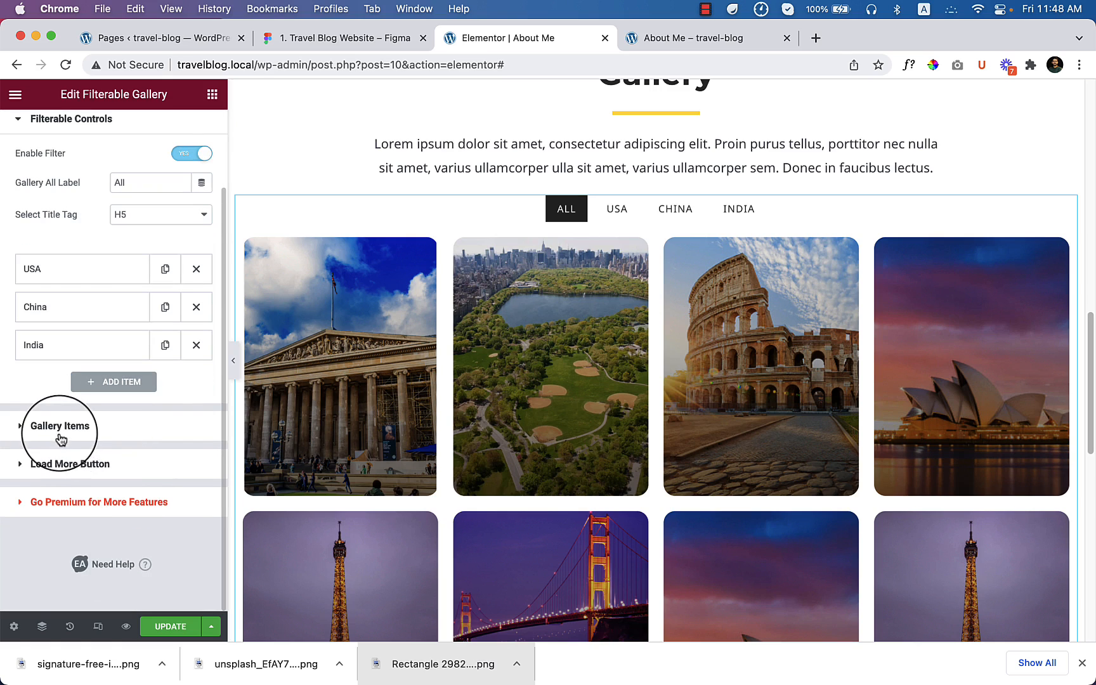
Tag the first gallery item 'usa', test the USA filter tab, and reload the live page
{"action": "left_click", "coordinate": [63, 425]}
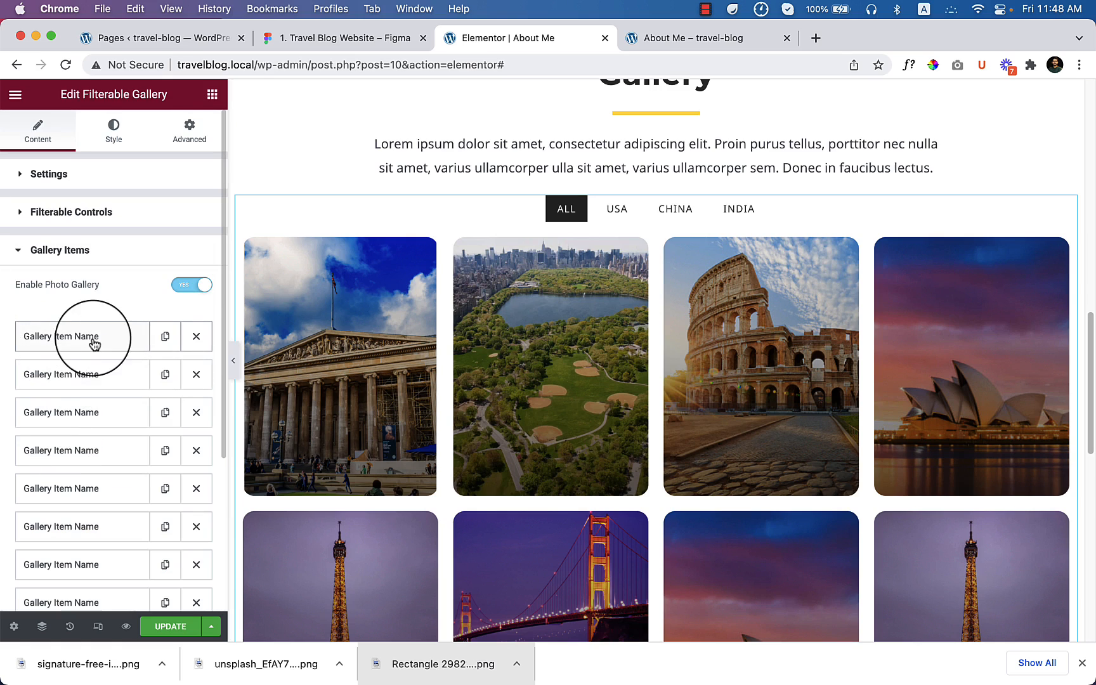
{"action": "left_click", "coordinate": [67, 337]}
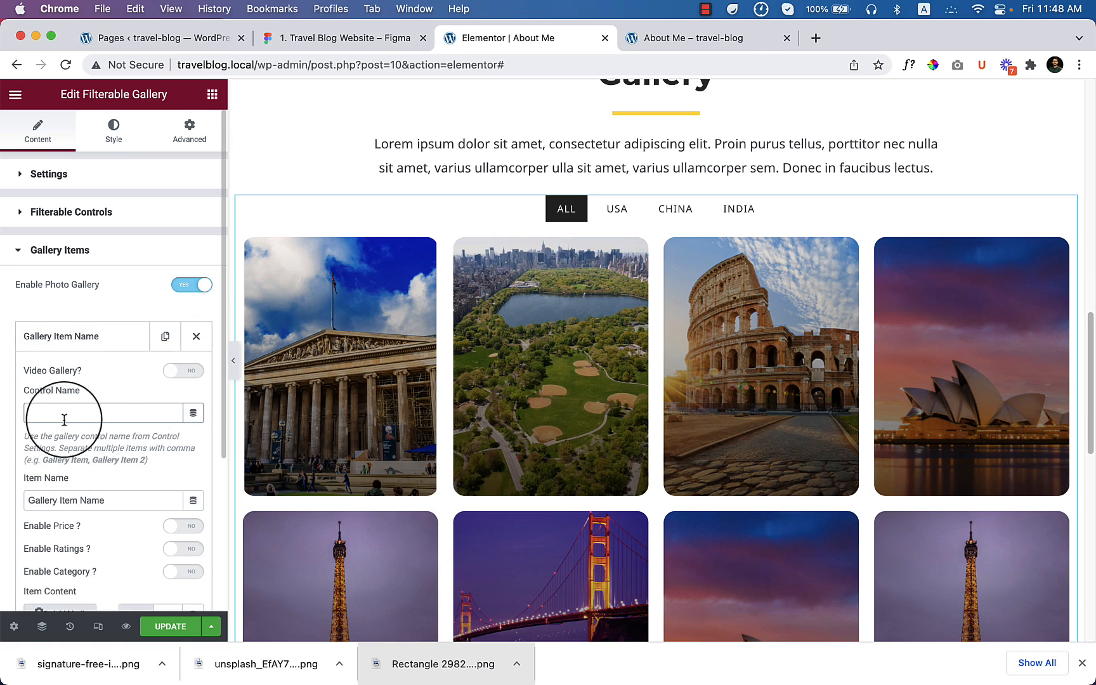
{"action": "type", "text": "usa"}
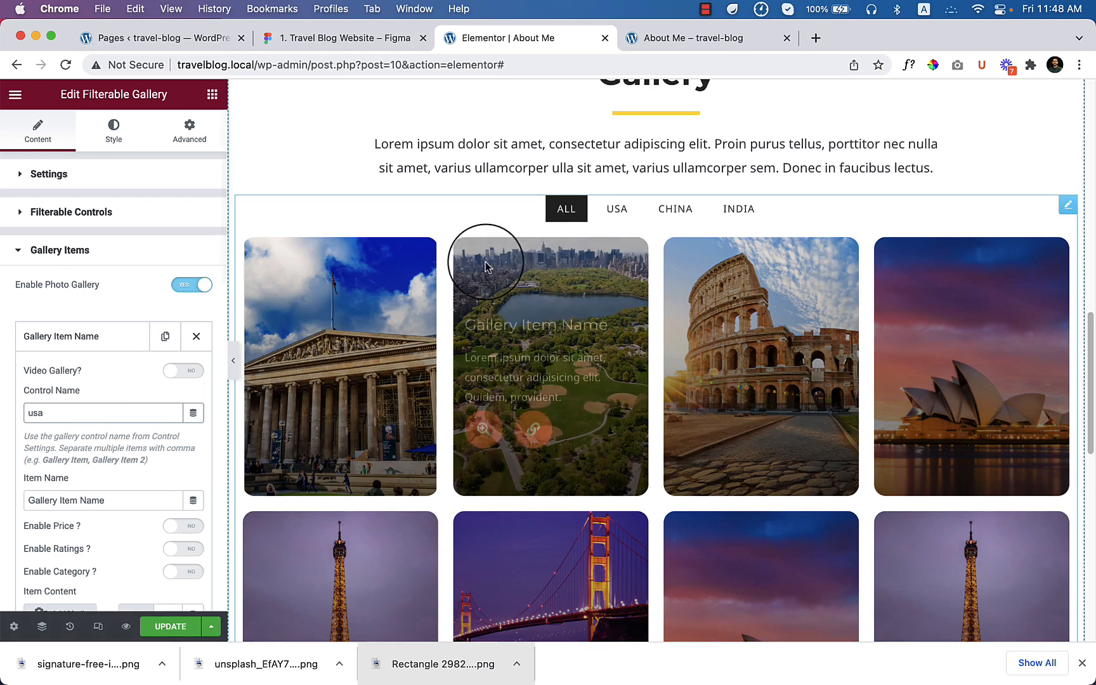
{"action": "left_click", "coordinate": [616, 208]}
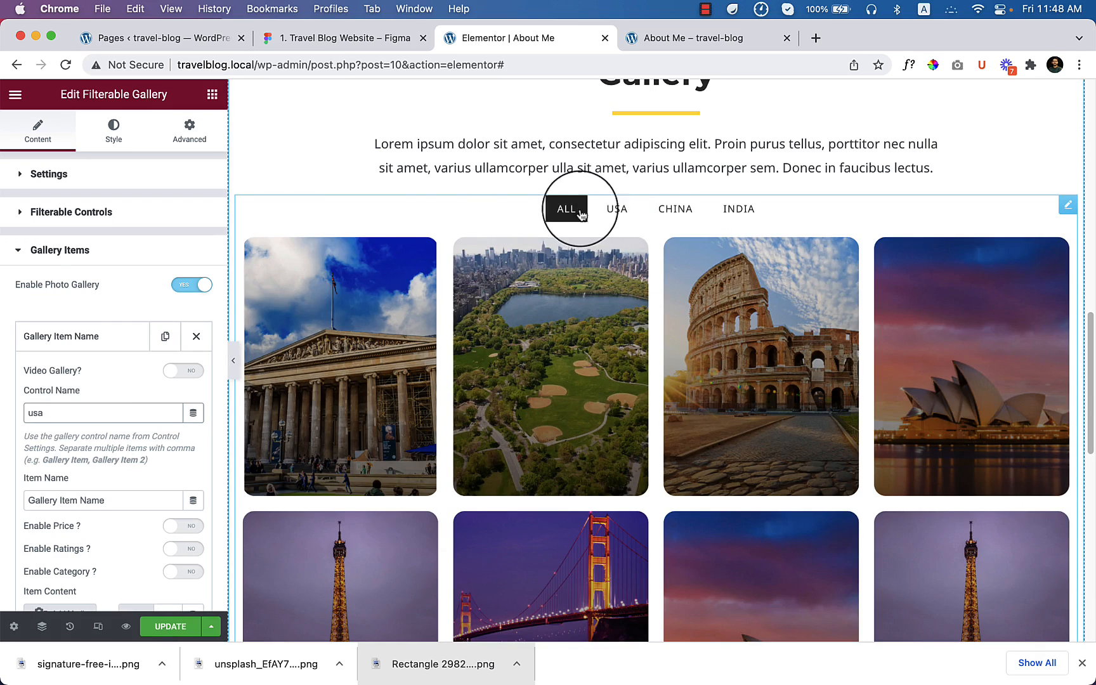
{"action": "left_click", "coordinate": [616, 209]}
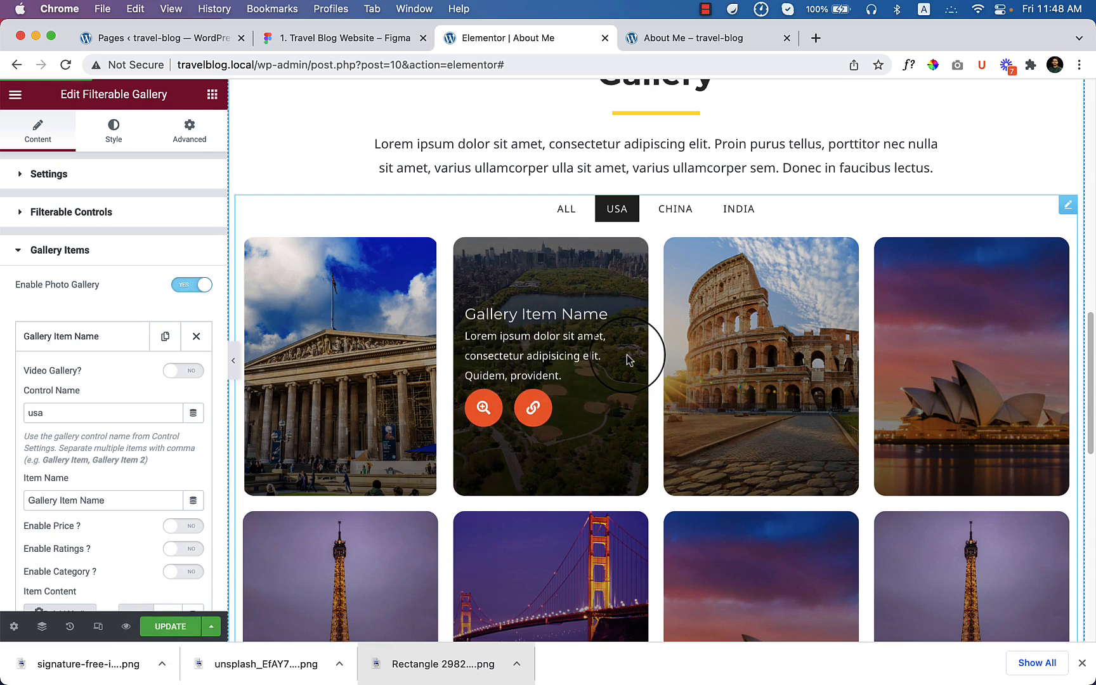
{"action": "left_click", "coordinate": [704, 39]}
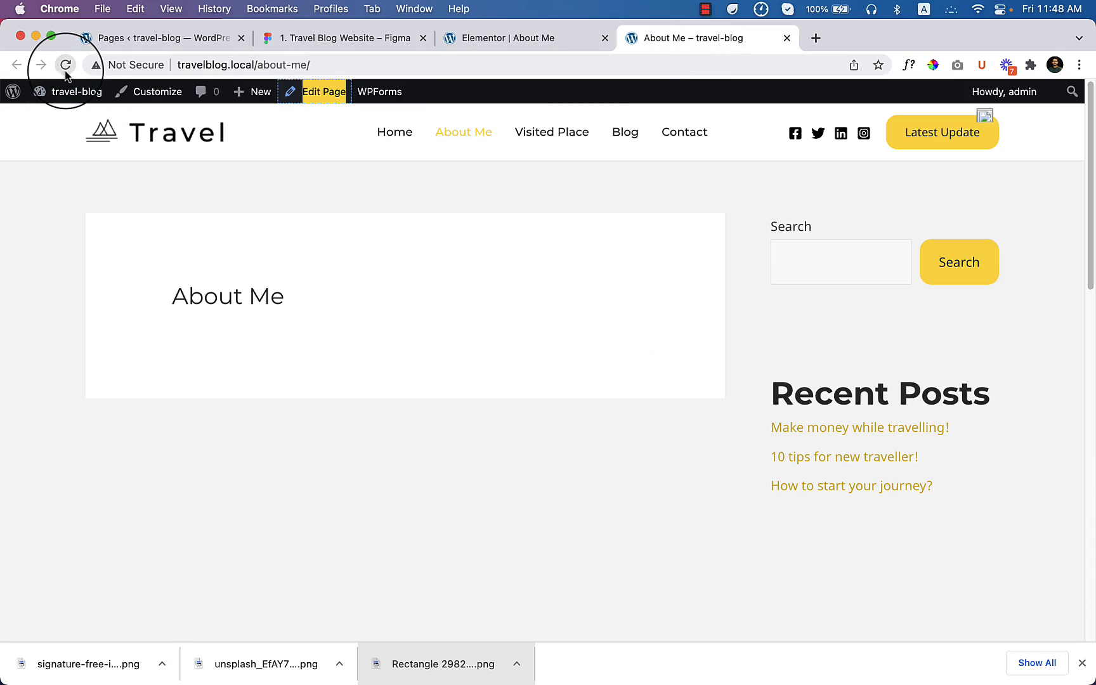
Test the USA filter on the live About Me page, switching between it and the editor
{"action": "left_click", "coordinate": [66, 64]}
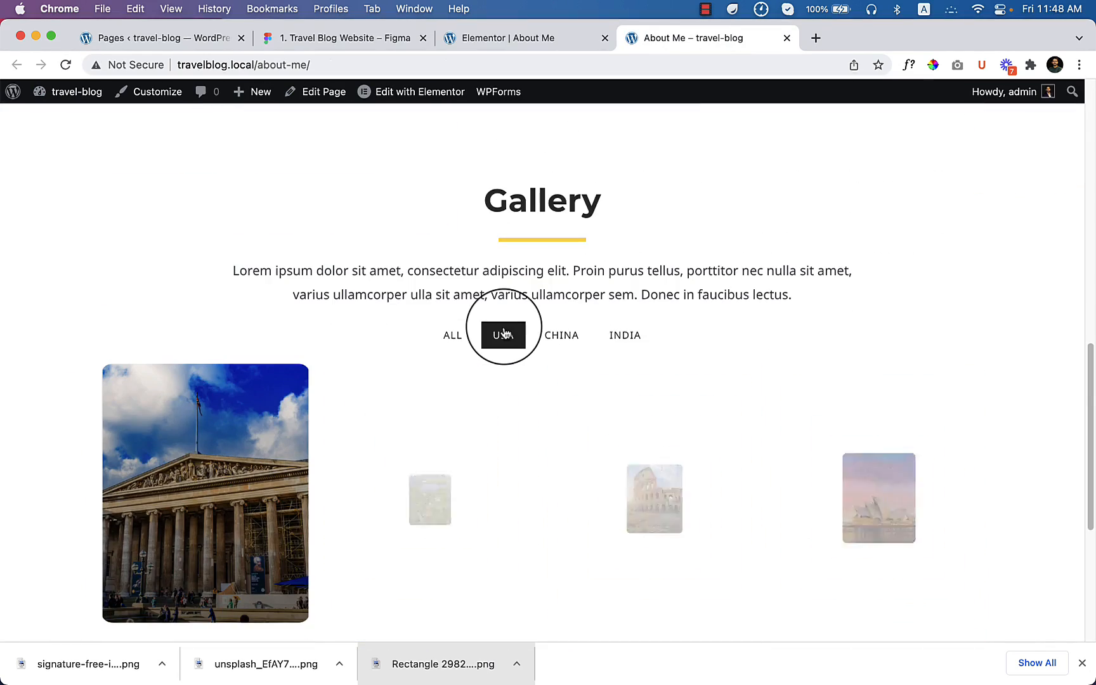
{"action": "left_click", "coordinate": [502, 335]}
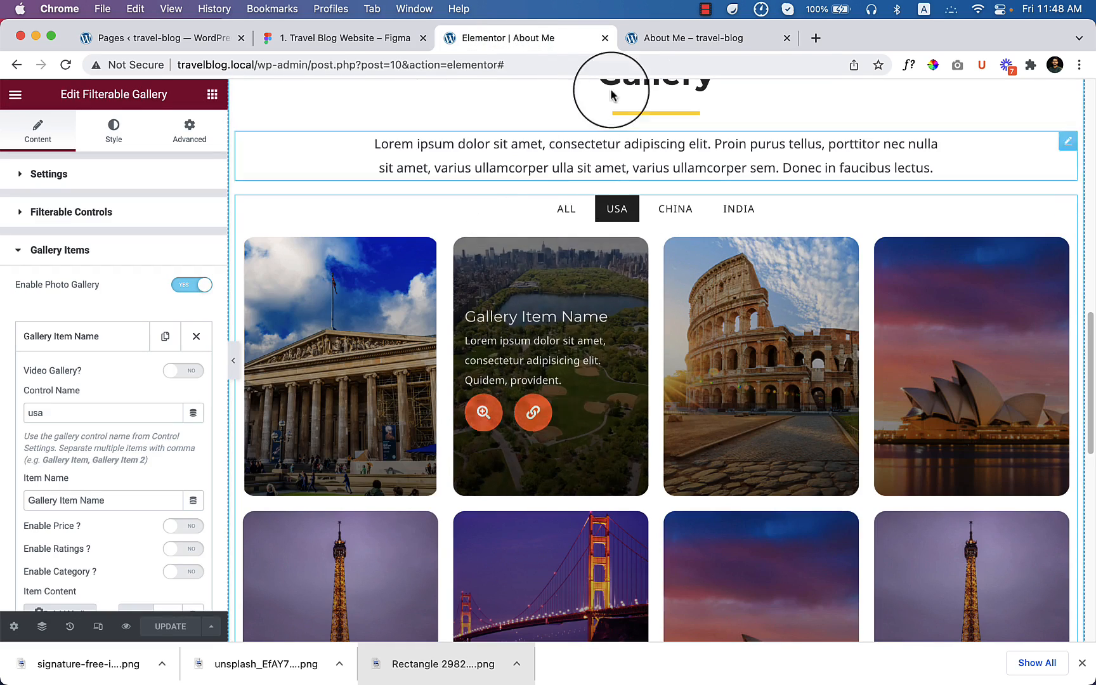
{"action": "left_click", "coordinate": [692, 38]}
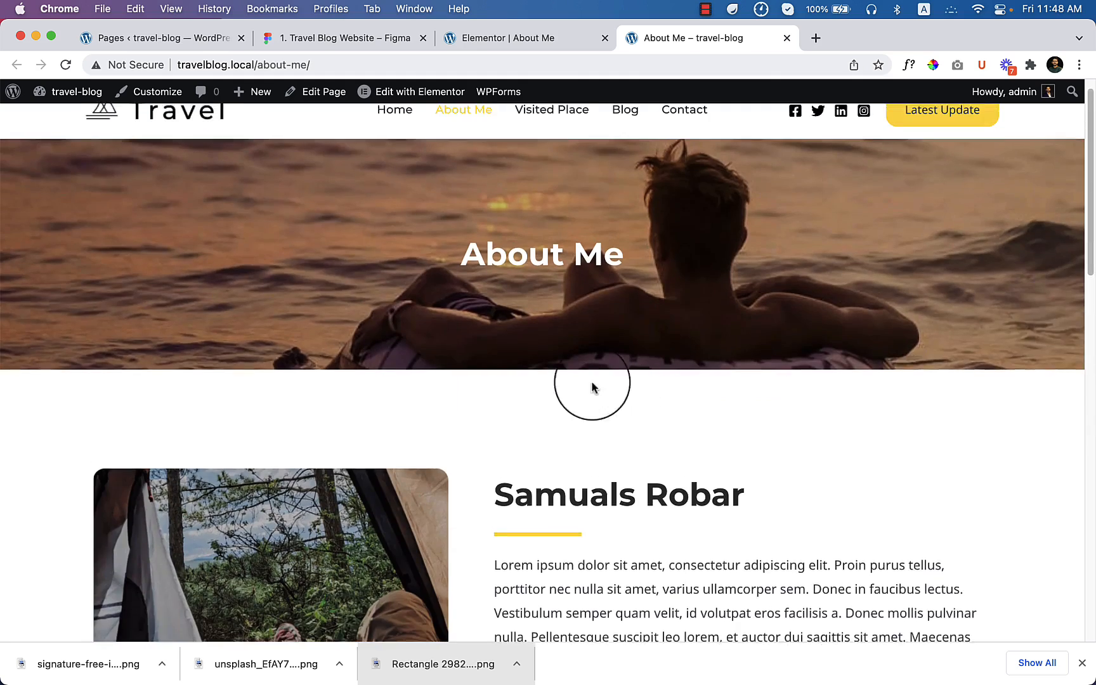
{"action": "scroll", "scroll_direction": "down", "scroll_amount": 3}
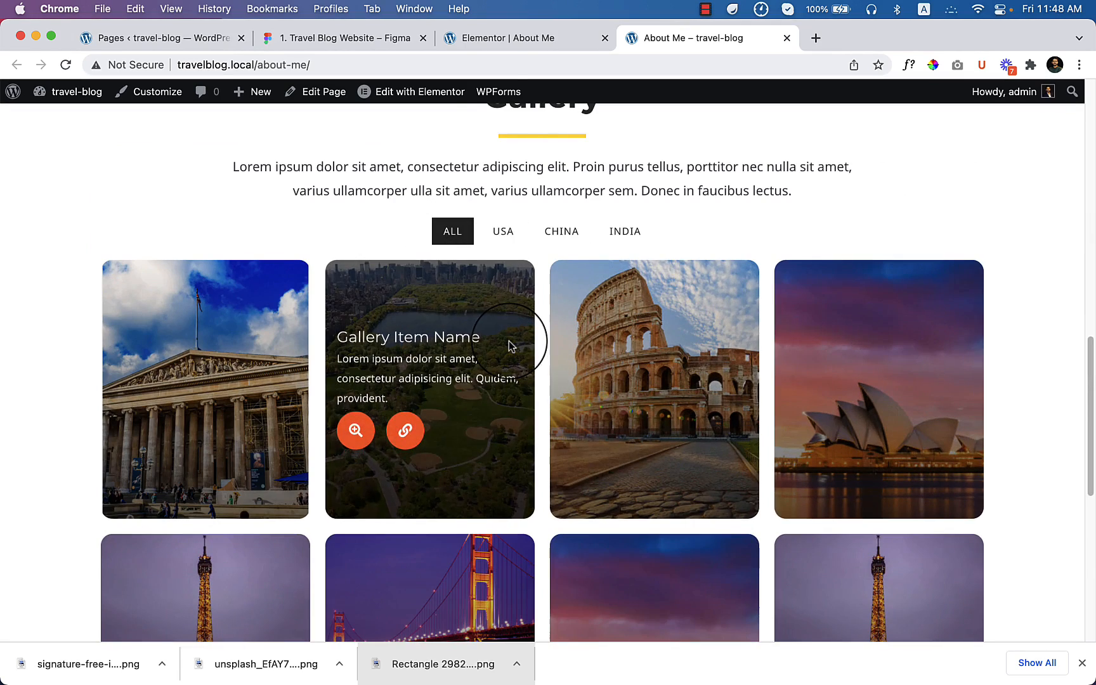
{"action": "left_click", "coordinate": [524, 39]}
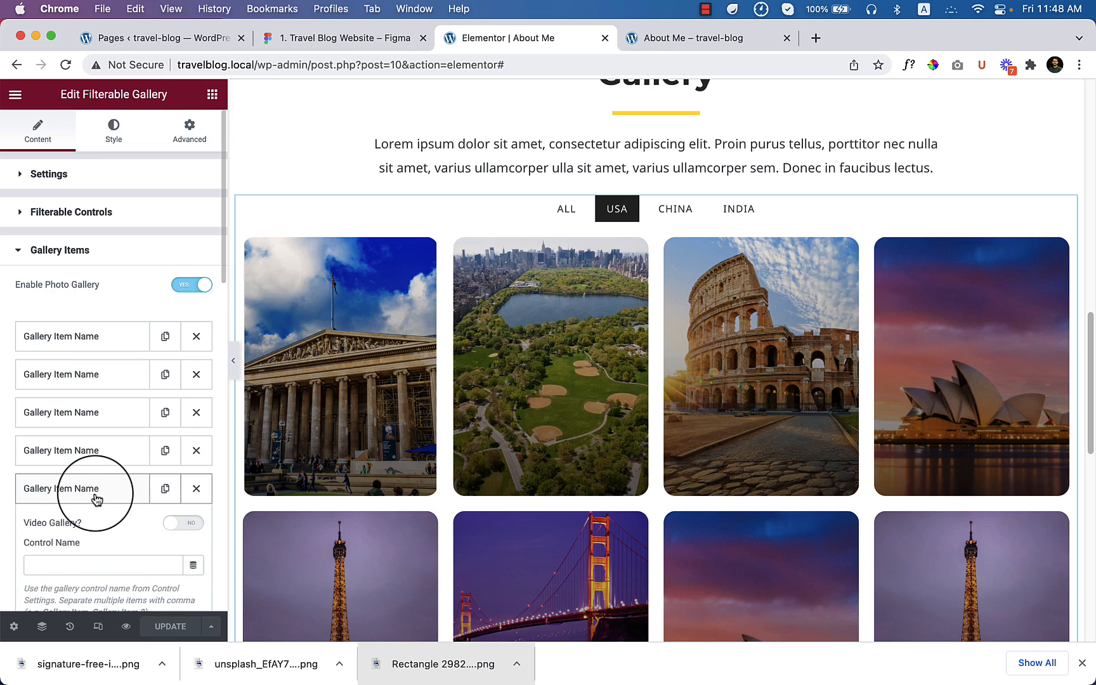
Enter 'usa,' as the fifth gallery item's Control Name
{"action": "type", "text": "sa"}
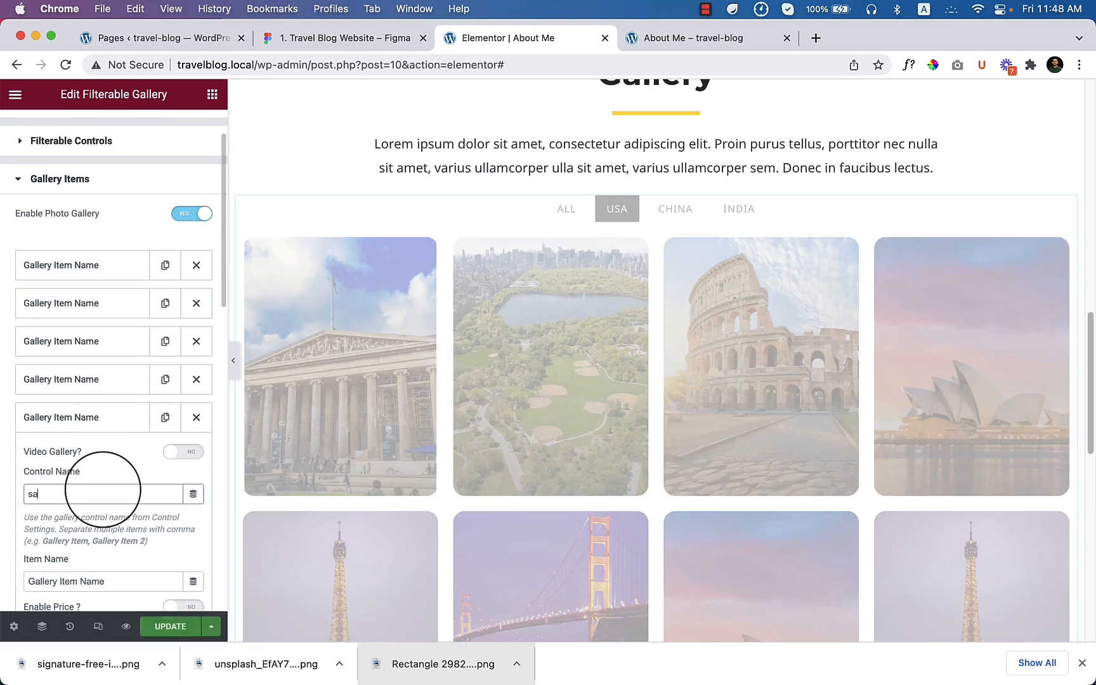
{"action": "type", "text": "usa"}
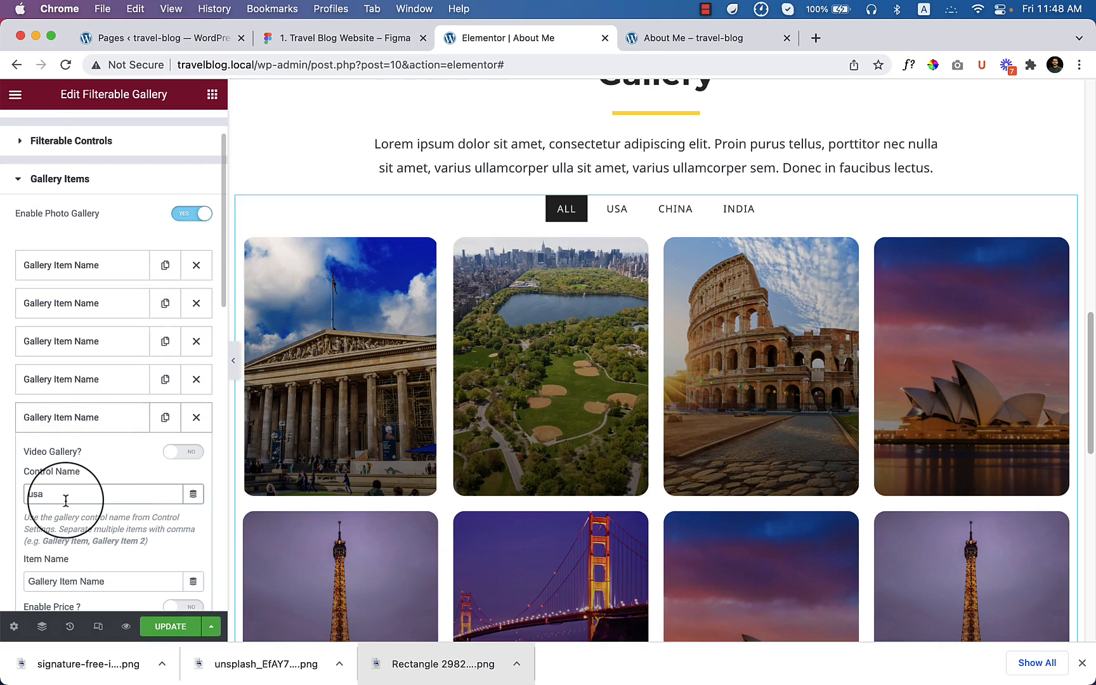
{"action": "type", "text": ","}
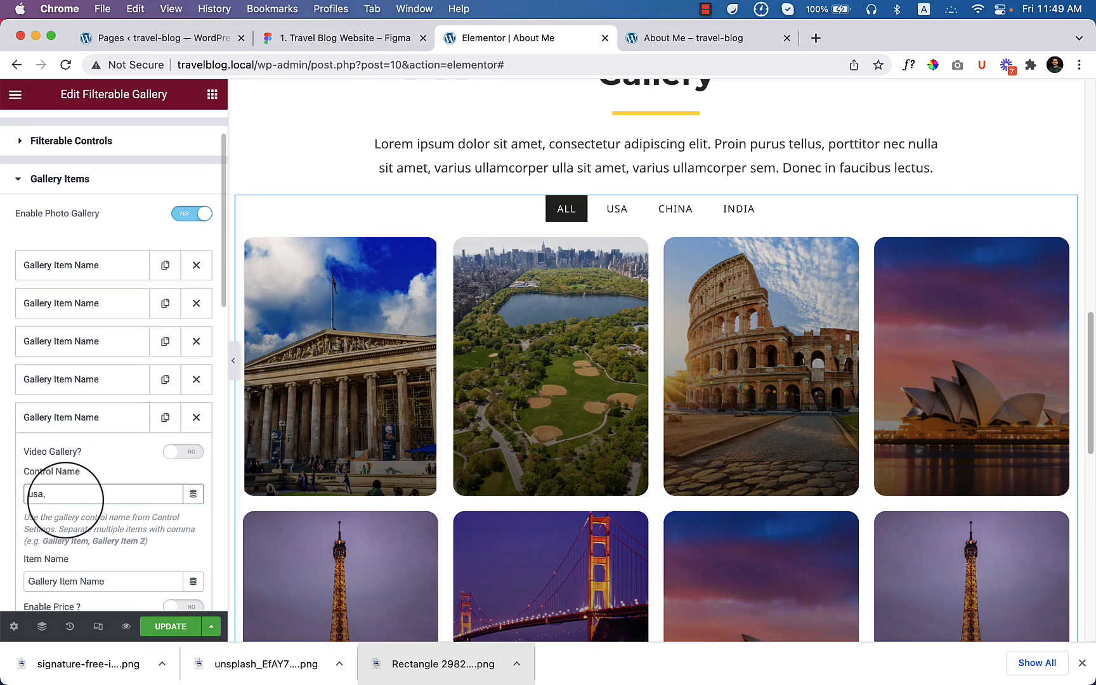
Tag the fourth gallery item 'china, india' and save the page with UPDATE
{"action": "type", "text": "chi"}
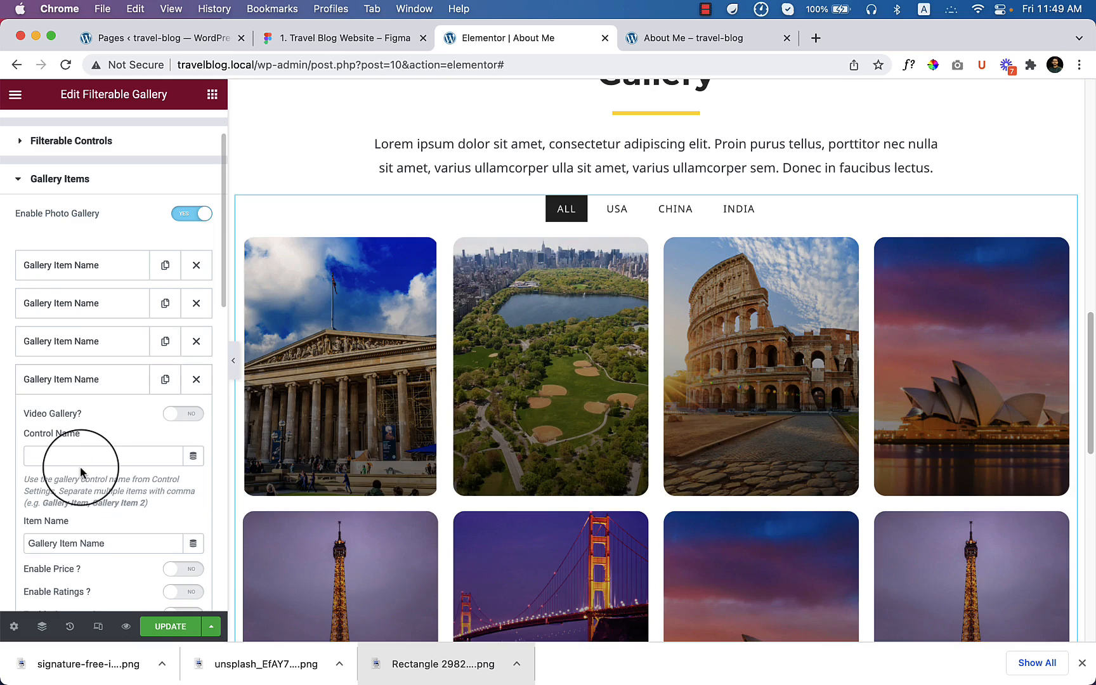
{"action": "left_click", "coordinate": [98, 456]}
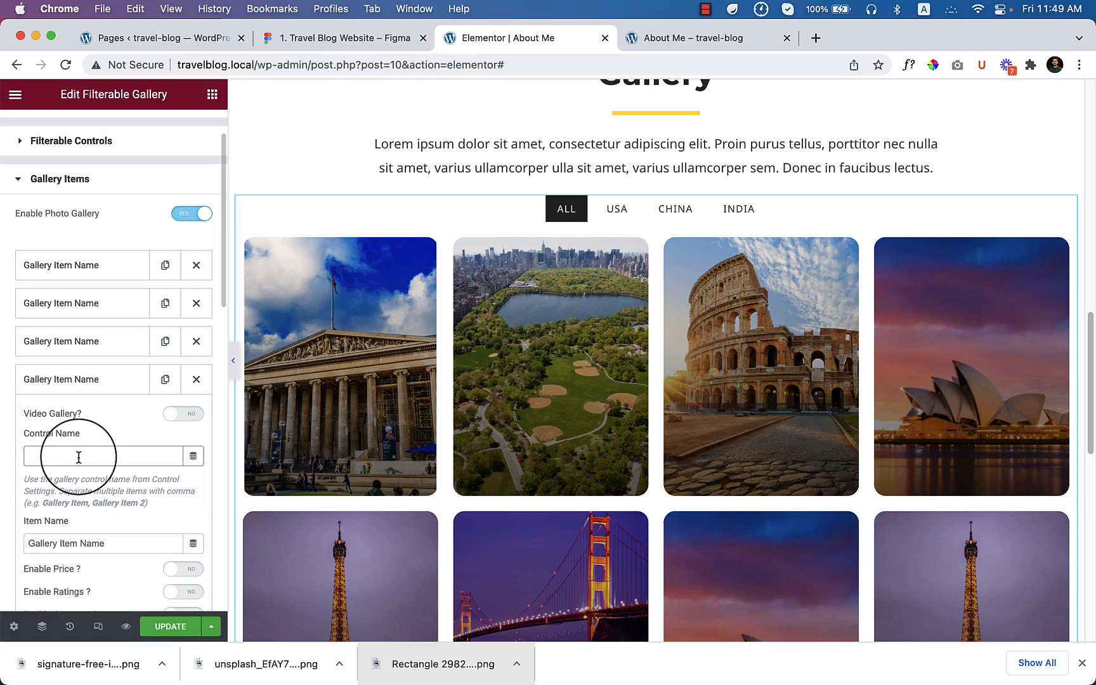
{"action": "type", "text": "china, ins"}
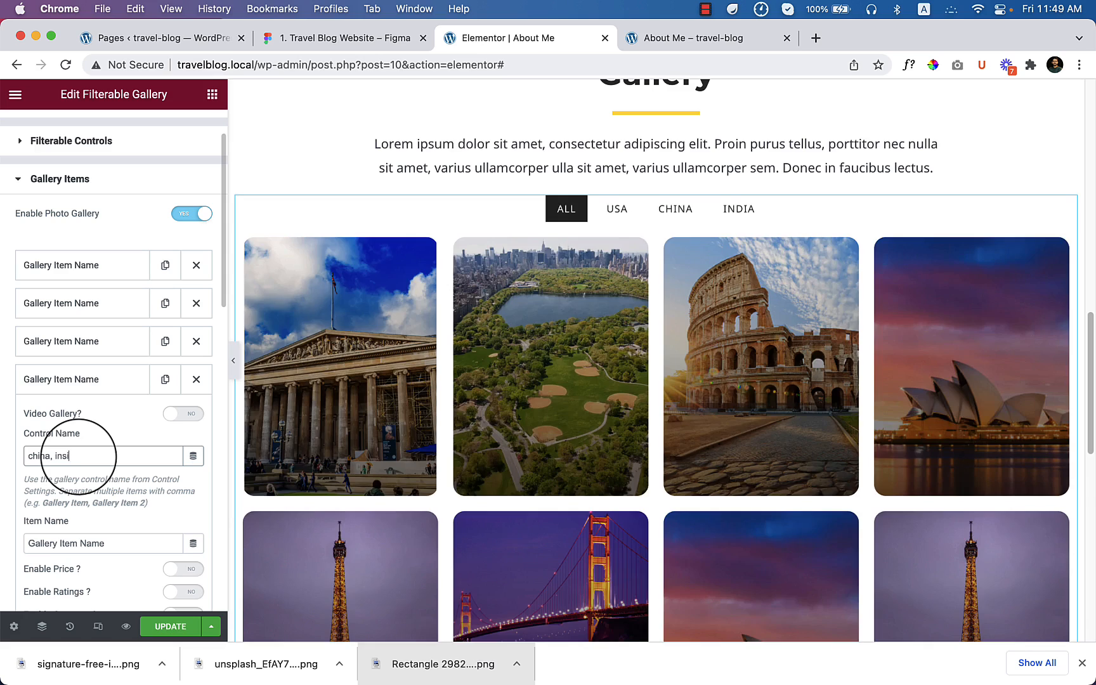
{"action": "type", "text": "india"}
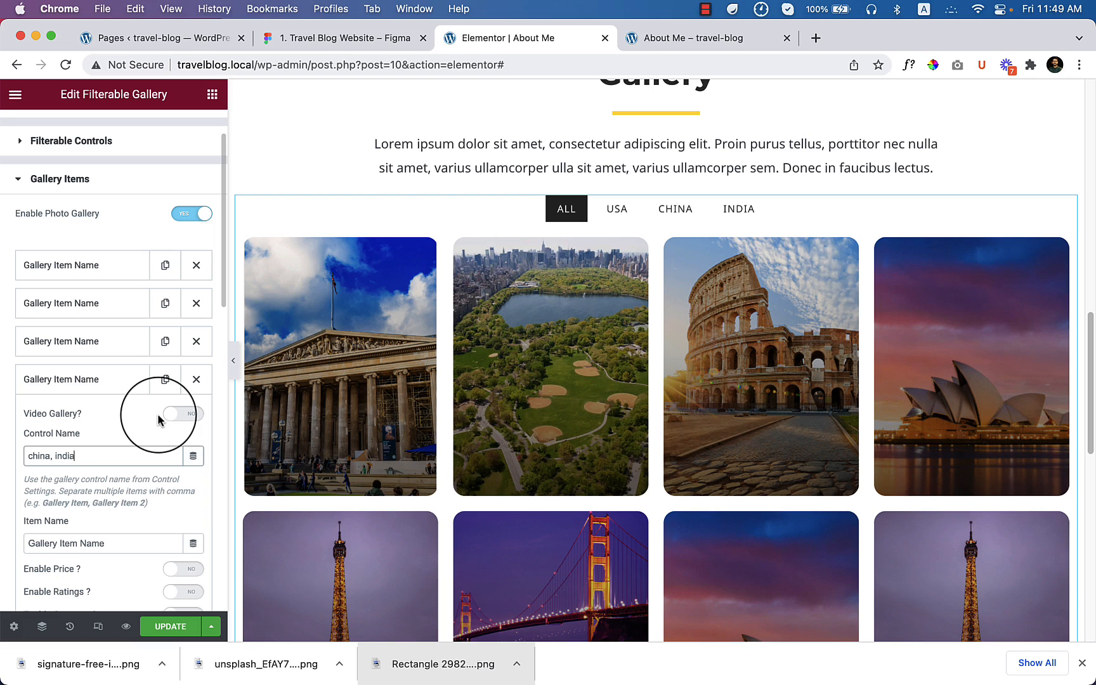
{"action": "left_click", "coordinate": [169, 626]}
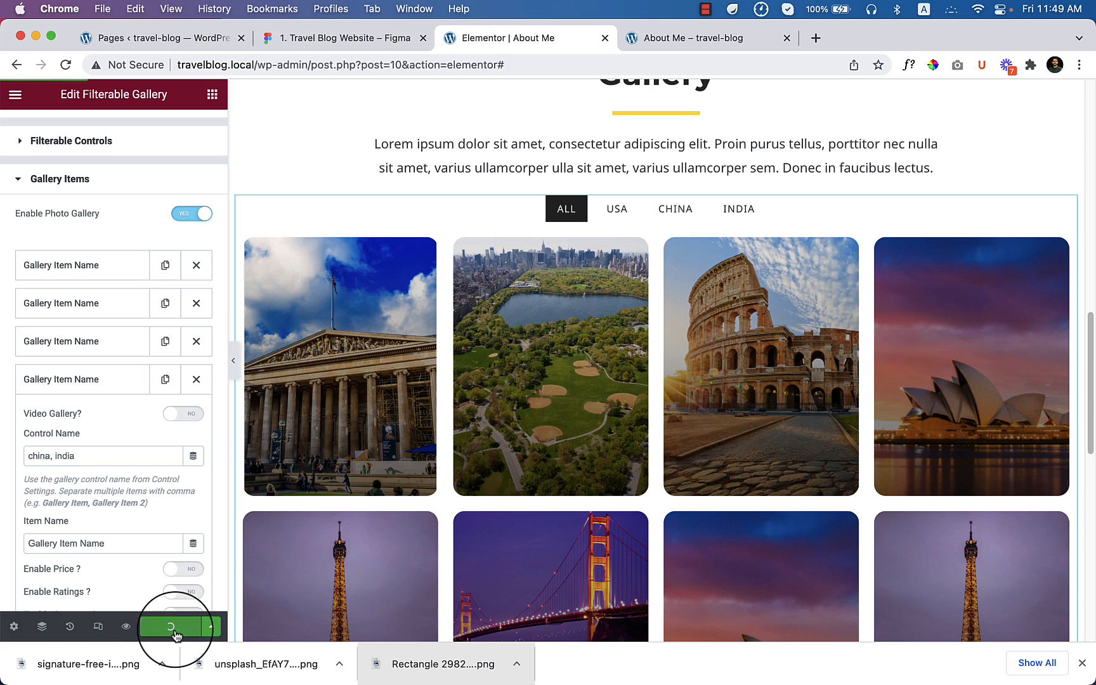
{"action": "left_click", "coordinate": [703, 38]}
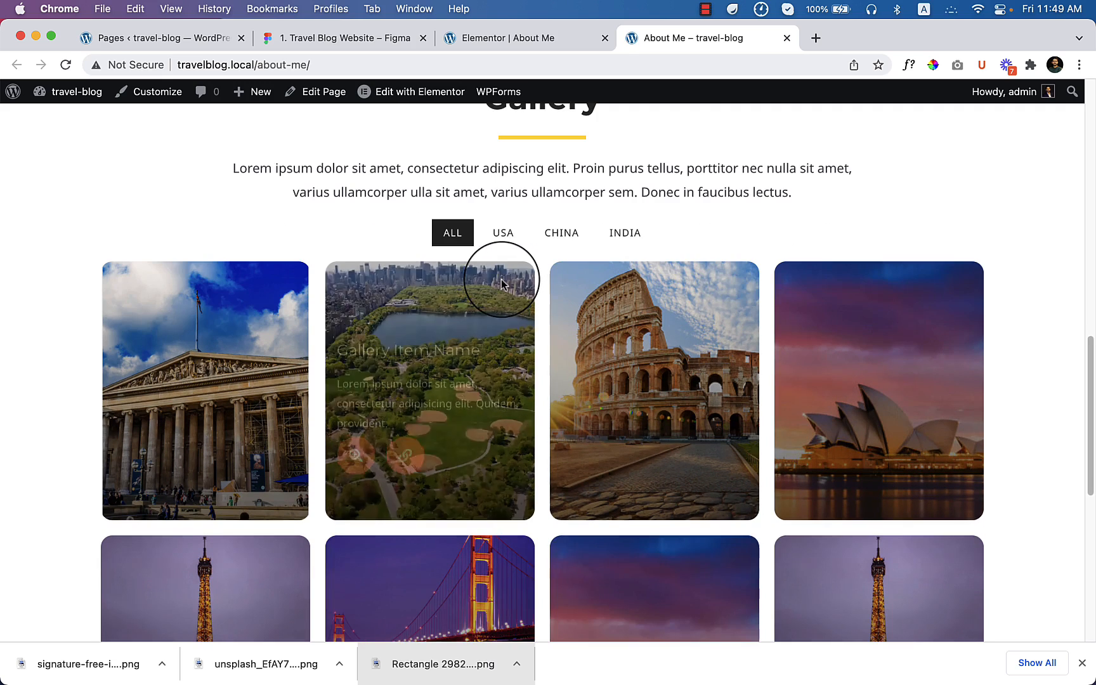
{"action": "left_click", "coordinate": [502, 233]}
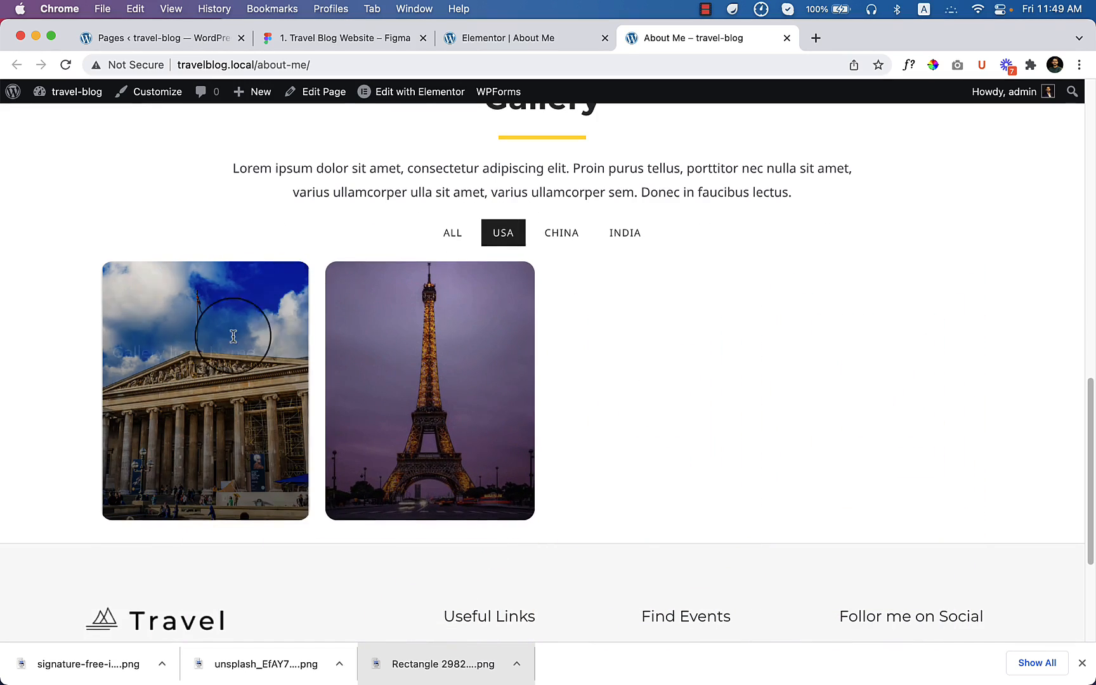
{"action": "left_click", "coordinate": [561, 233]}
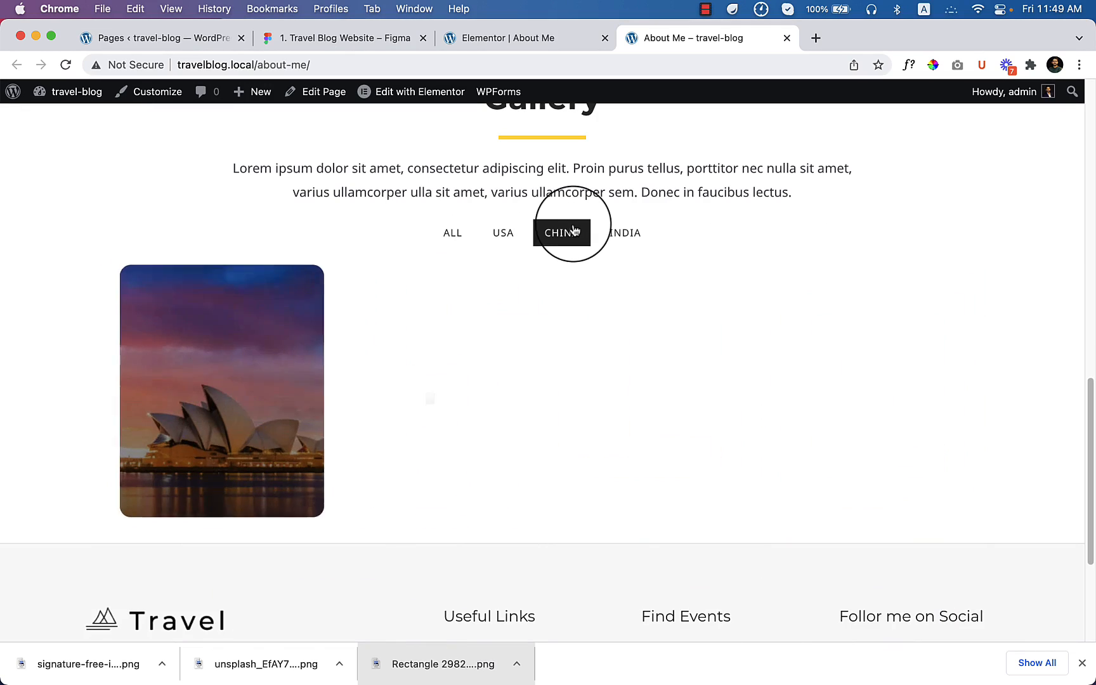
{"action": "left_click", "coordinate": [560, 233]}
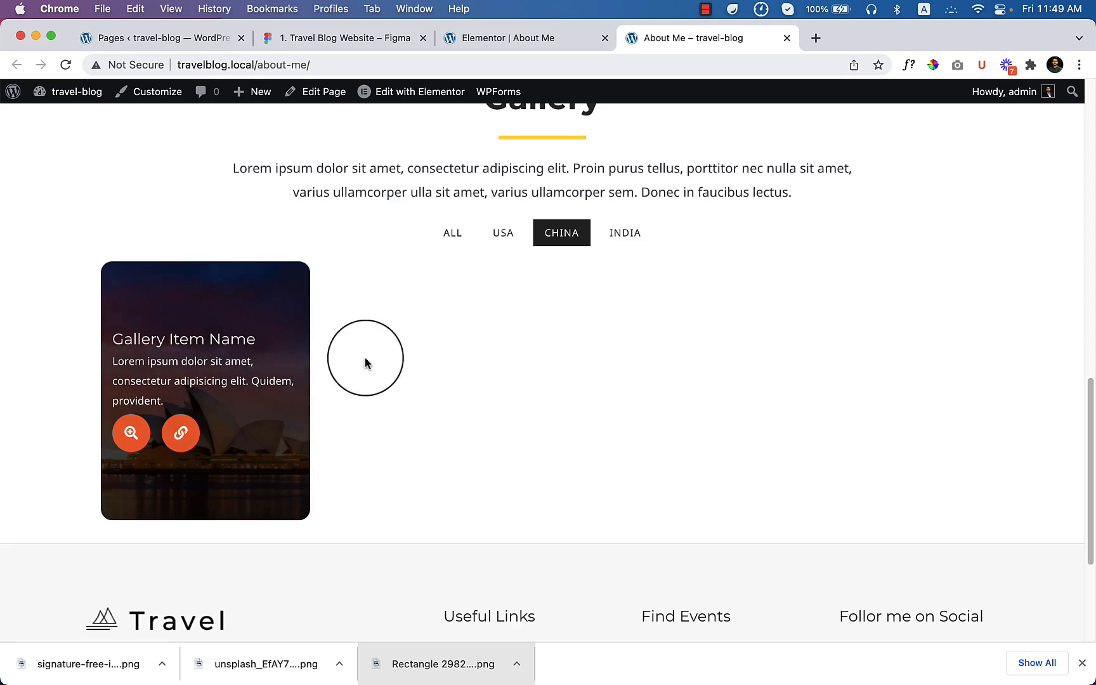
{"action": "left_click", "coordinate": [624, 232]}
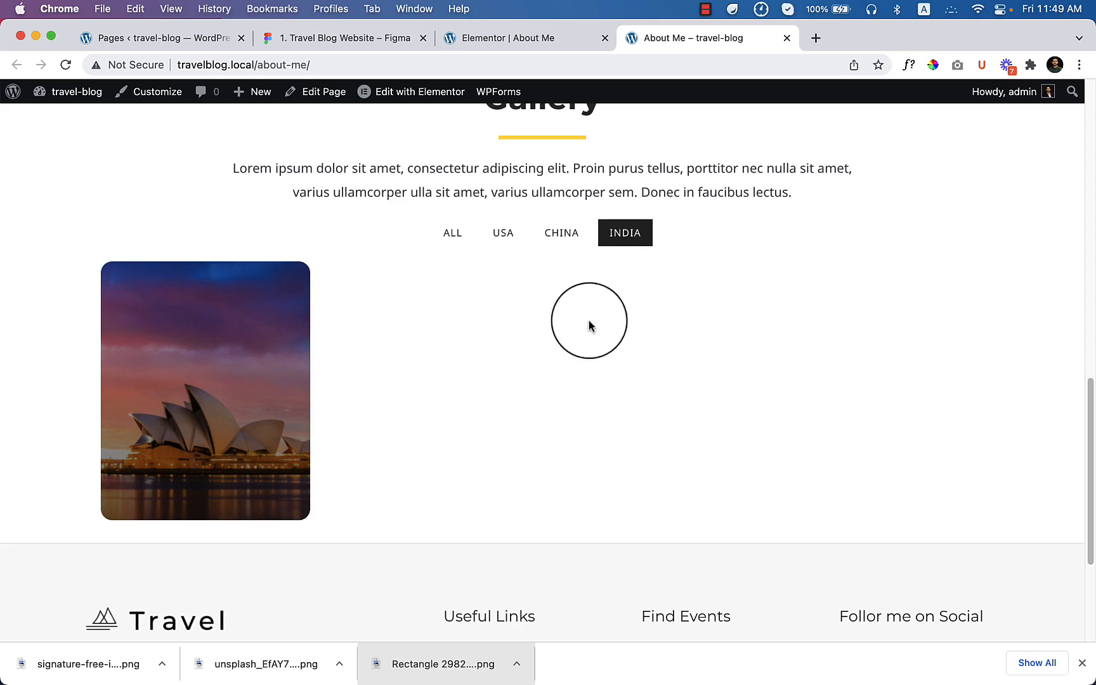
{"action": "mouse_move", "coordinate": [528, 64]}
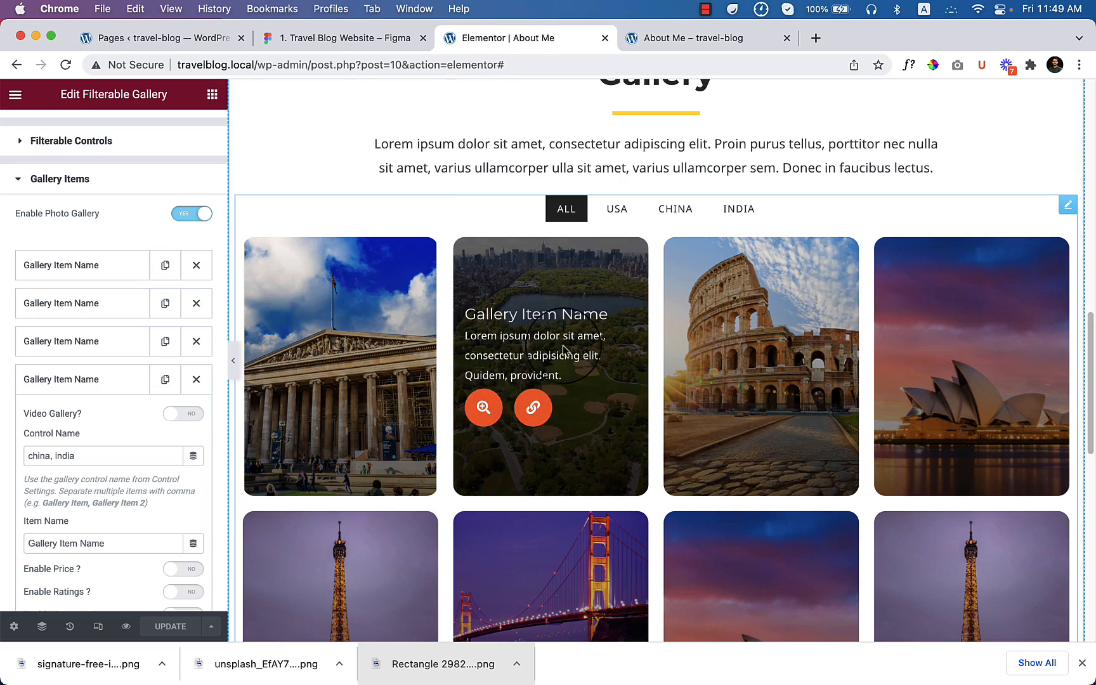
{"action": "scroll", "scroll_direction": "down", "scroll_amount": 3}
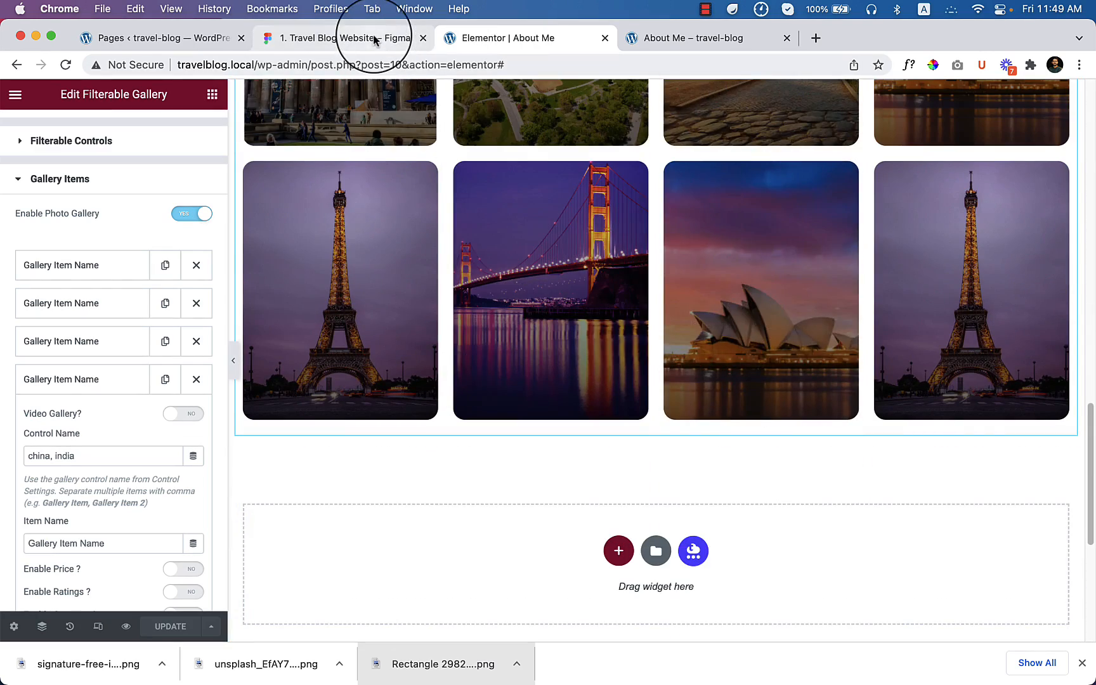
In Figma, scroll below the gallery and select the As seen in Section frame
{"action": "left_click", "coordinate": [340, 38]}
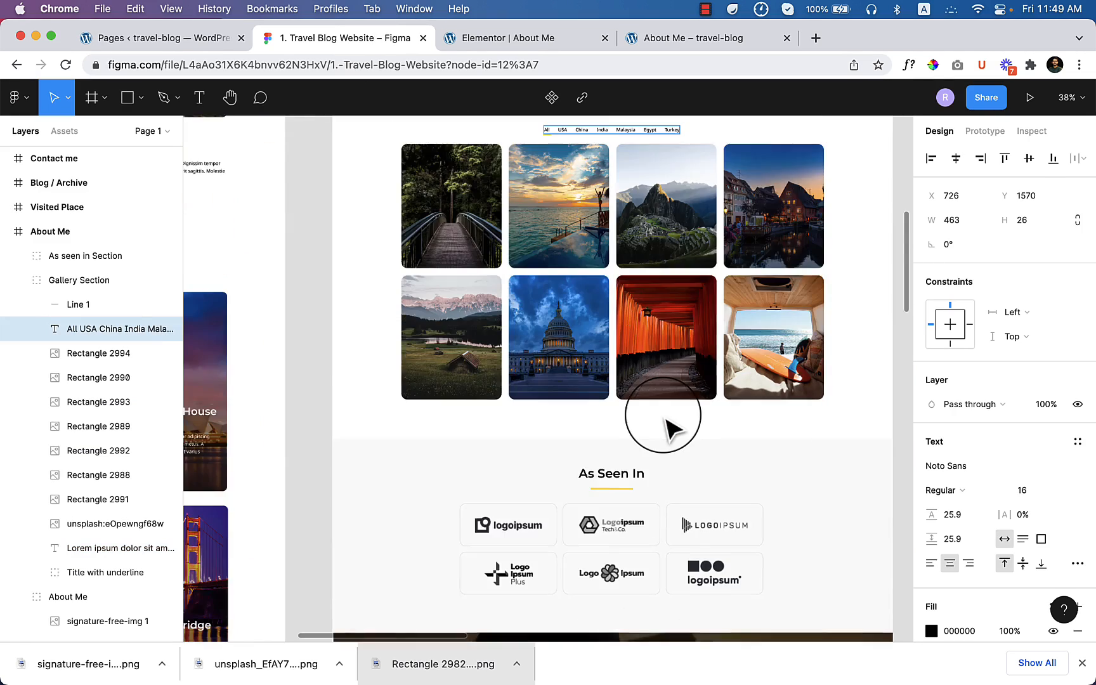
{"action": "scroll", "scroll_direction": "down", "scroll_amount": 3}
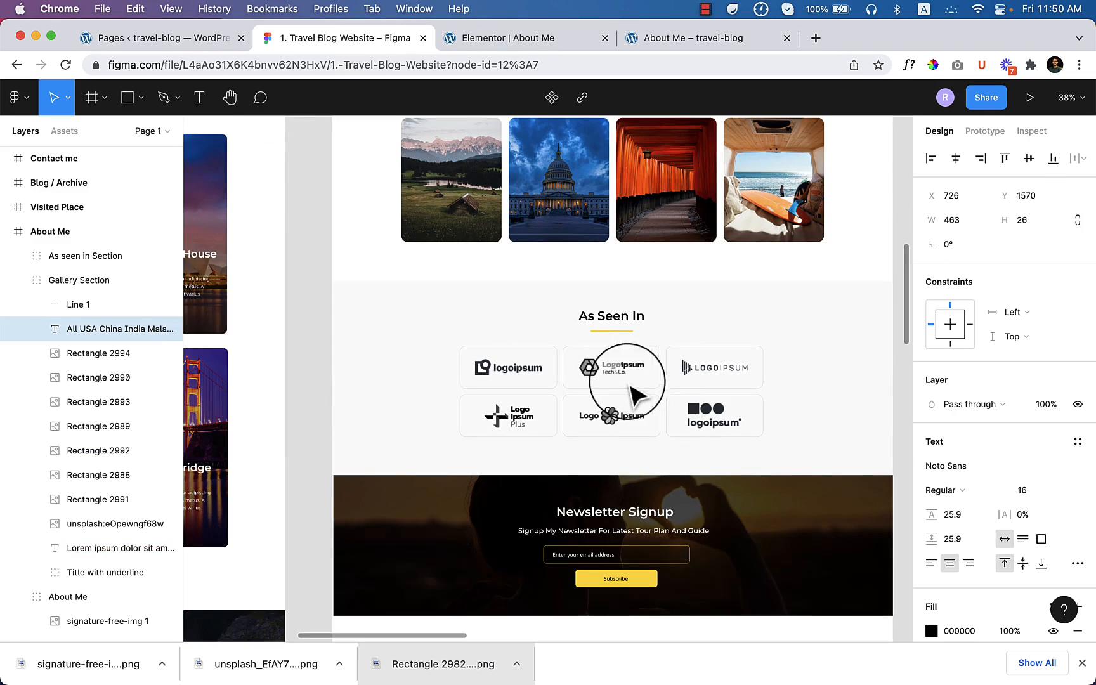
{"action": "mouse_move", "coordinate": [538, 381]}
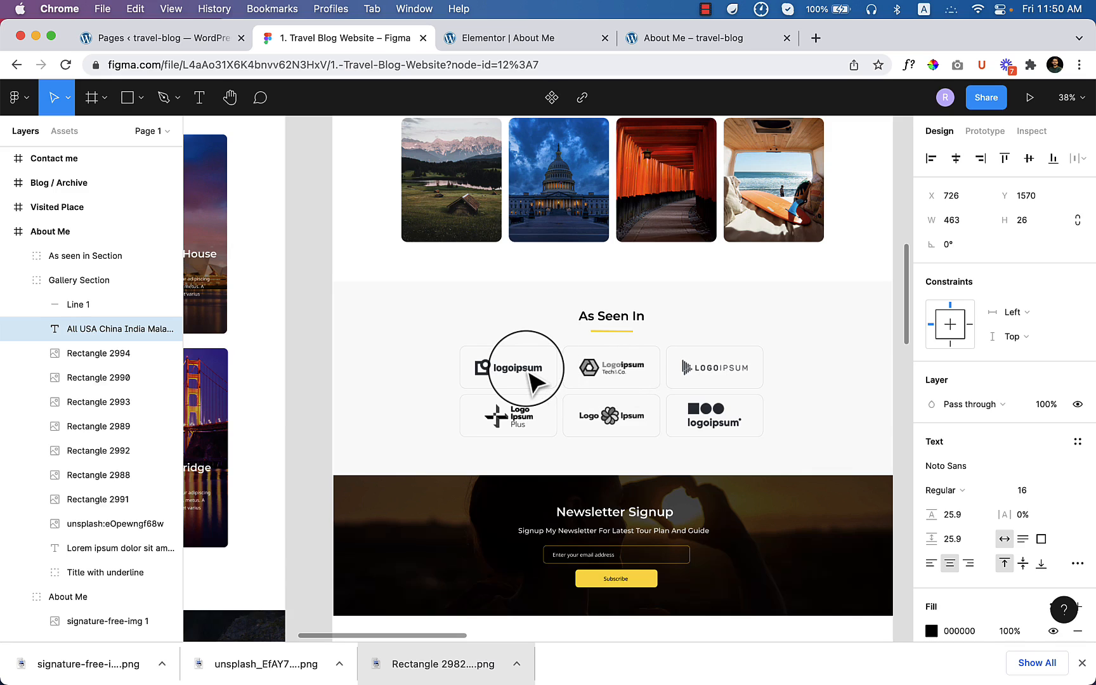
{"action": "left_click", "coordinate": [86, 255]}
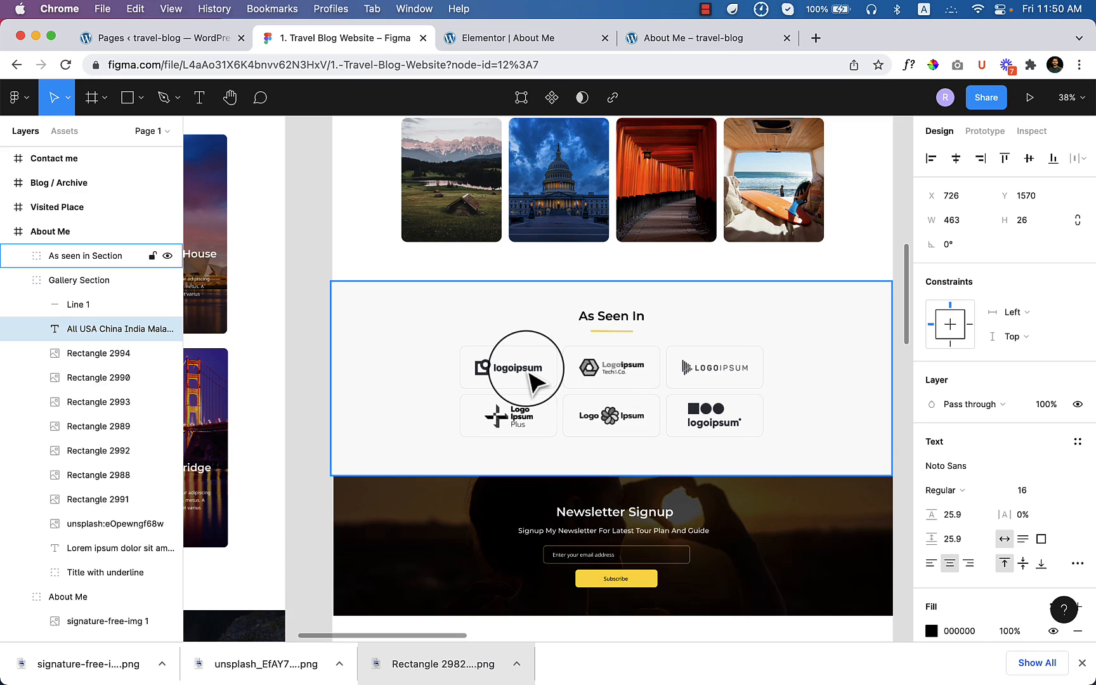